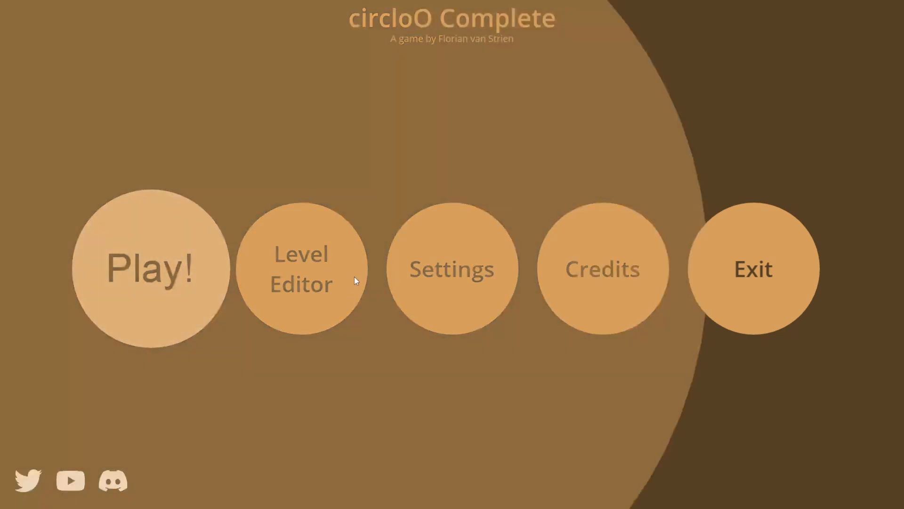
# Step: Enter the Level Editor from the circloO main menu to begin a blank level
pyautogui.click(300, 268)
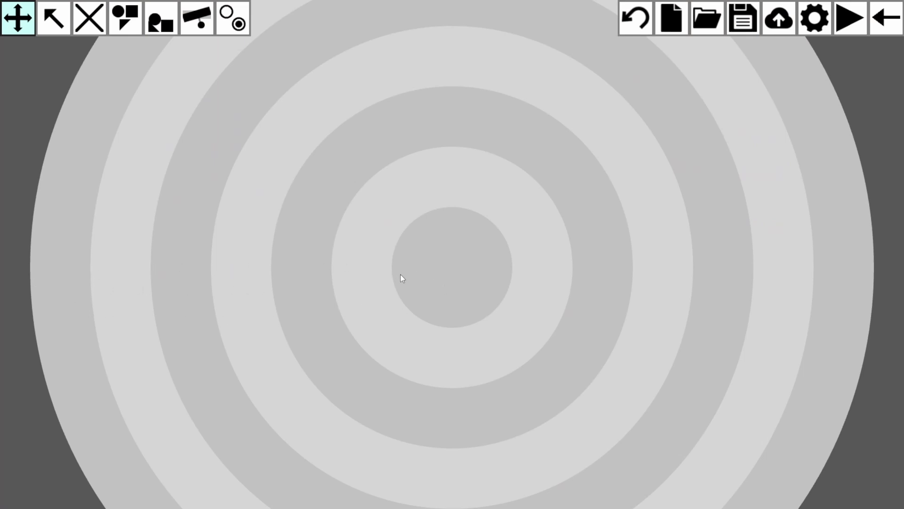
pyautogui.moveTo(512, 289)
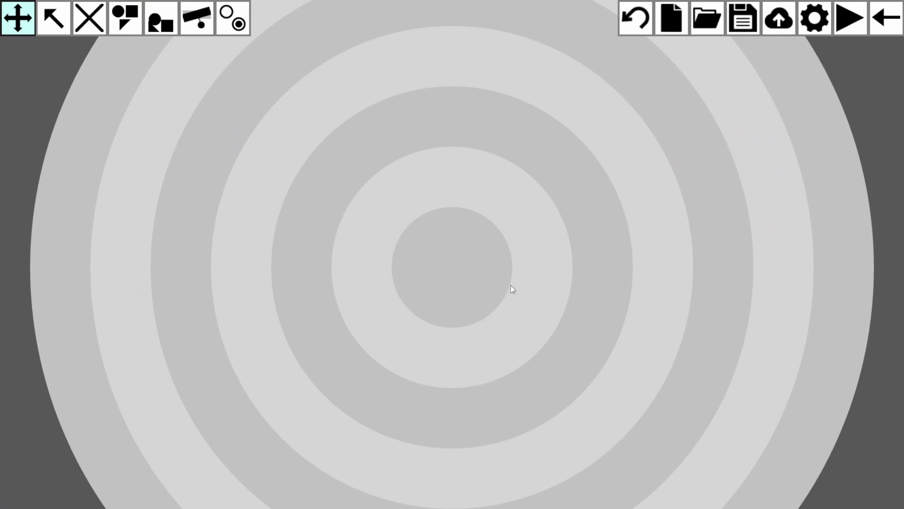
pyautogui.moveTo(501, 299)
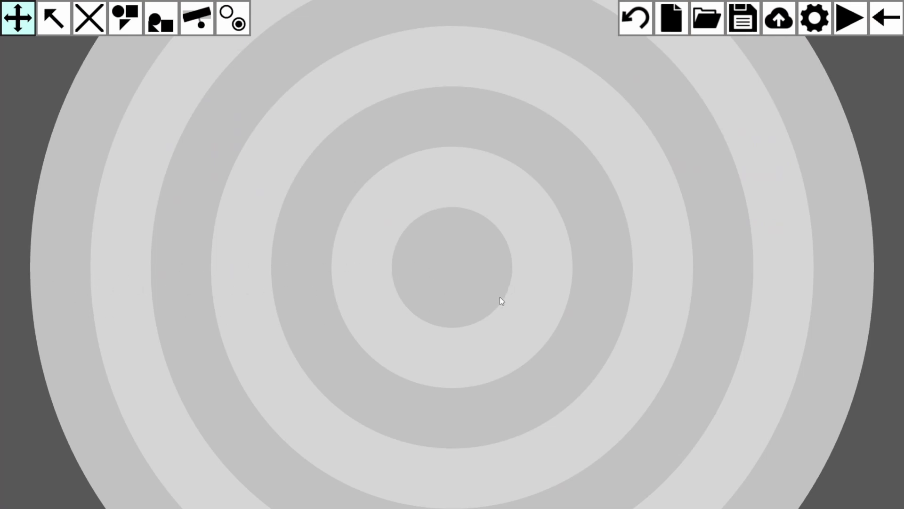
pyautogui.moveTo(454, 295)
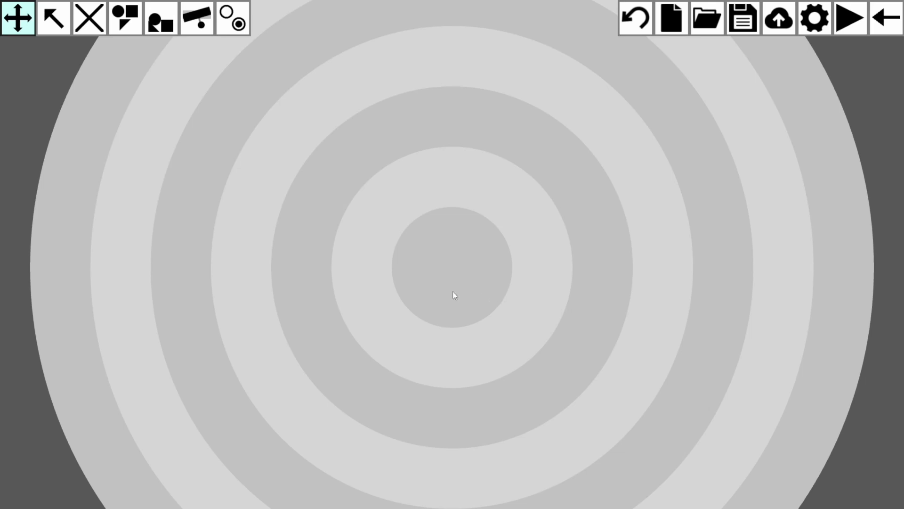
pyautogui.moveTo(19, 18)
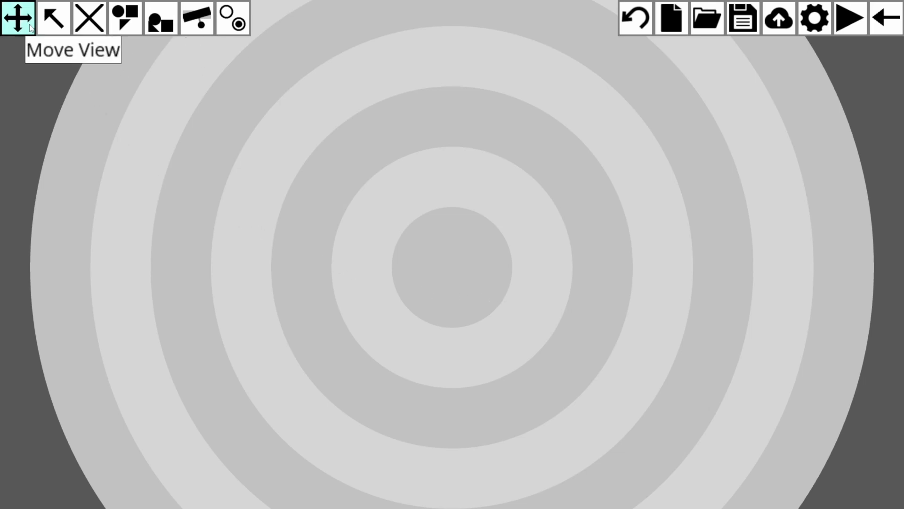
pyautogui.moveTo(603, 82)
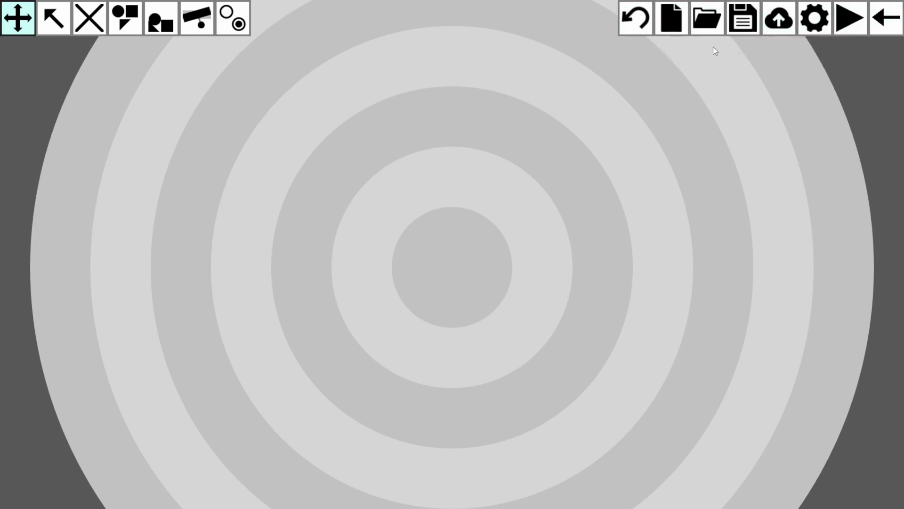
pyautogui.moveTo(677, 48)
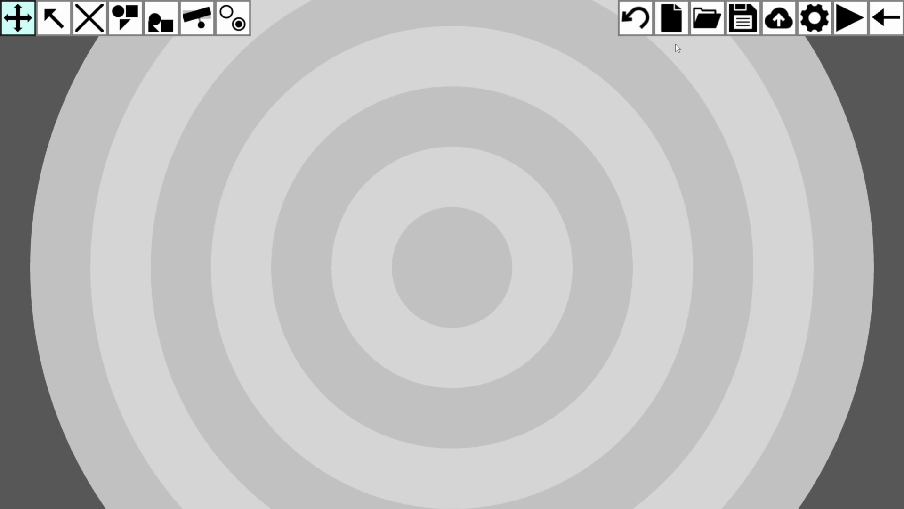
pyautogui.moveTo(567, 227)
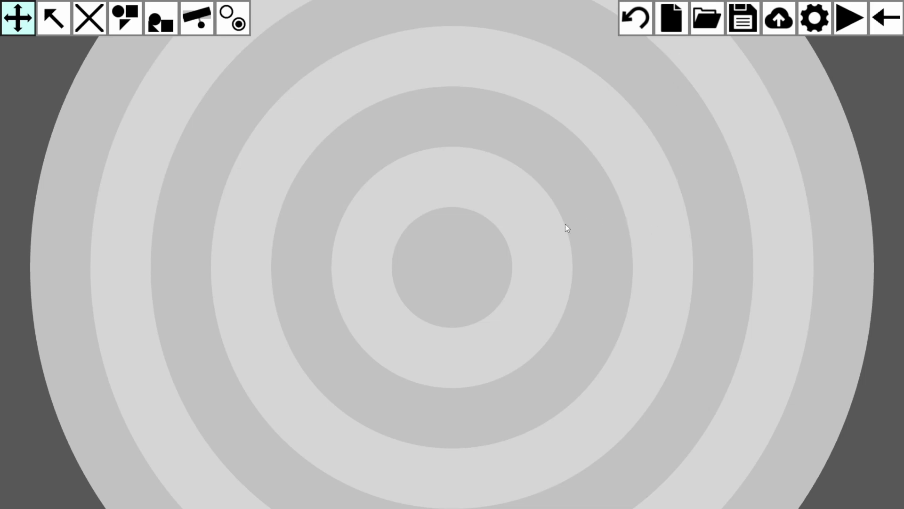
pyautogui.moveTo(315, 175)
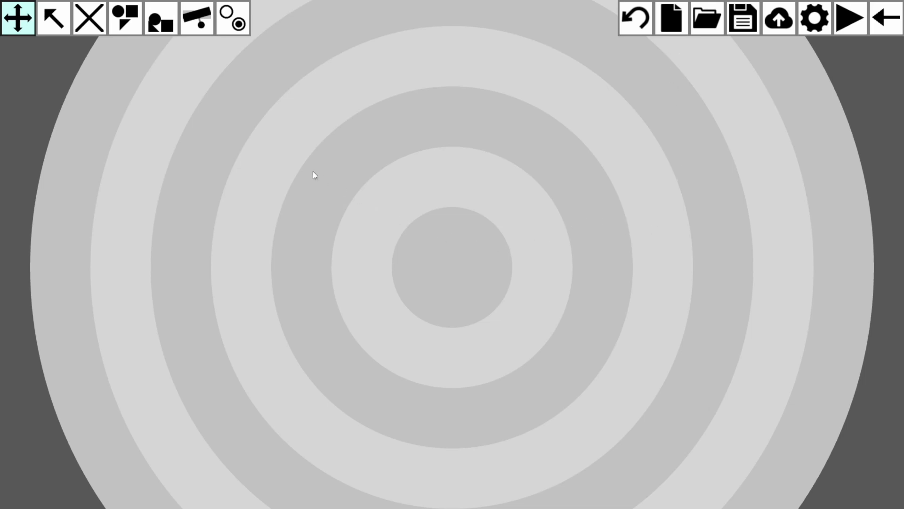
# Step: Place the player start, then switch to normal collectibles for a column of three
pyautogui.click(232, 17)
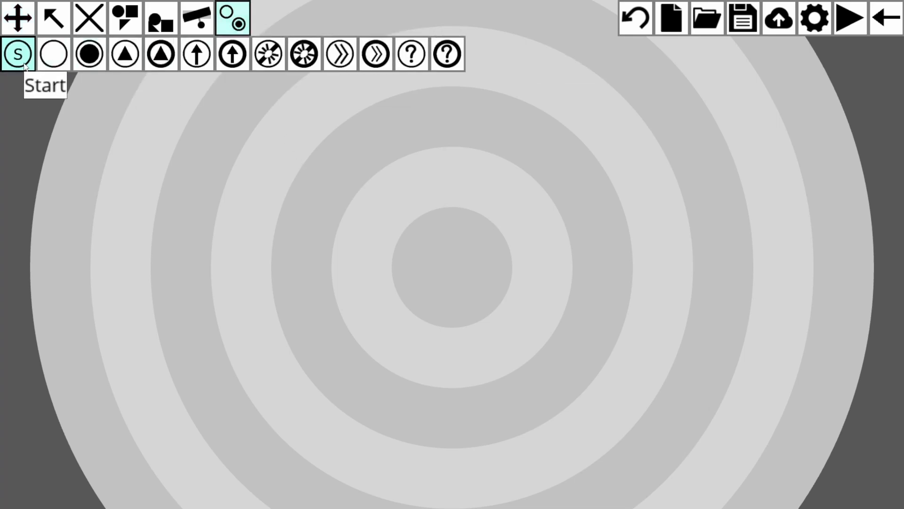
pyautogui.moveTo(34, 83)
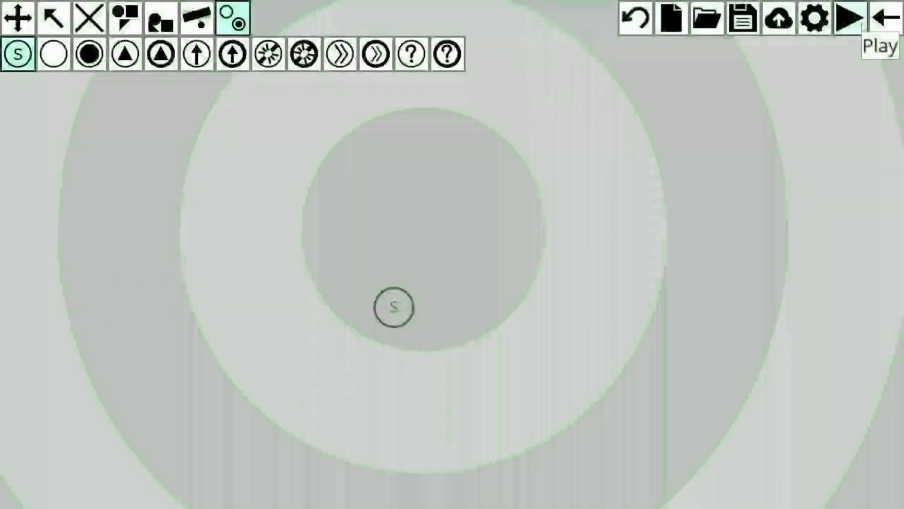
pyautogui.click(495, 117)
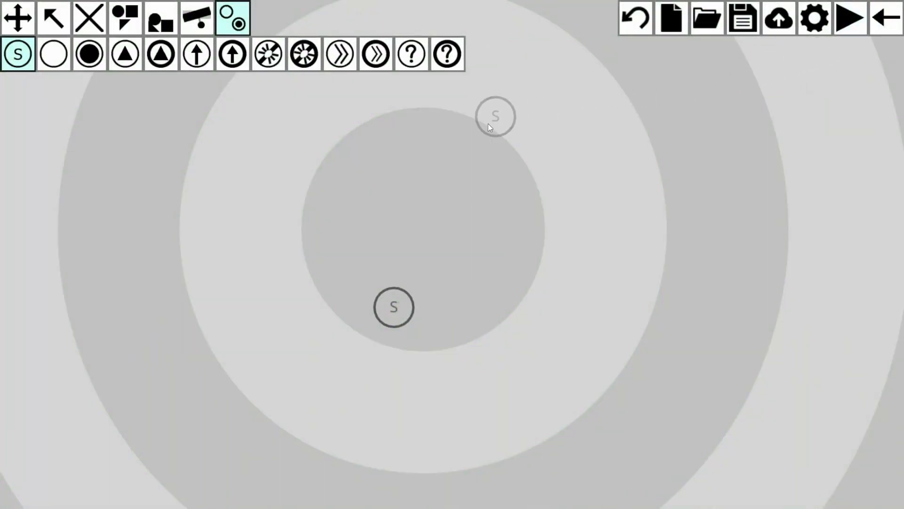
pyautogui.click(53, 53)
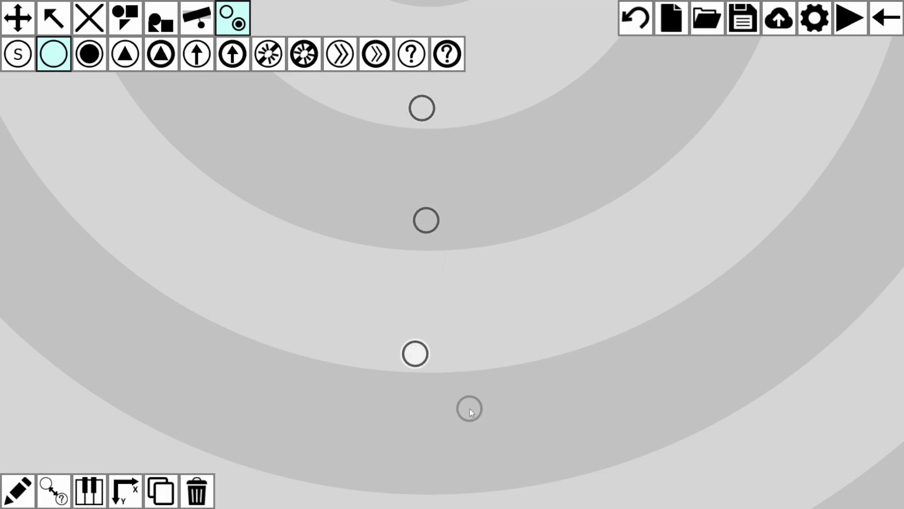
# Step: Switch to Create Solid Objects to draw the blue circle and bar below the start
pyautogui.click(125, 19)
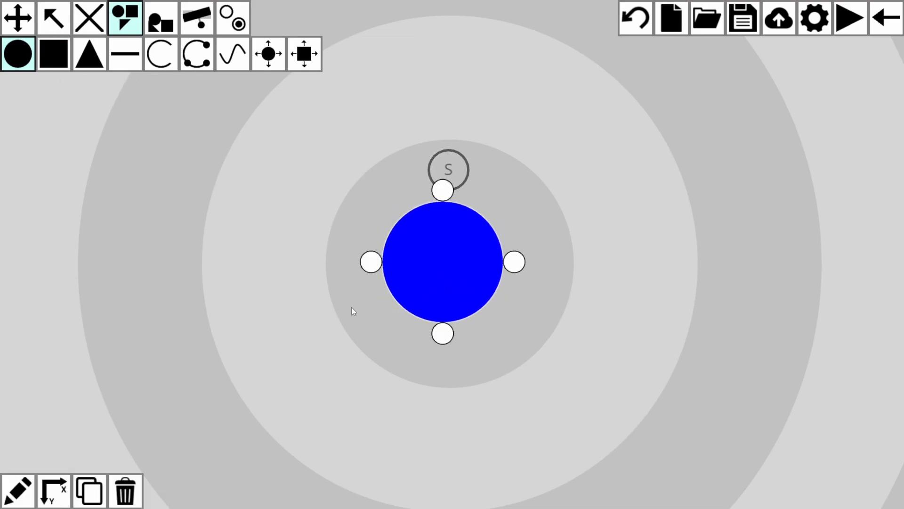
pyautogui.moveTo(372, 317)
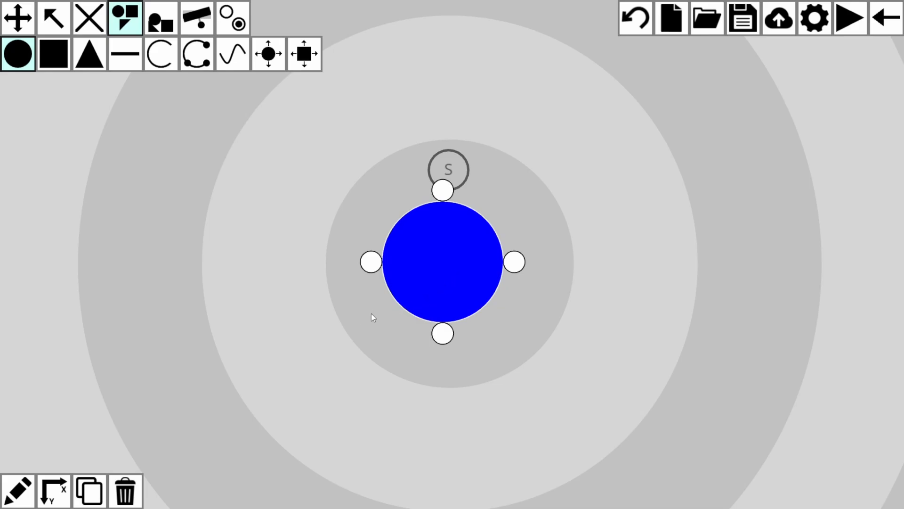
pyautogui.moveTo(329, 345)
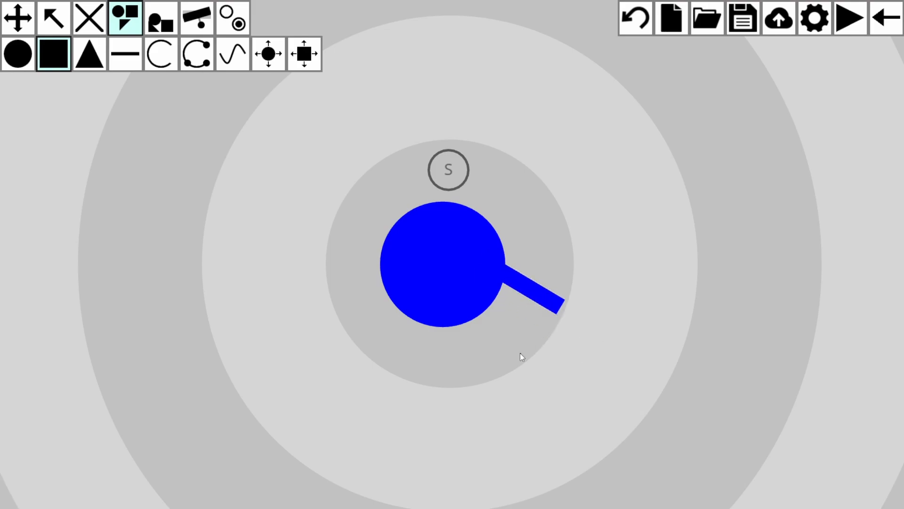
# Step: Show the blue circle's coordinates X 1488.5, Y 1501 and radius 100.71
pyautogui.click(442, 264)
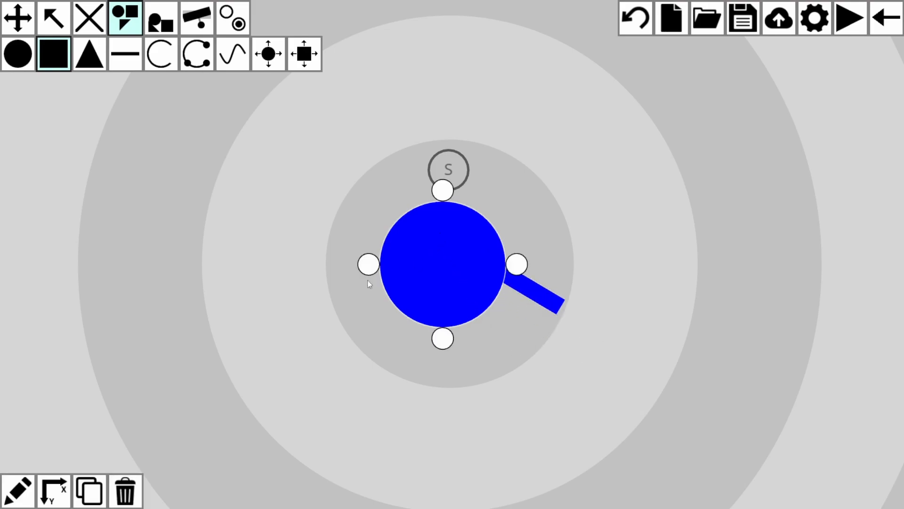
pyautogui.moveTo(125, 491)
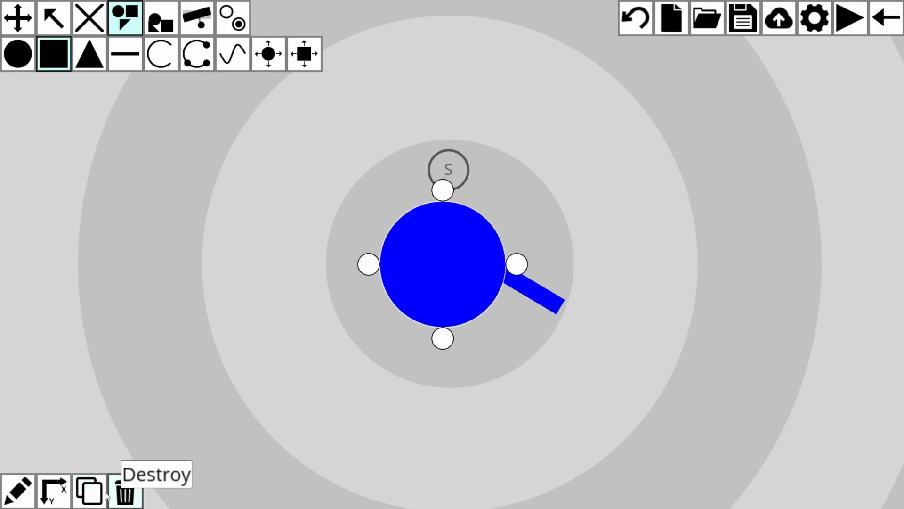
pyautogui.moveTo(17, 489)
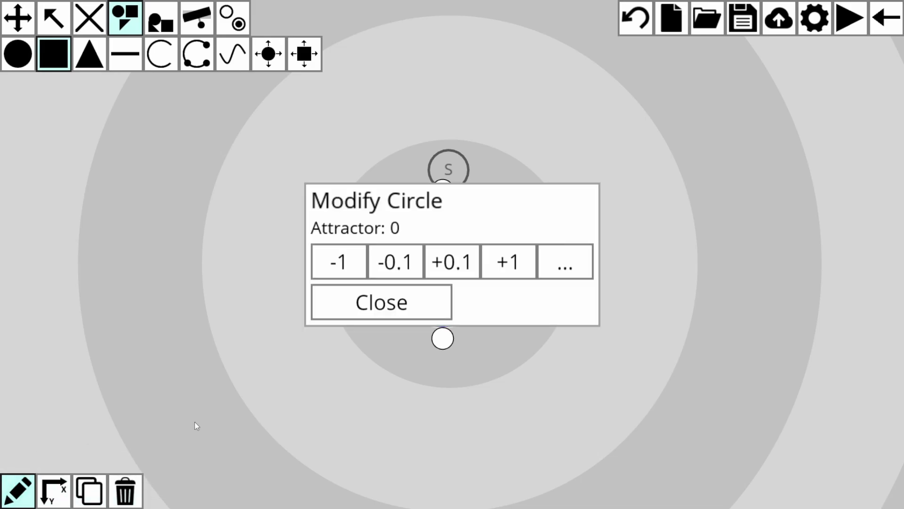
pyautogui.click(508, 262)
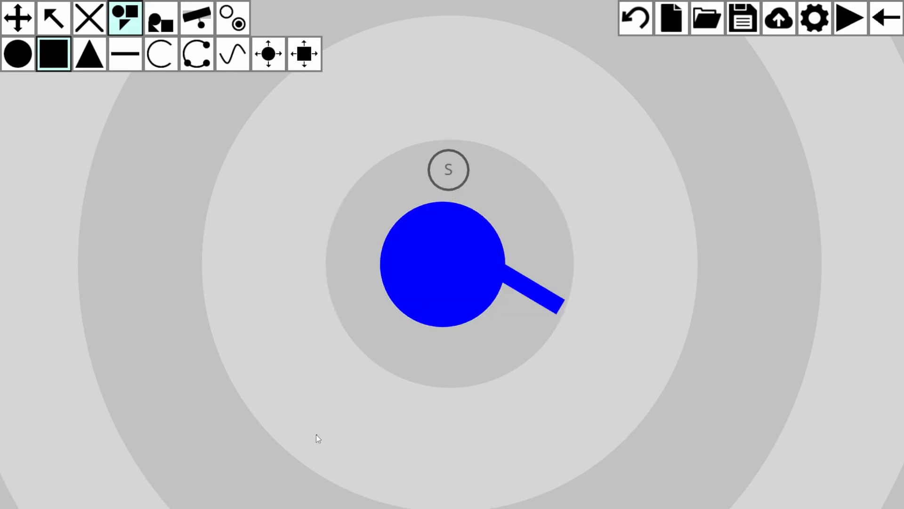
pyautogui.click(441, 266)
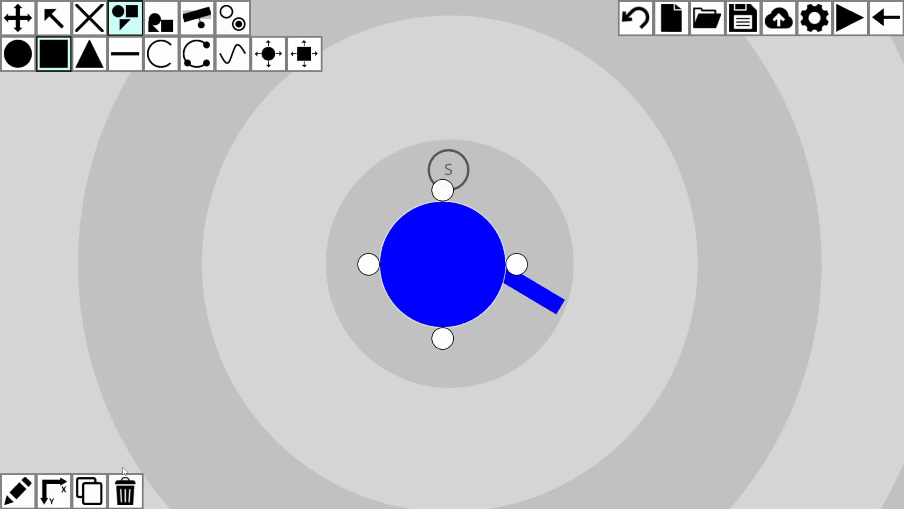
pyautogui.click(53, 490)
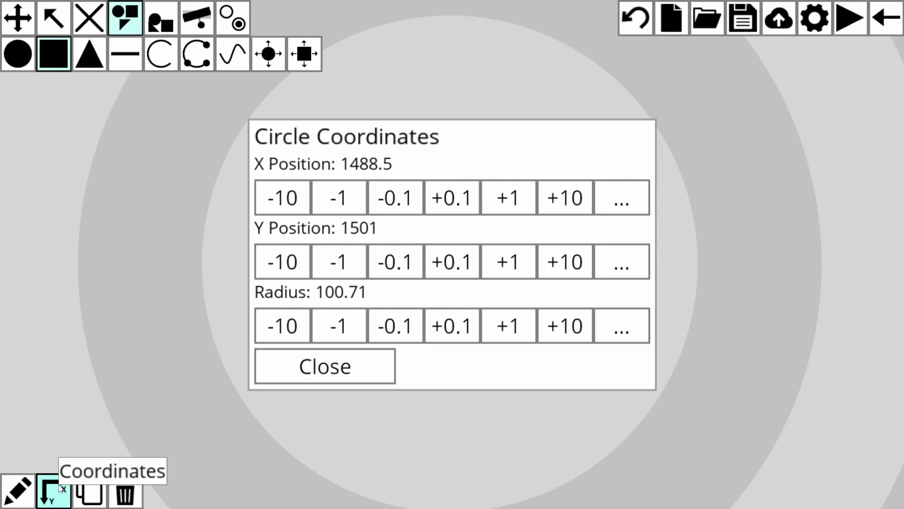
pyautogui.moveTo(90, 493)
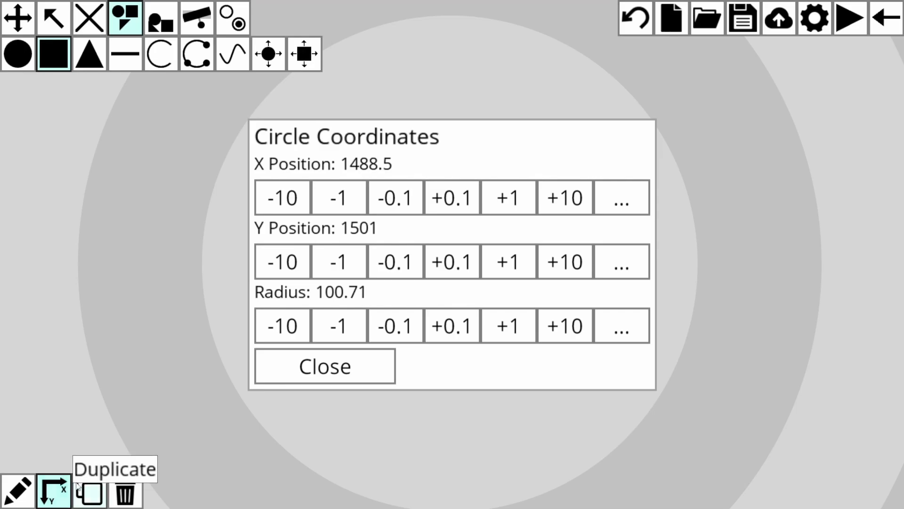
# Step: Dismiss the coordinates and pick the solid arc tool to draw two arcs around the circle
pyautogui.click(324, 365)
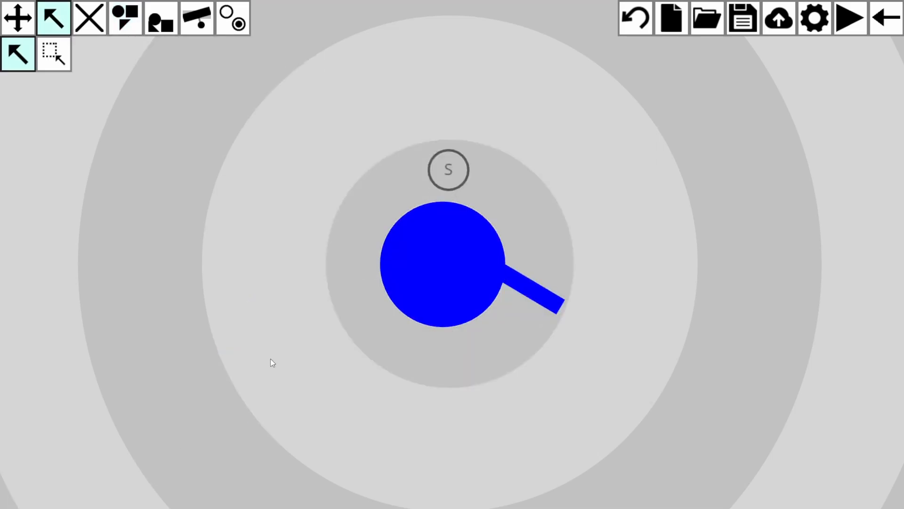
pyautogui.moveTo(486, 229)
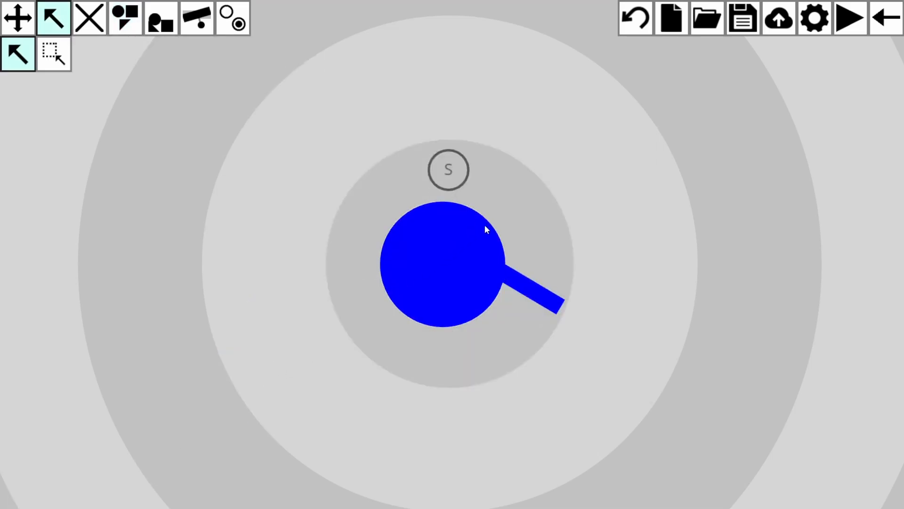
pyautogui.moveTo(125, 17)
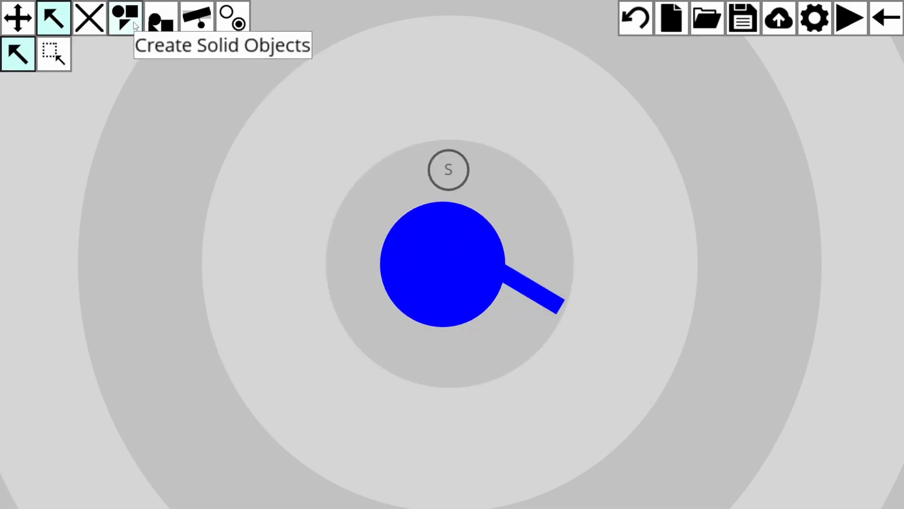
pyautogui.click(125, 17)
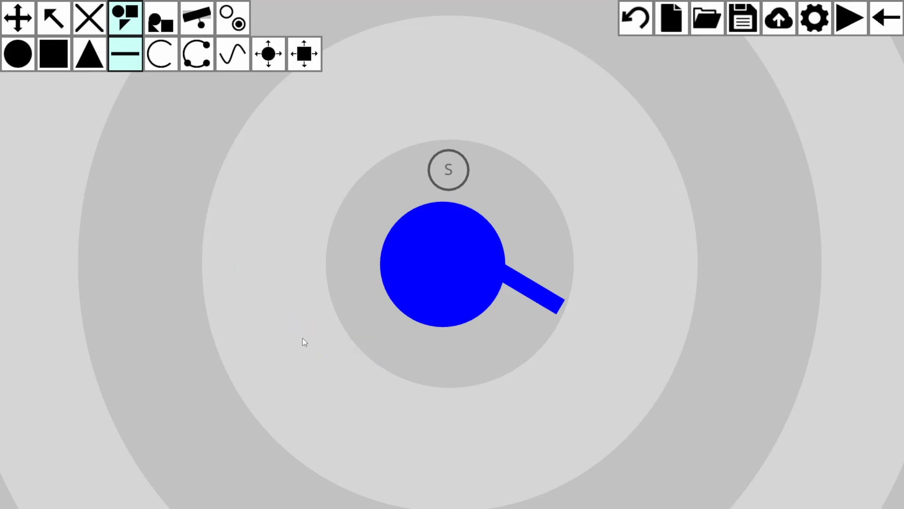
pyautogui.click(160, 53)
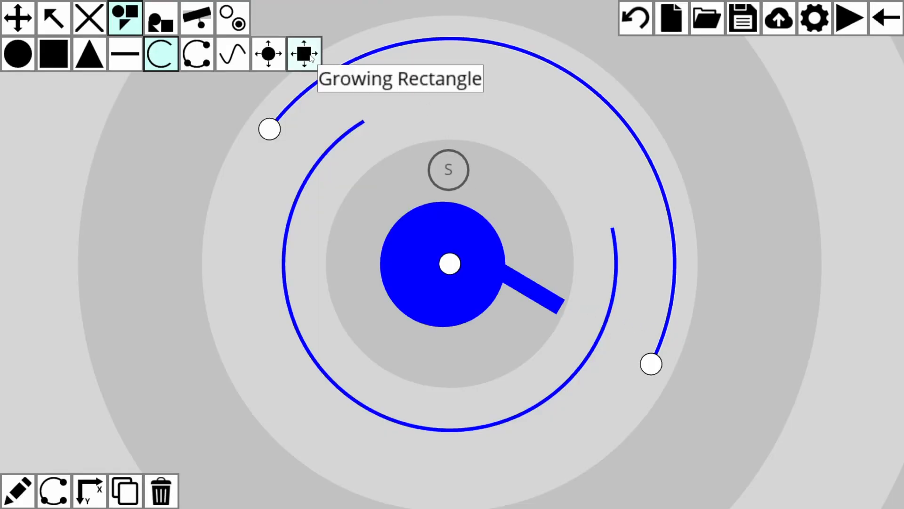
# Step: Choose the moveable circle tool for an orange ball beside the start on the blue platform
pyautogui.click(267, 54)
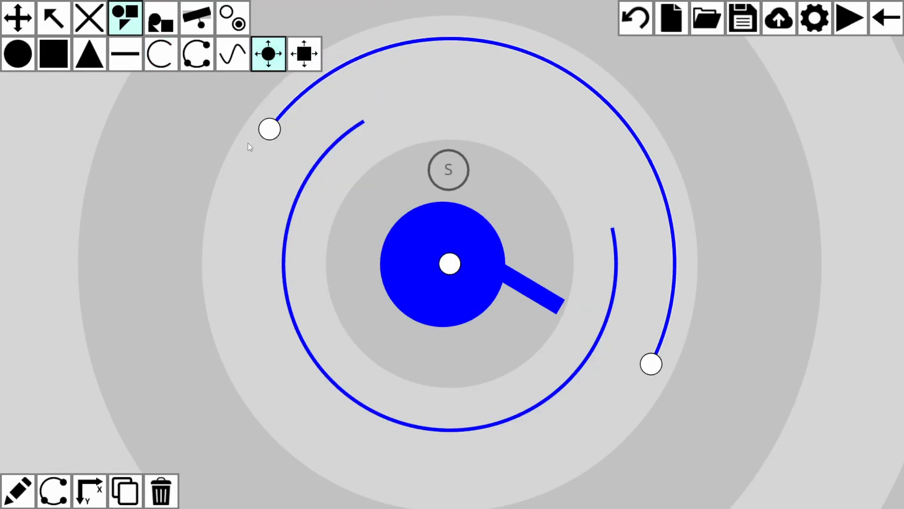
pyautogui.moveTo(271, 230)
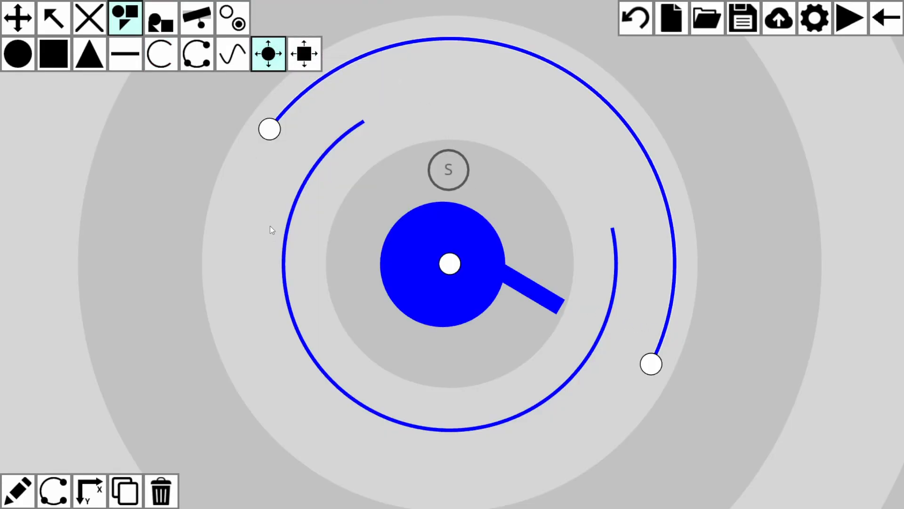
pyautogui.moveTo(318, 190)
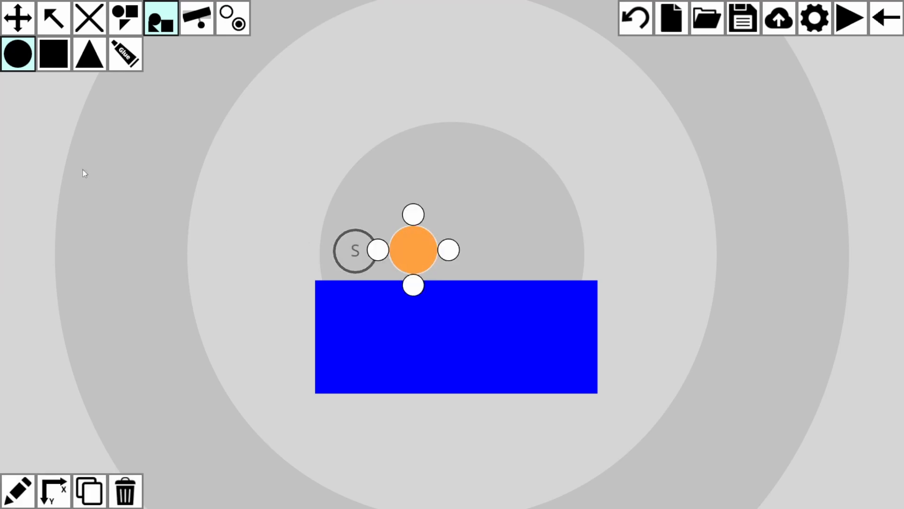
# Step: Add an orange square with density 1.90 and damping 0.6
pyautogui.click(53, 53)
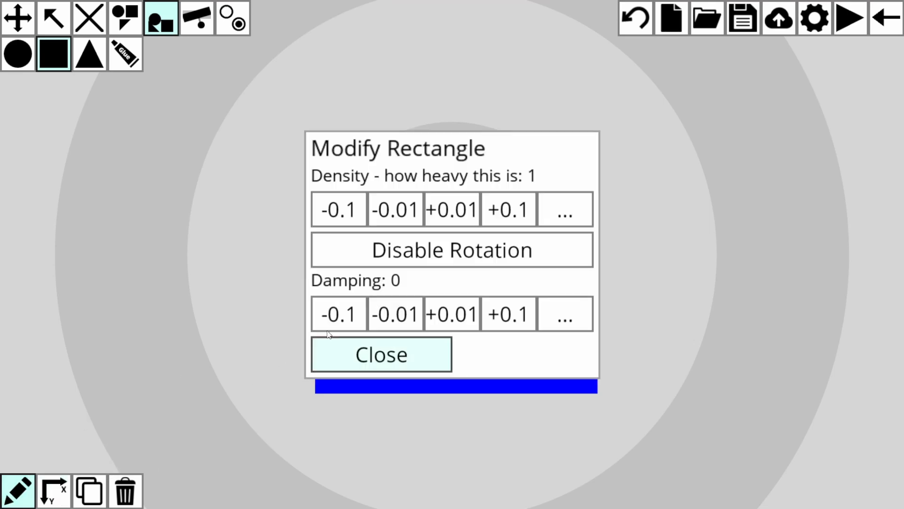
pyautogui.moveTo(385, 277)
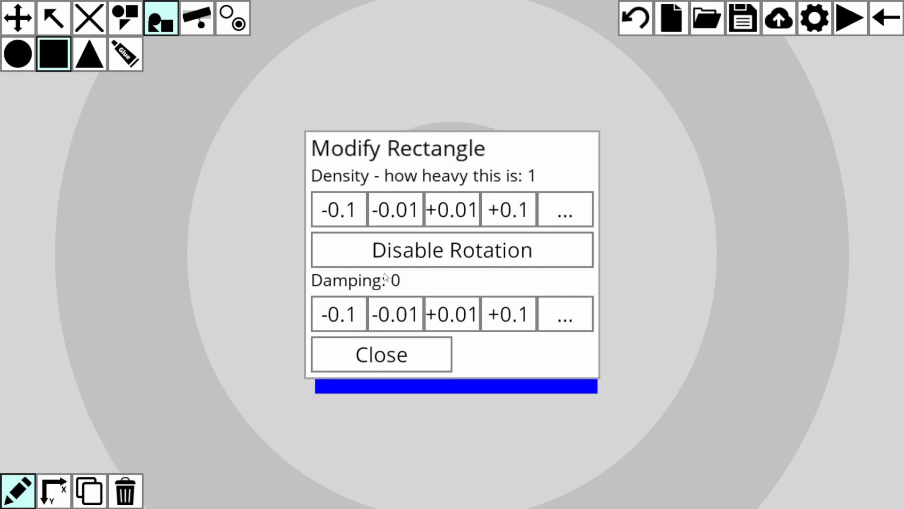
pyautogui.moveTo(472, 234)
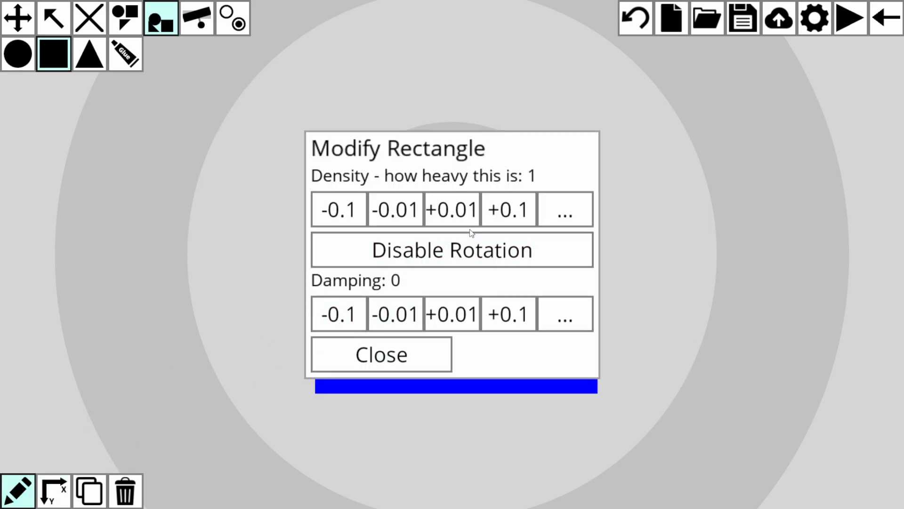
pyautogui.click(508, 209)
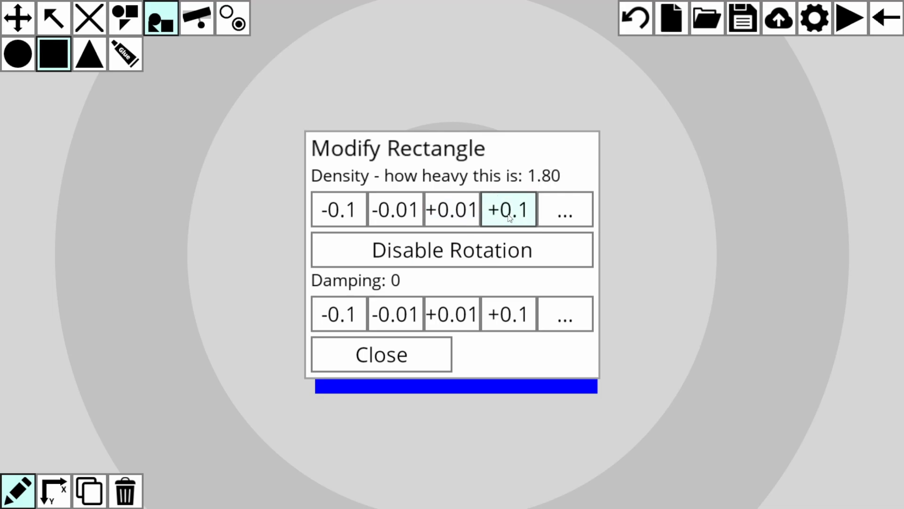
pyautogui.click(508, 313)
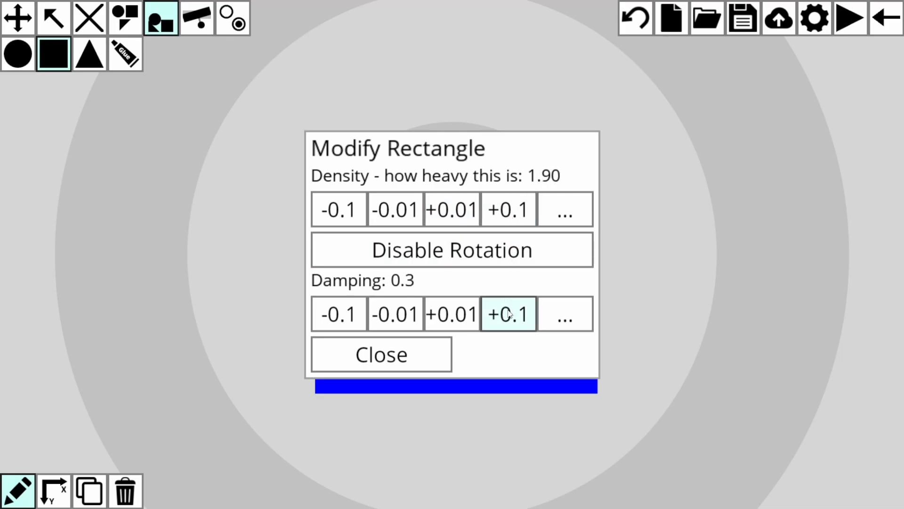
pyautogui.click(508, 314)
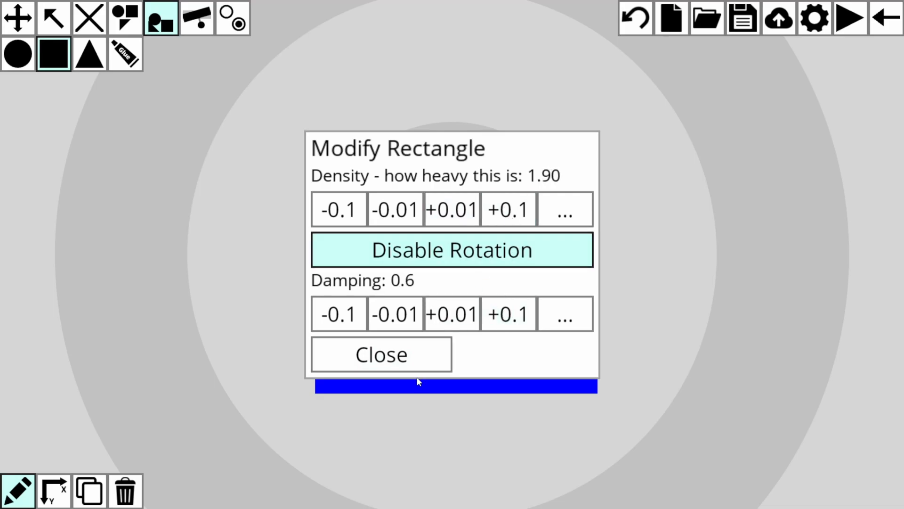
pyautogui.click(380, 353)
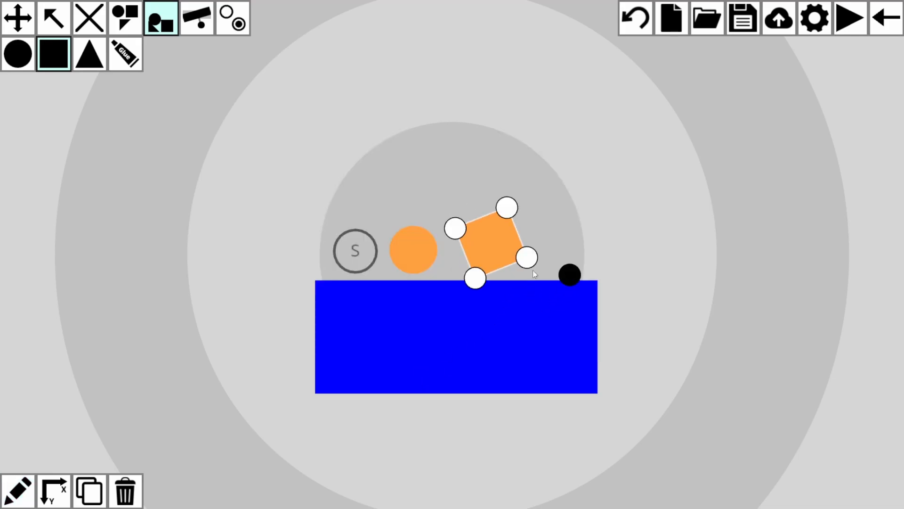
pyautogui.moveTo(124, 54)
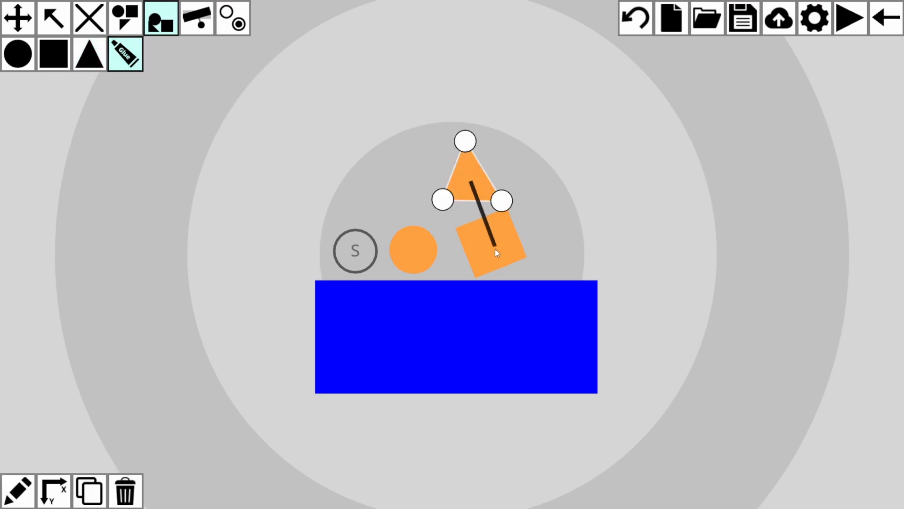
# Step: Glue an orange triangle onto the square and test-play the result
pyautogui.click(848, 18)
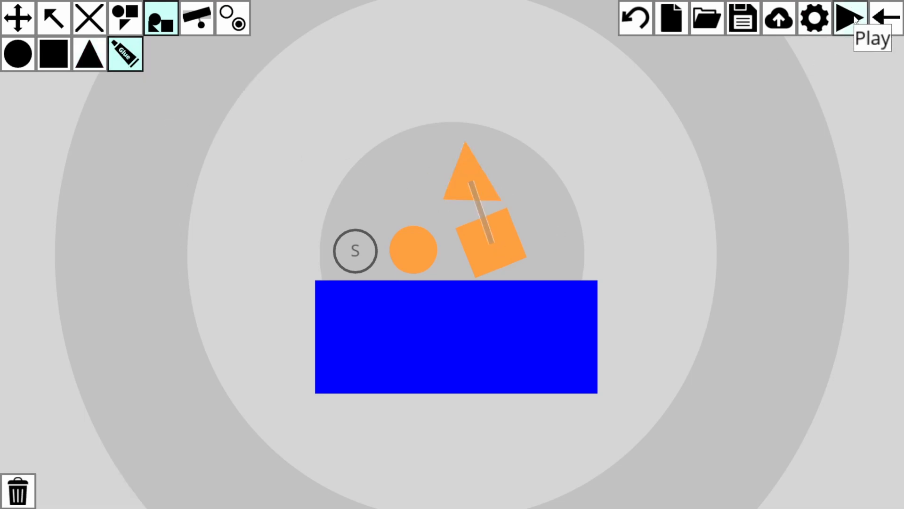
pyautogui.click(197, 17)
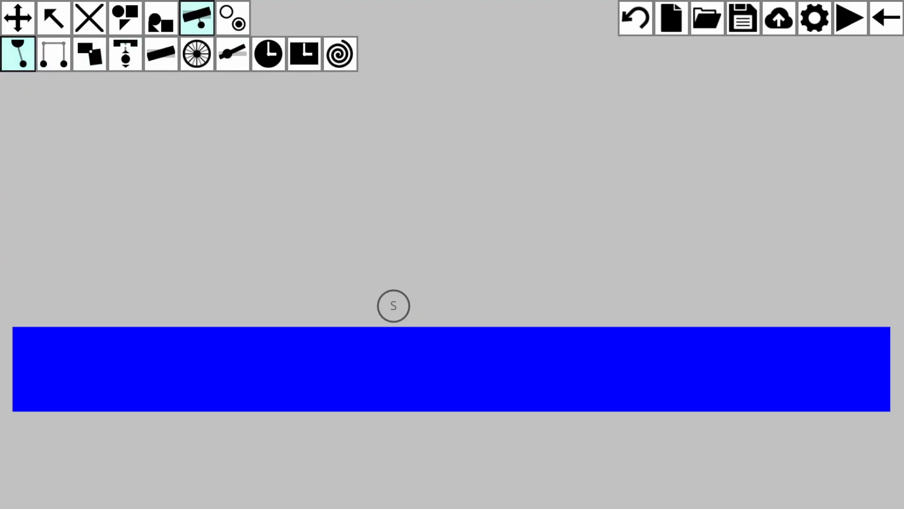
# Step: Place an orange ball on the ground and bring up the connection tools
pyautogui.click(160, 18)
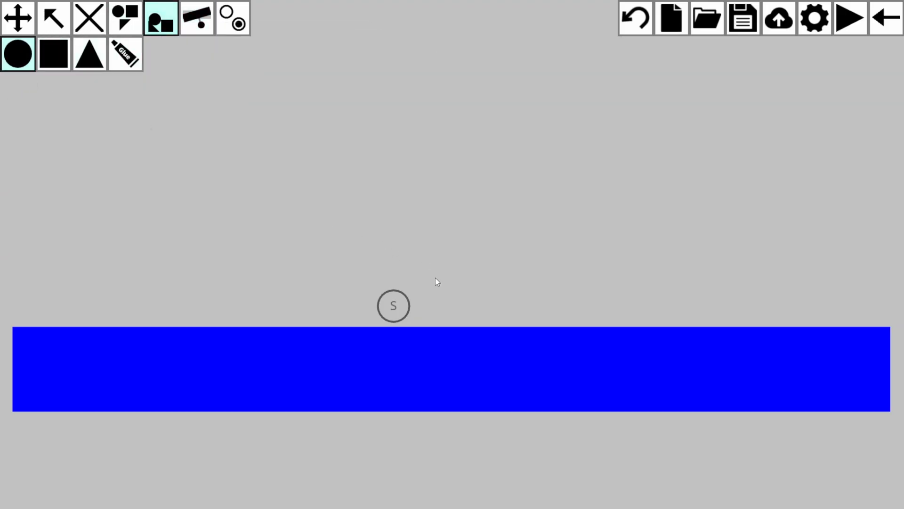
pyautogui.click(461, 300)
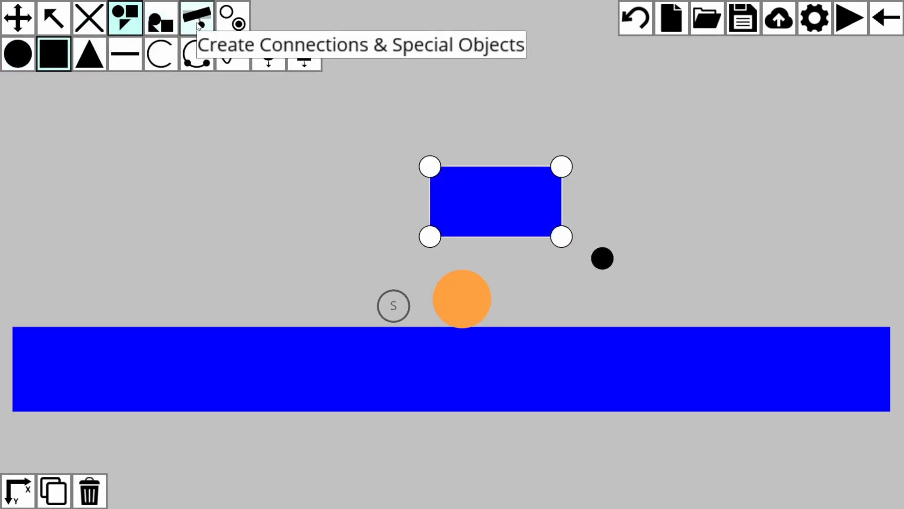
pyautogui.click(197, 17)
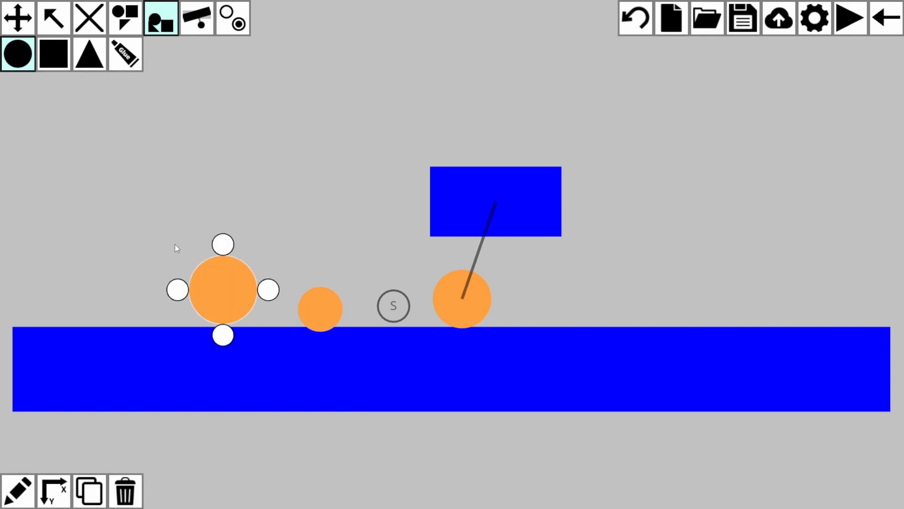
pyautogui.click(196, 17)
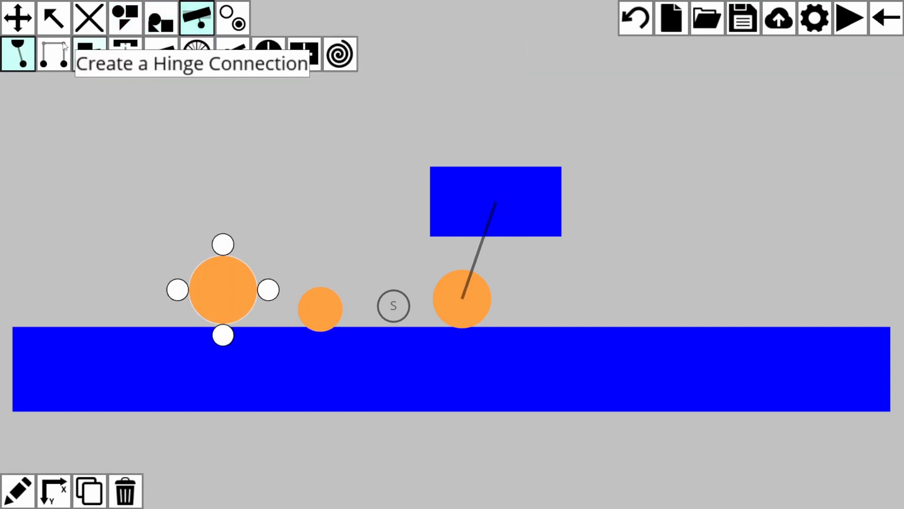
# Step: Connect the large orange ball to the small one and reselect it for further linking
pyautogui.click(52, 17)
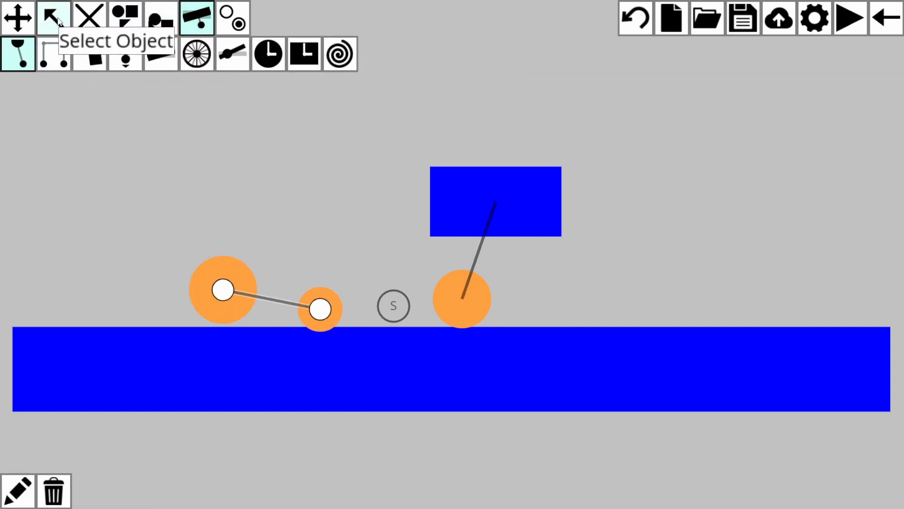
pyautogui.click(53, 17)
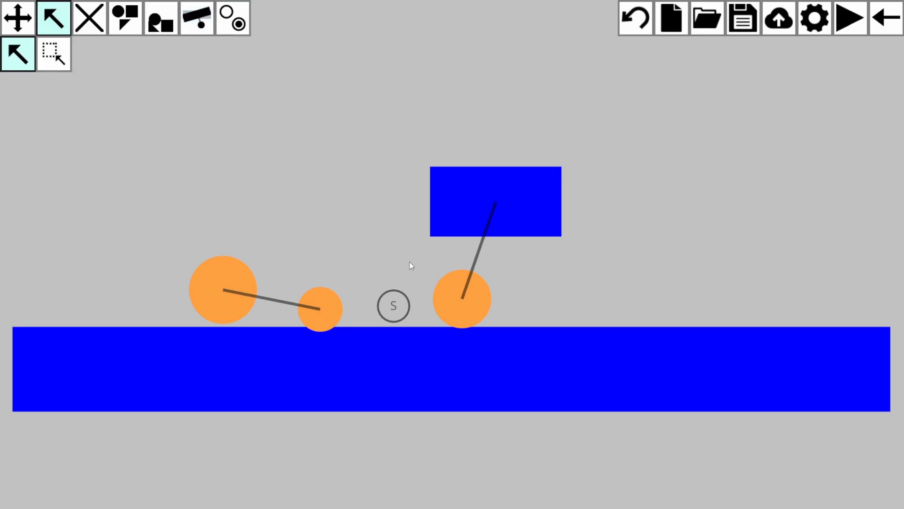
pyautogui.click(470, 280)
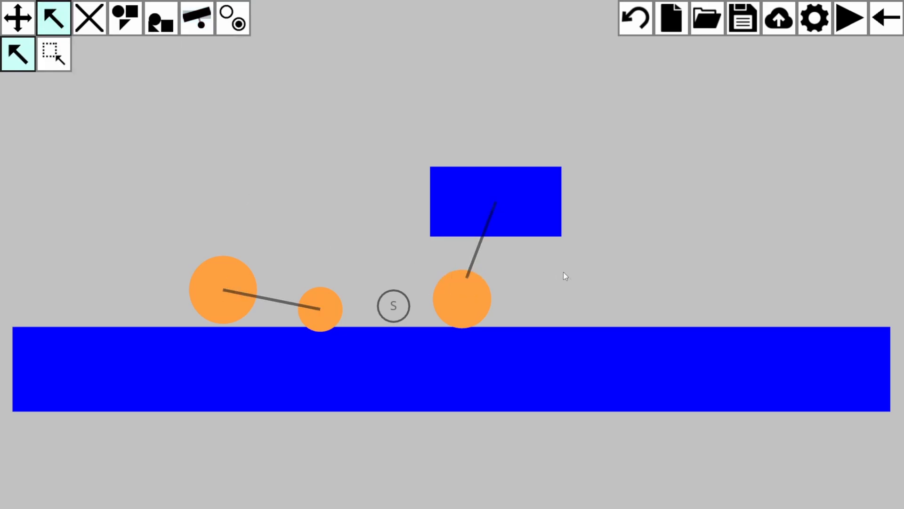
pyautogui.moveTo(255, 161)
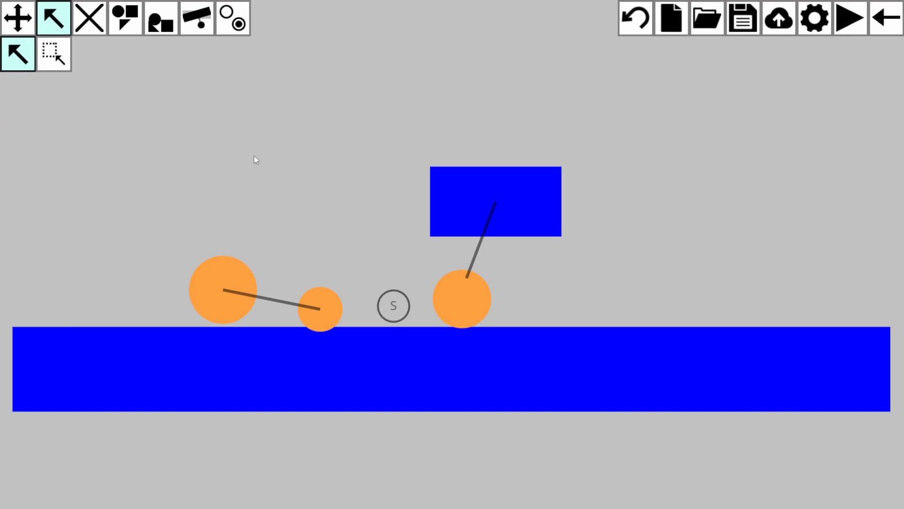
pyautogui.click(197, 17)
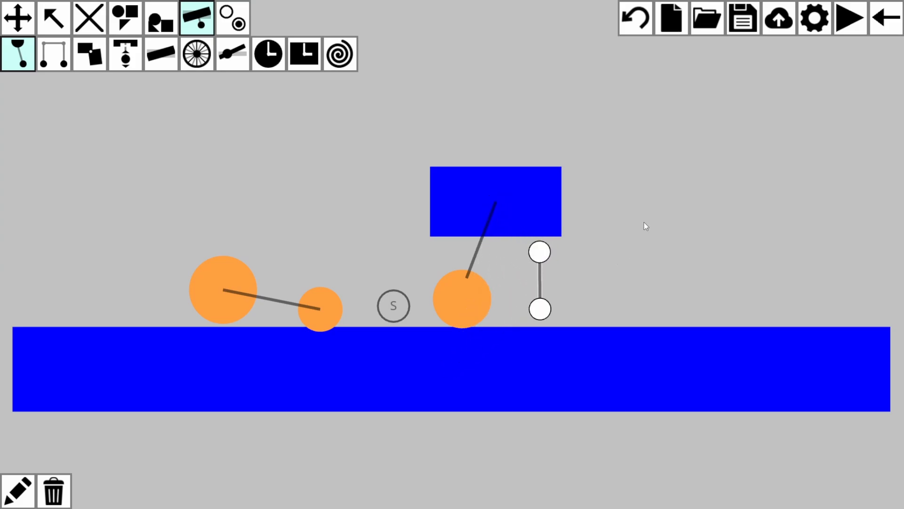
# Step: Link the orange weights with pulleys balanced by density, then dismiss the pulley settings
pyautogui.click(53, 54)
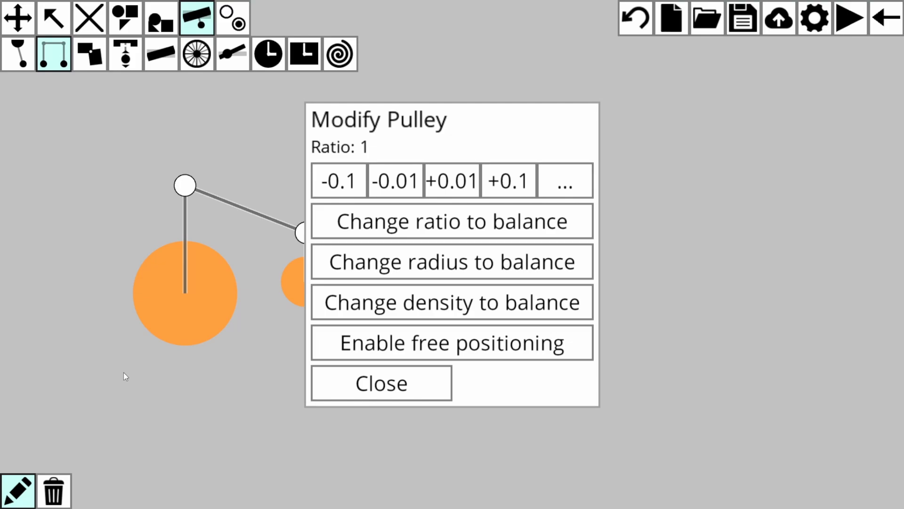
pyautogui.moveTo(248, 399)
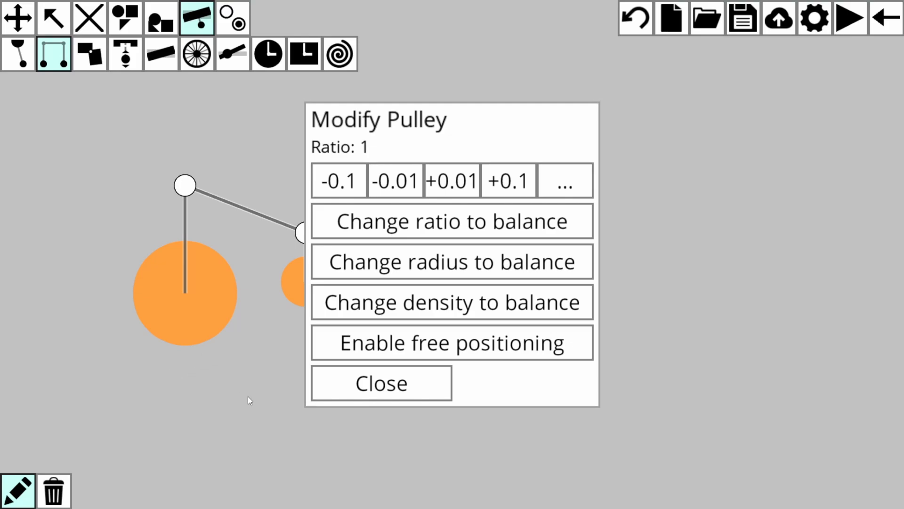
pyautogui.moveTo(291, 322)
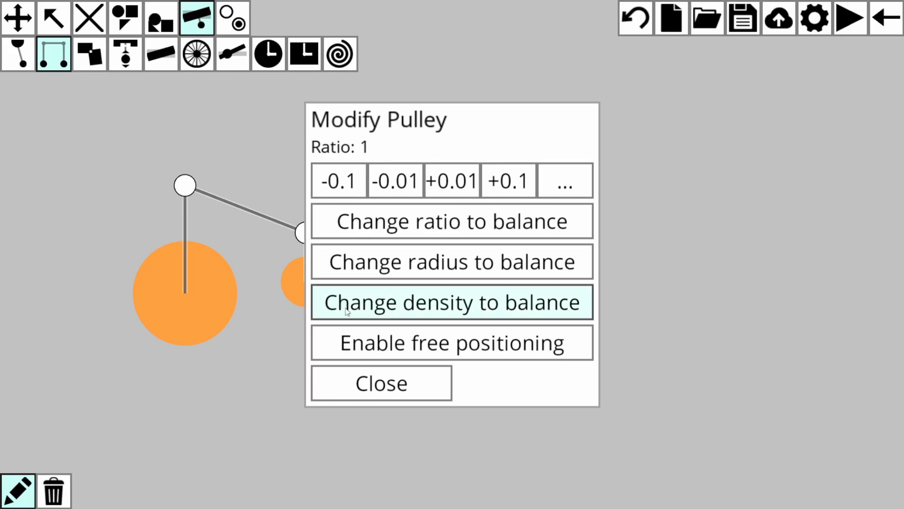
pyautogui.click(849, 17)
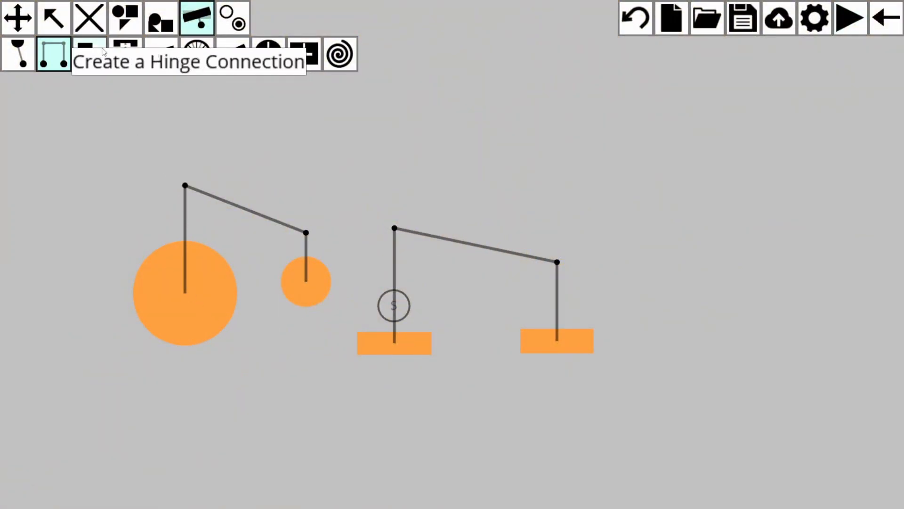
pyautogui.click(52, 16)
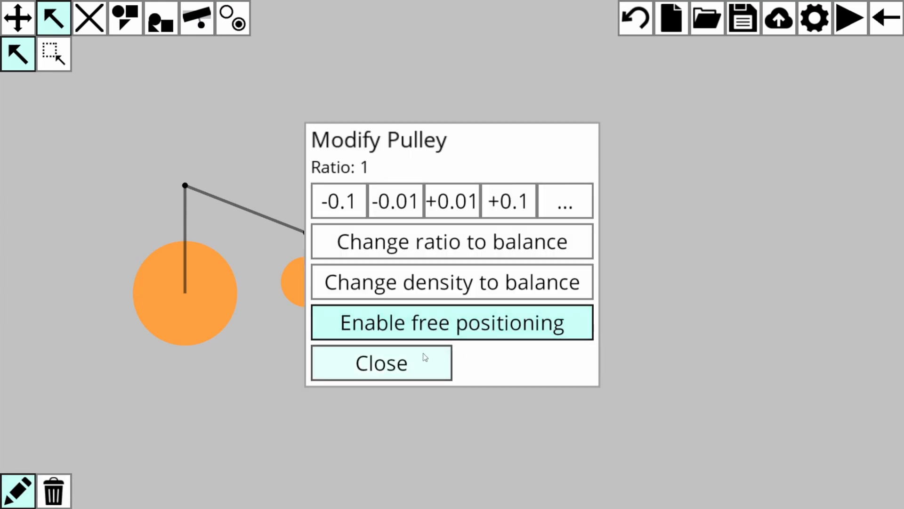
pyautogui.click(380, 362)
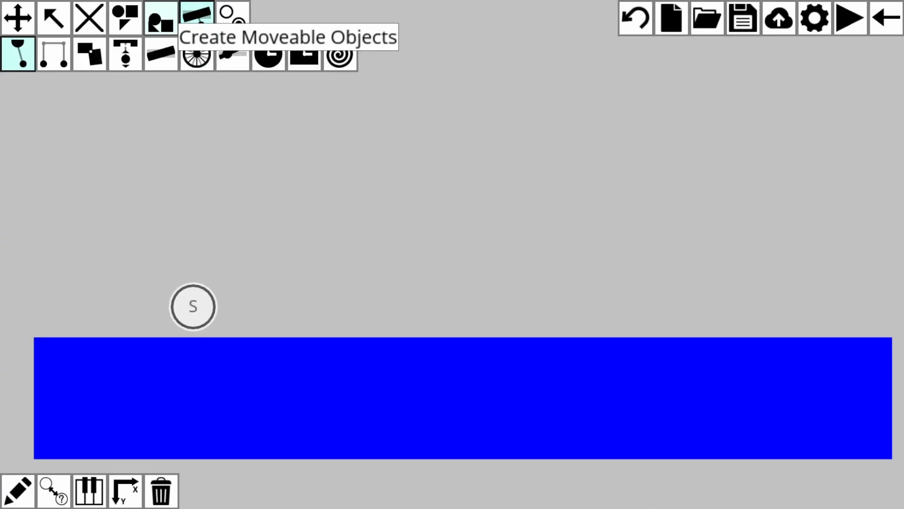
# Step: Hinge an orange plank to the ground and test-play it
pyautogui.click(160, 18)
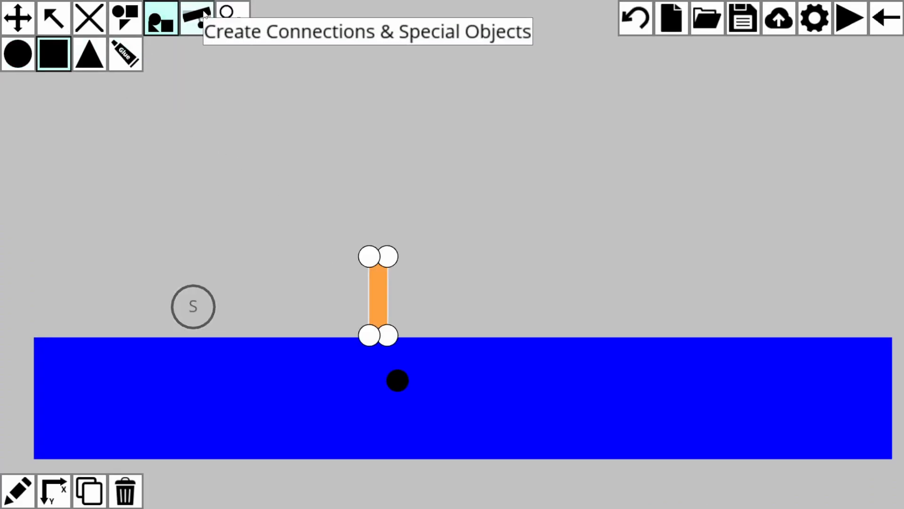
pyautogui.click(197, 18)
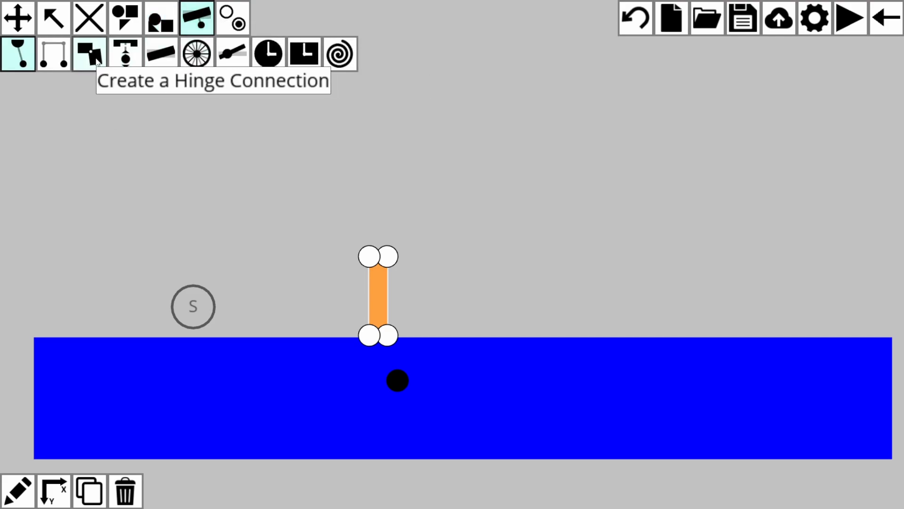
pyautogui.click(89, 53)
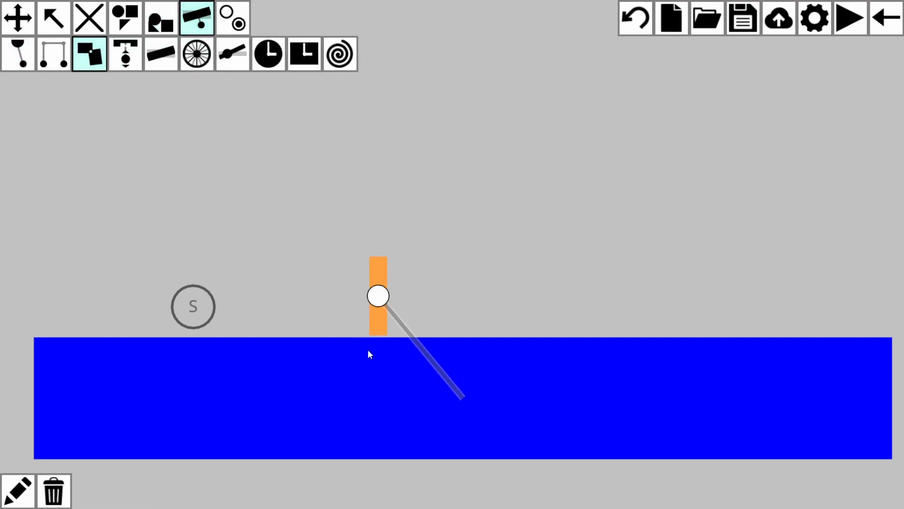
pyautogui.moveTo(379, 297)
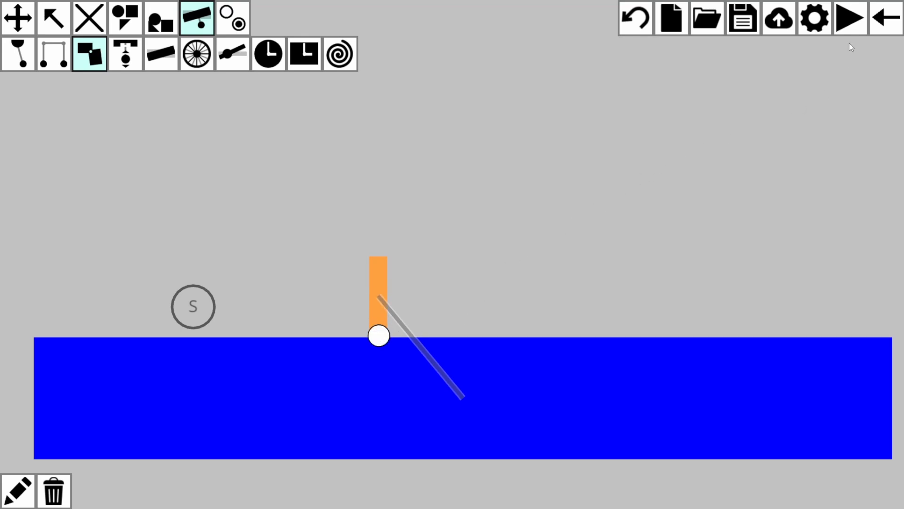
pyautogui.moveTo(849, 18)
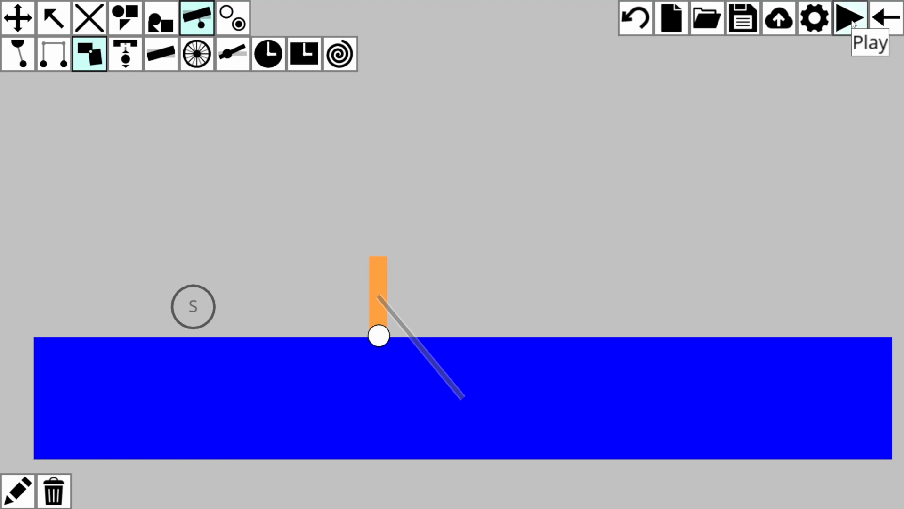
pyautogui.click(848, 17)
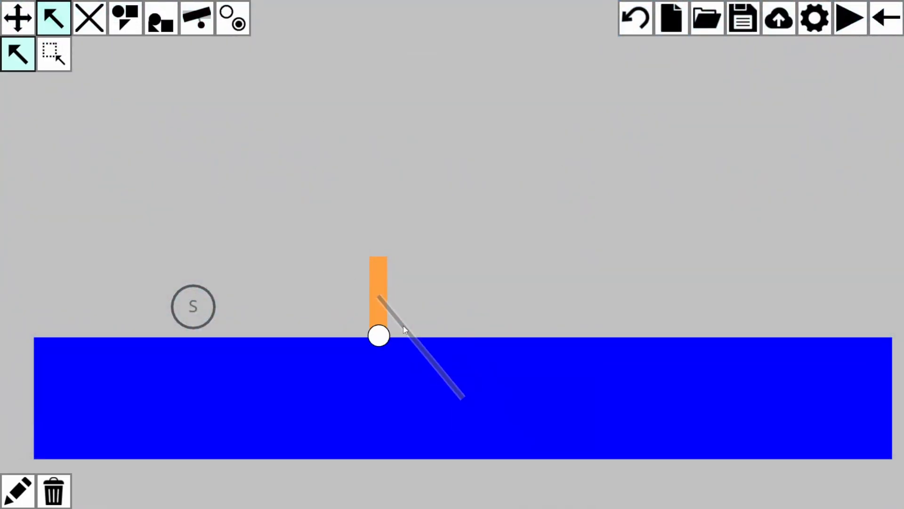
# Step: Enable collisions on the bar's hinge so it collides with the ground
pyautogui.doubleClick(379, 335)
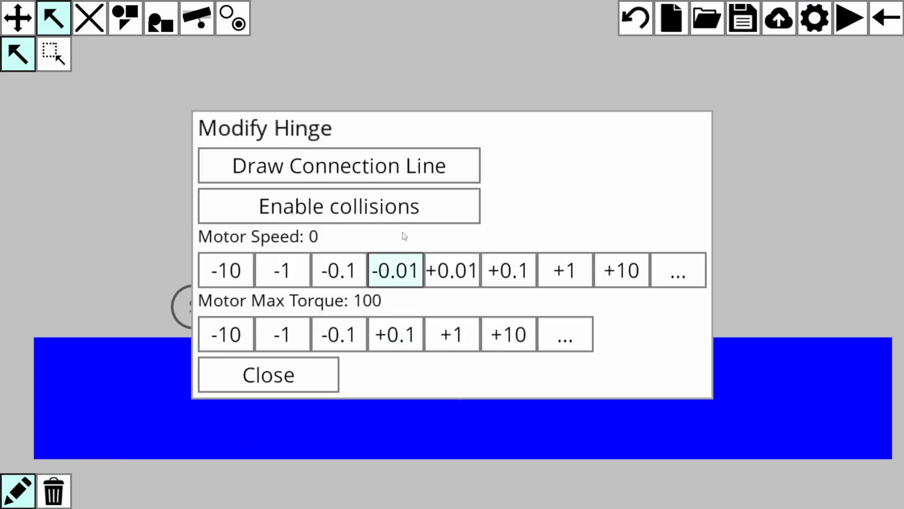
pyautogui.click(338, 206)
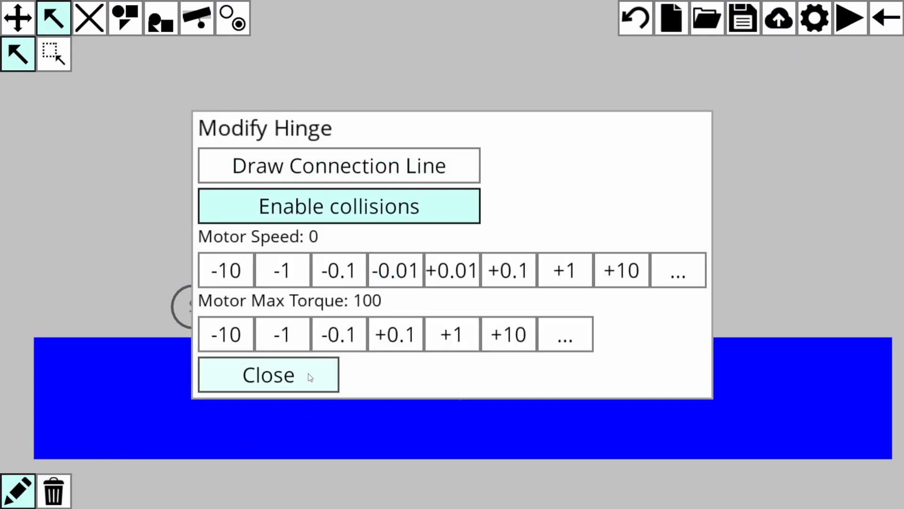
pyautogui.click(848, 17)
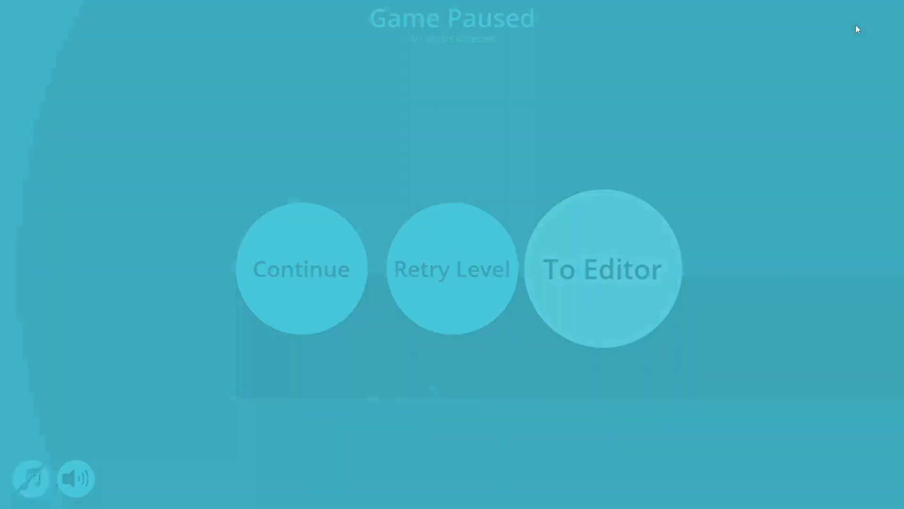
# Step: Return to editing and add a moveable orange box as the cart body
pyautogui.click(602, 268)
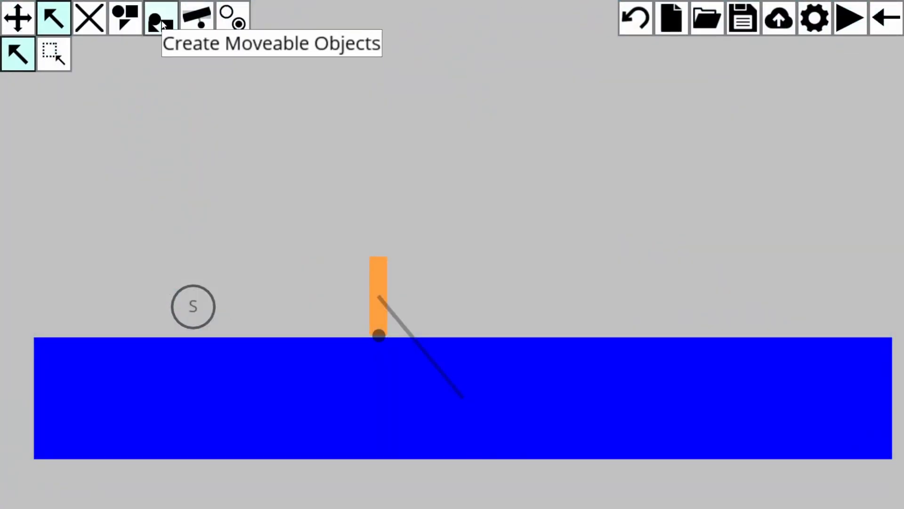
pyautogui.click(160, 17)
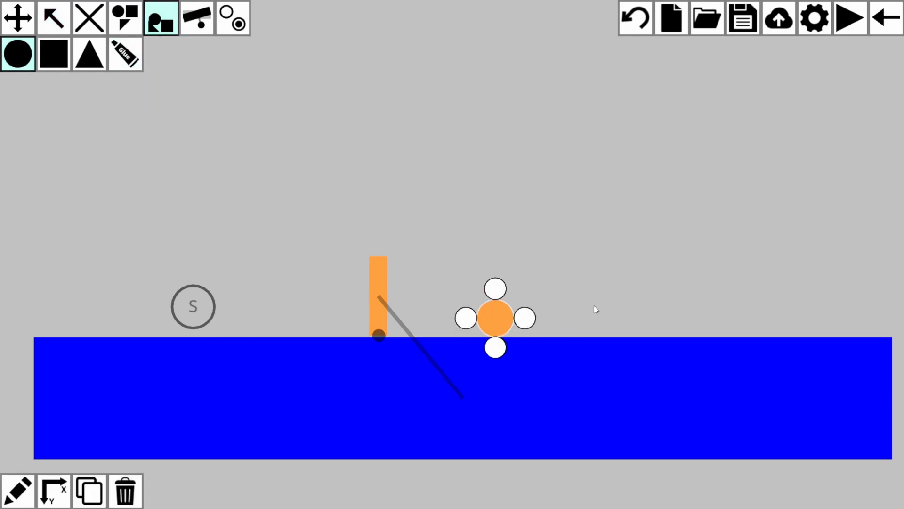
pyautogui.click(53, 54)
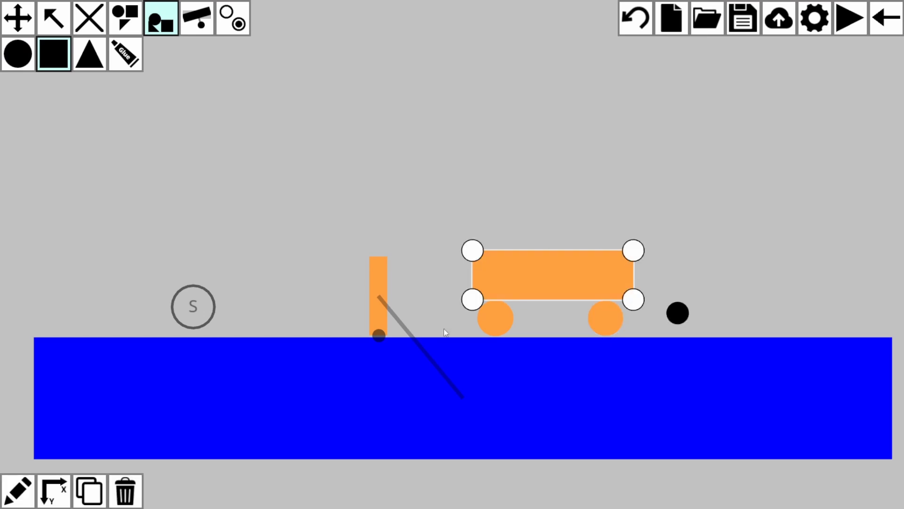
# Step: Enable Use Wheel Image on both circles under the cart body
pyautogui.click(53, 17)
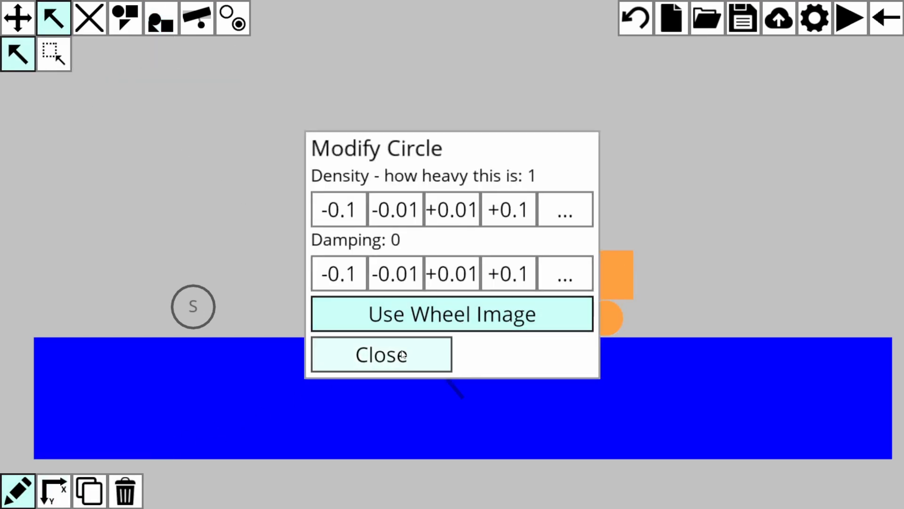
pyautogui.click(380, 353)
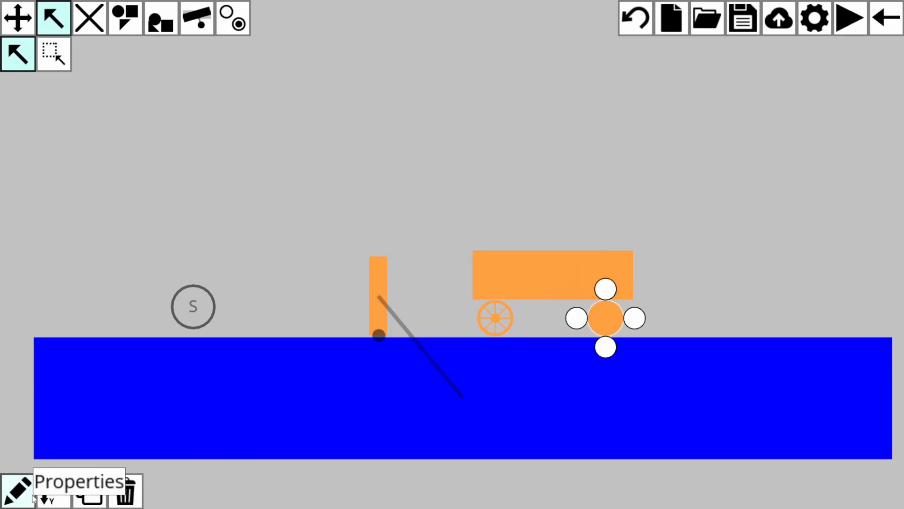
pyautogui.click(197, 17)
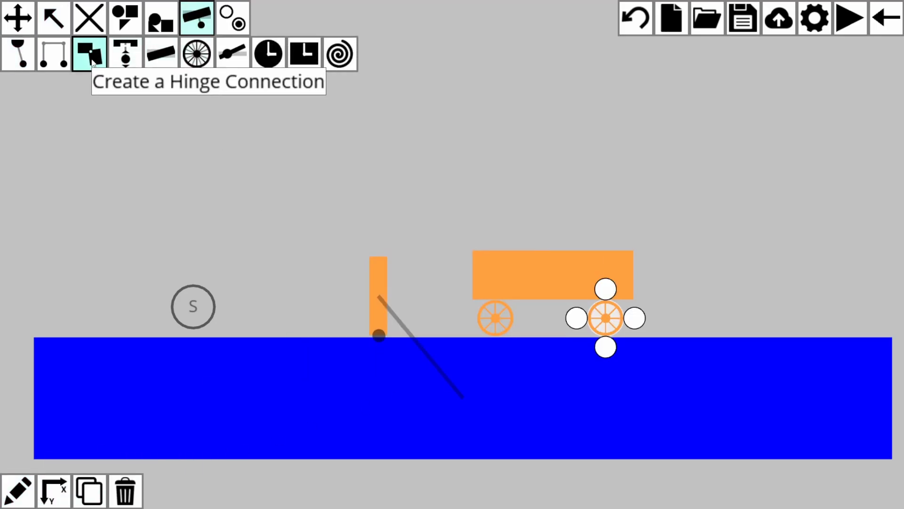
pyautogui.click(606, 318)
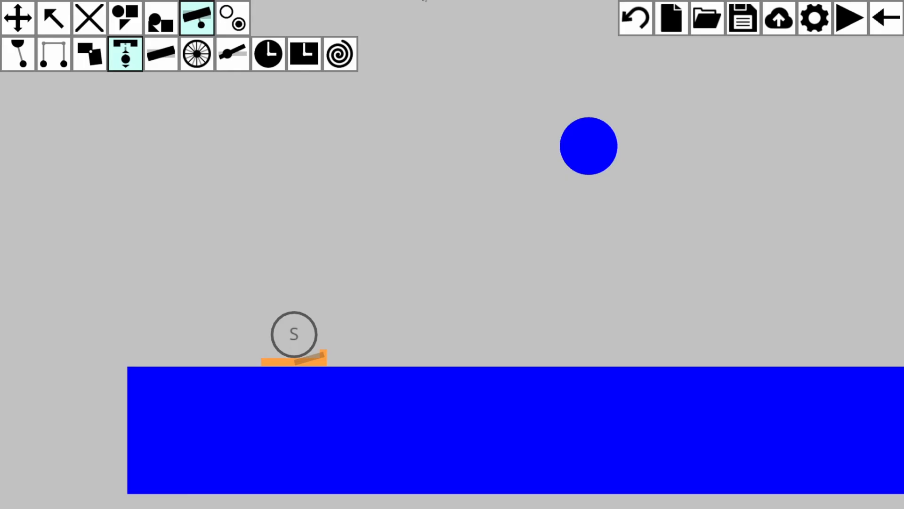
pyautogui.moveTo(161, 53)
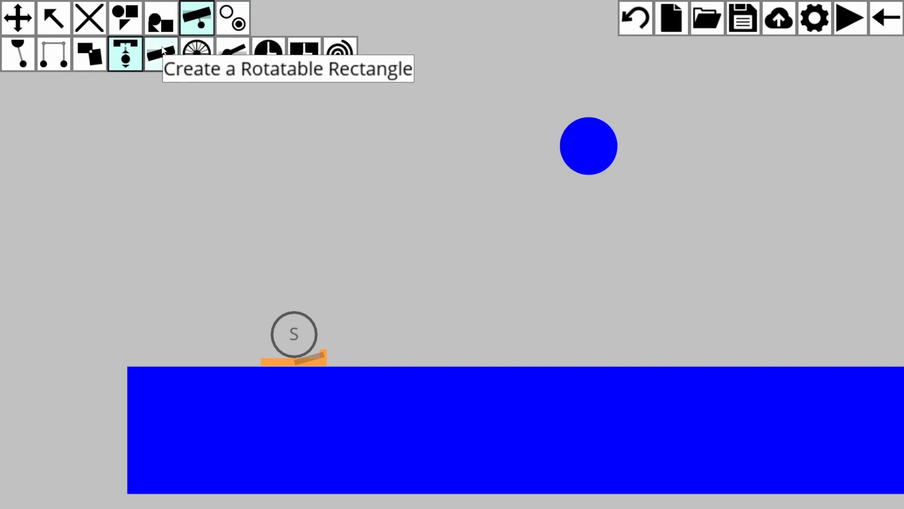
pyautogui.moveTo(125, 53)
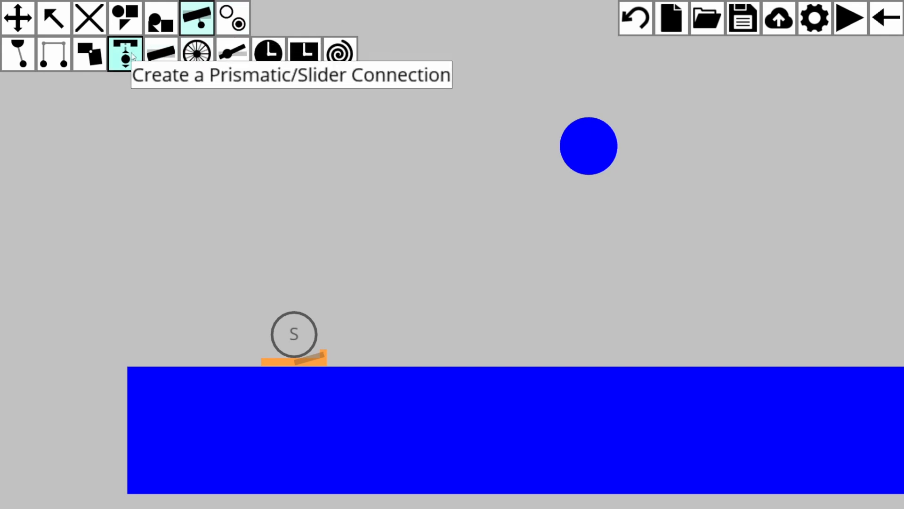
pyautogui.moveTo(299, 355)
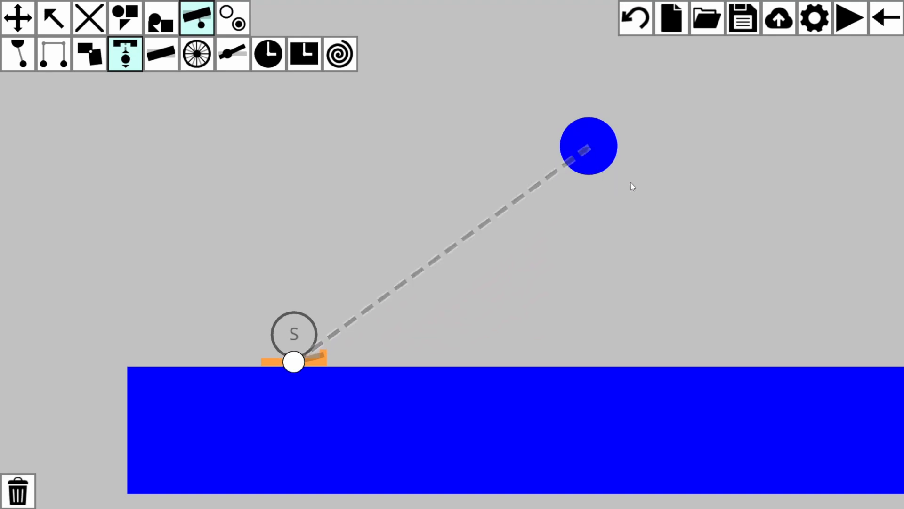
pyautogui.moveTo(265, 343)
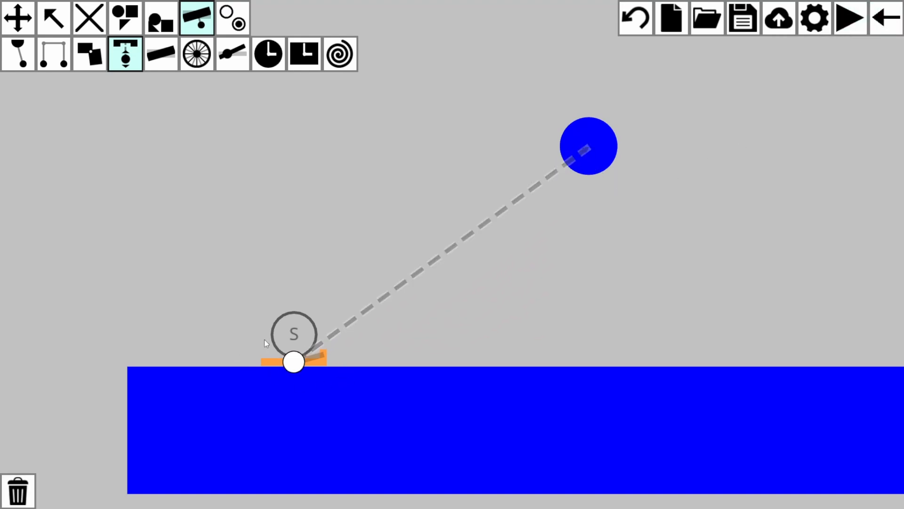
pyautogui.moveTo(291, 370)
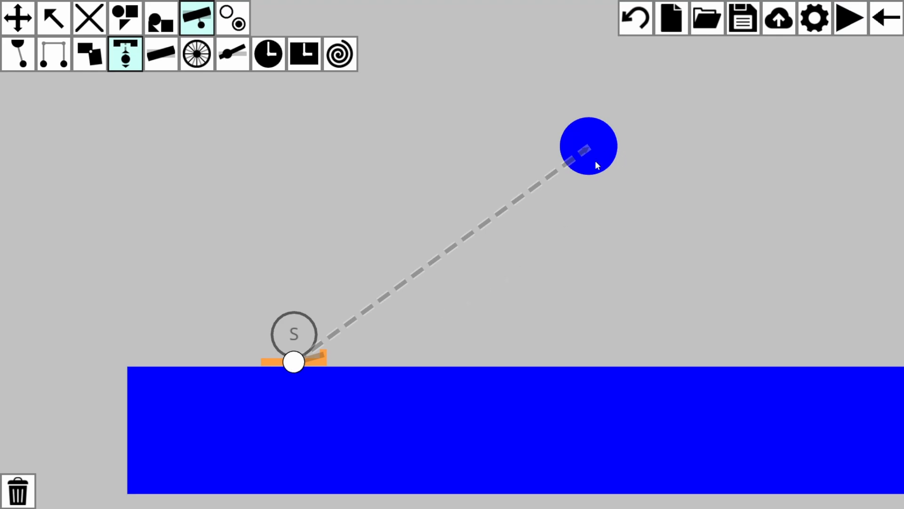
# Step: Play-test the slider connection, then return to editing
pyautogui.click(848, 17)
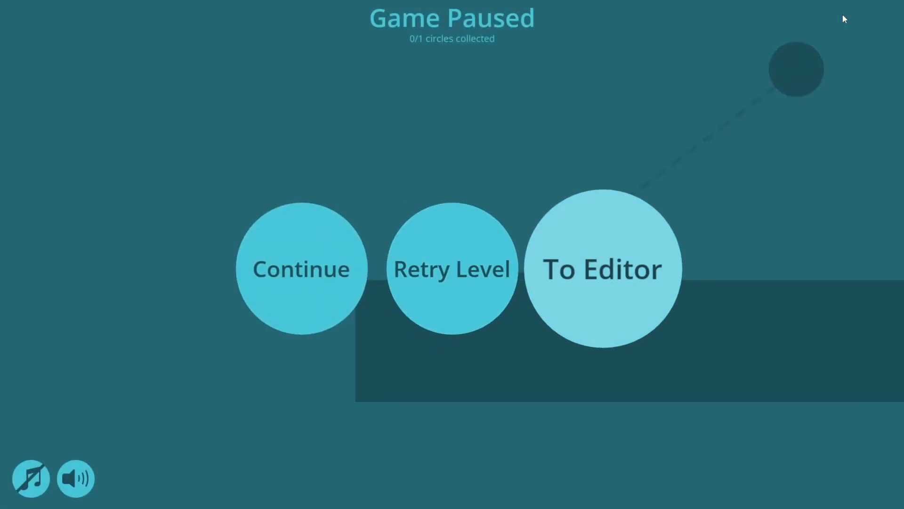
pyautogui.click(603, 268)
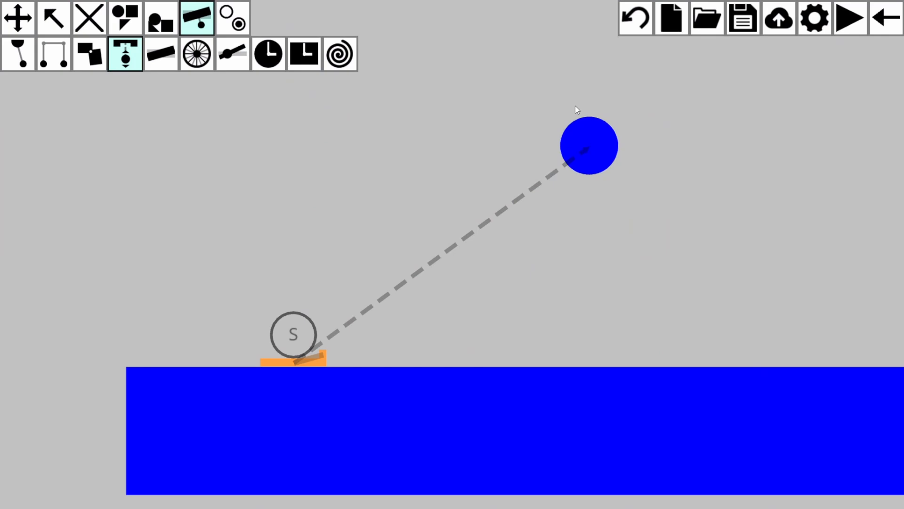
# Step: Link the ringed circle to the small circle beside it with the first connection tool
pyautogui.click(18, 53)
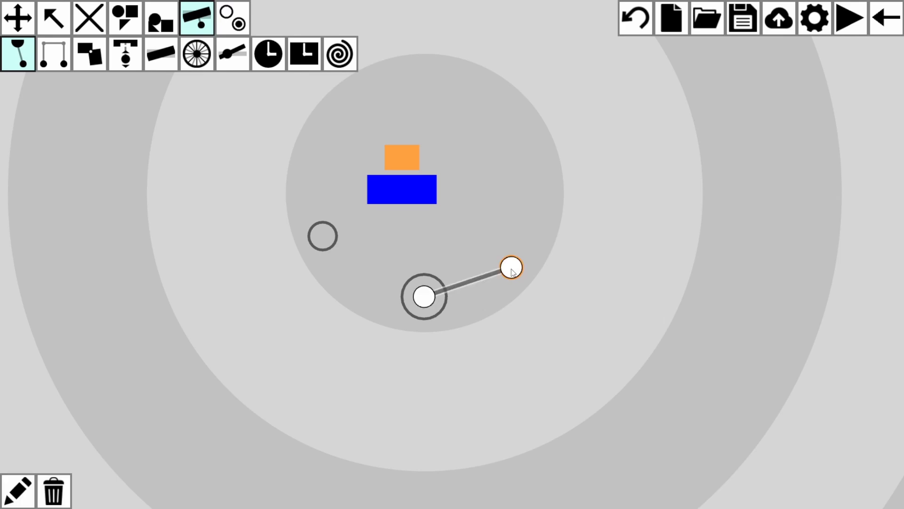
pyautogui.moveTo(139, 102)
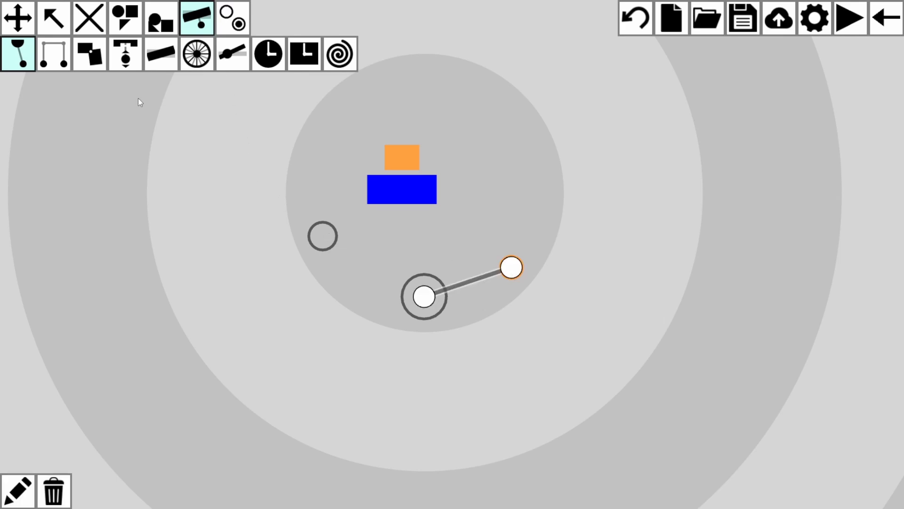
pyautogui.click(53, 54)
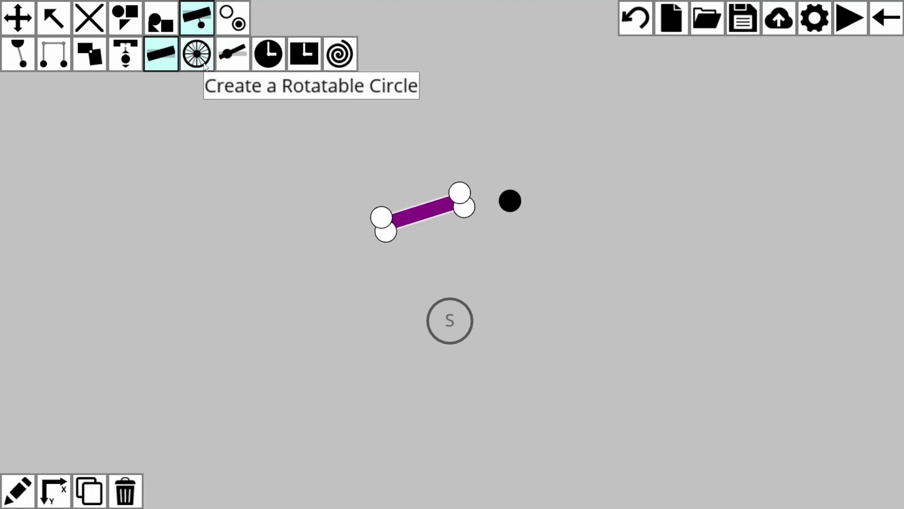
# Step: Place a purple rotatable wheel above the tilted purple bar
pyautogui.click(197, 54)
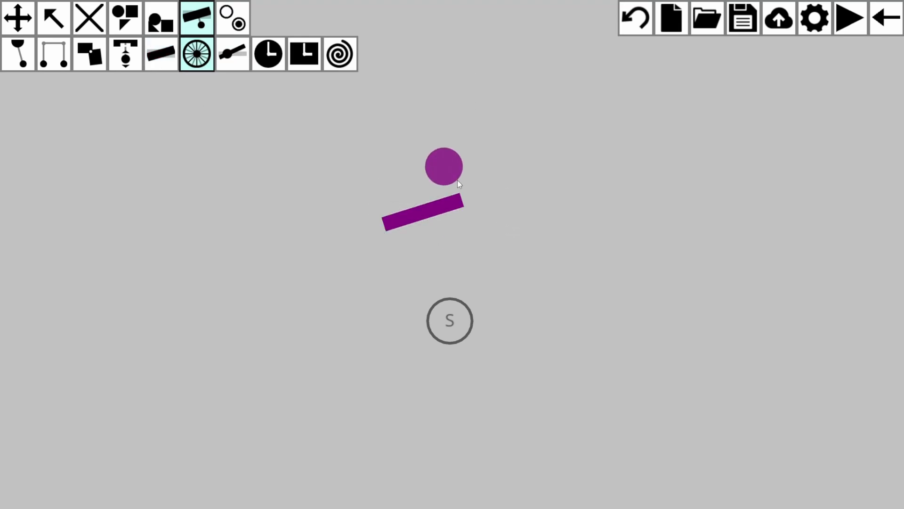
pyautogui.click(444, 165)
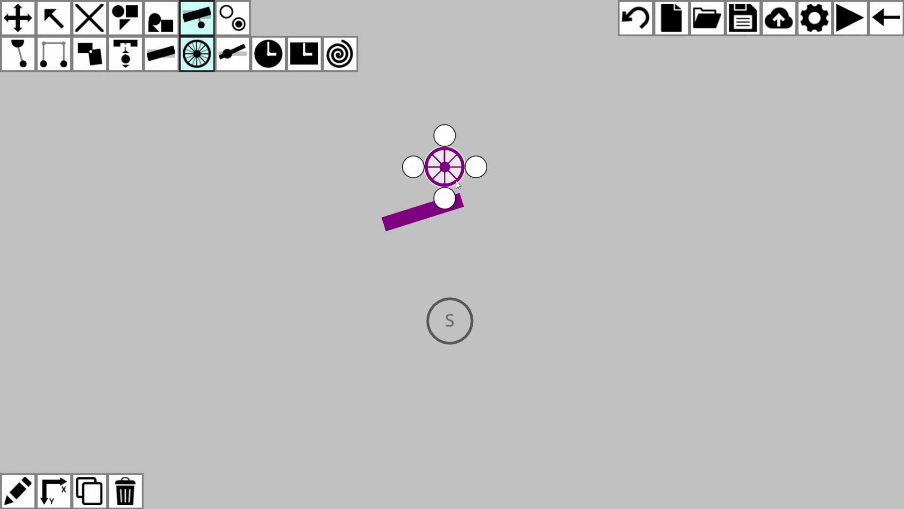
# Step: Place a magenta rotatable slider bar to the right of the start
pyautogui.click(232, 54)
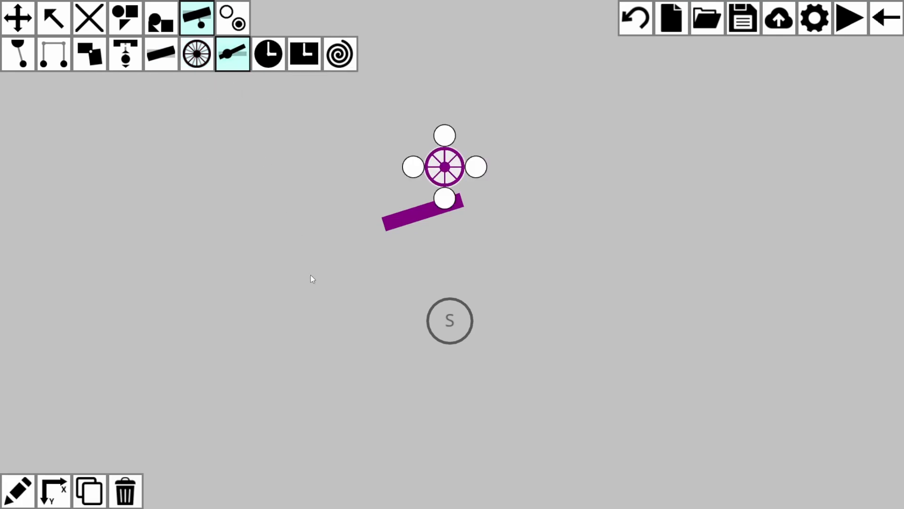
pyautogui.click(431, 354)
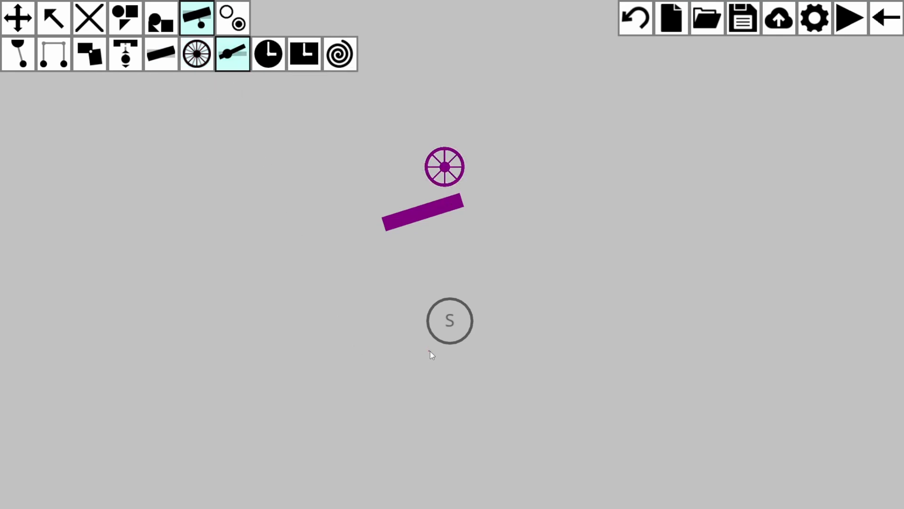
pyautogui.click(450, 320)
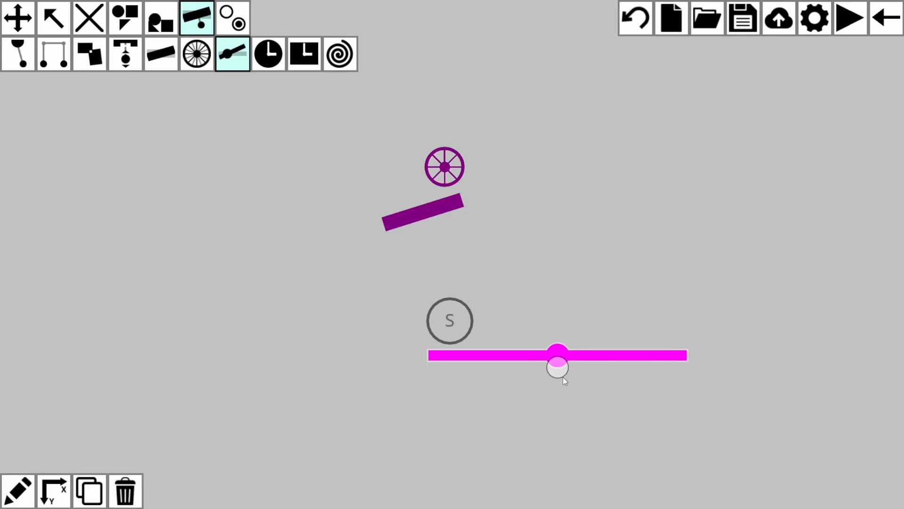
pyautogui.click(559, 366)
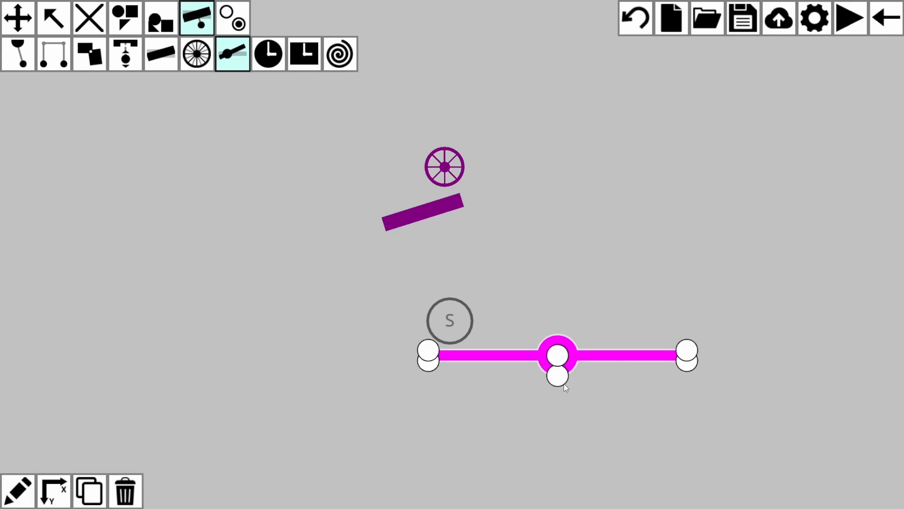
pyautogui.moveTo(482, 410)
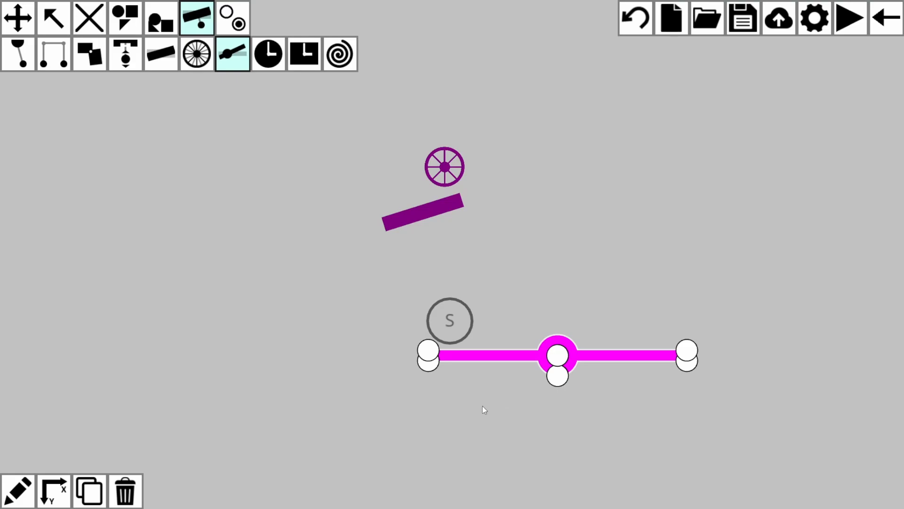
pyautogui.moveTo(465, 406)
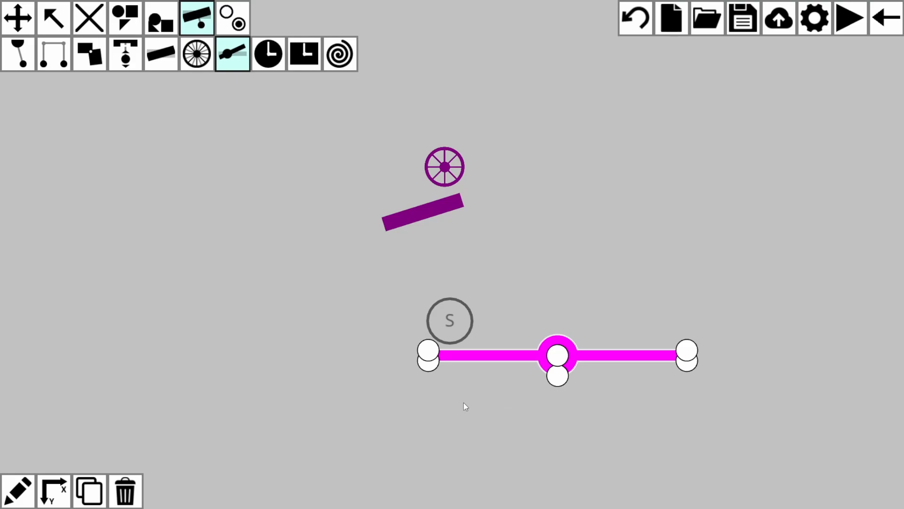
# Step: Give the orange moveable circle a custom density of 50 and close its settings
pyautogui.click(160, 17)
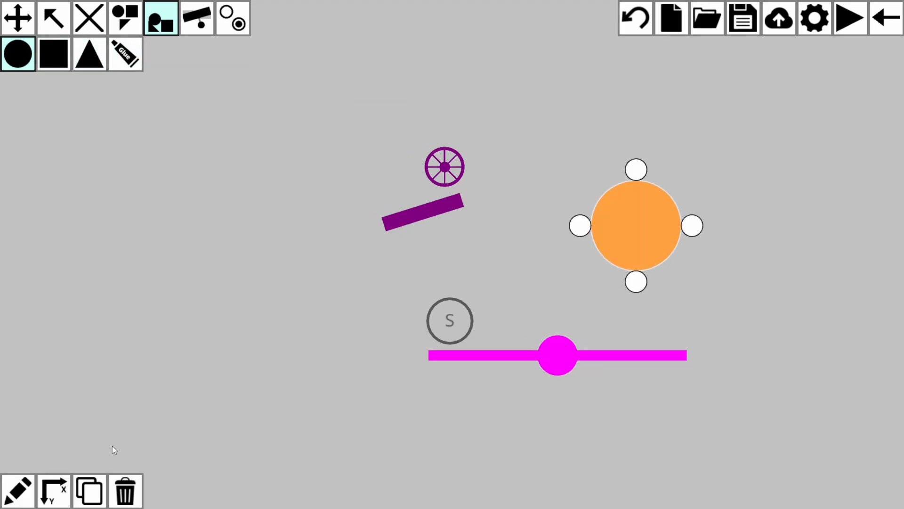
pyautogui.doubleClick(636, 225)
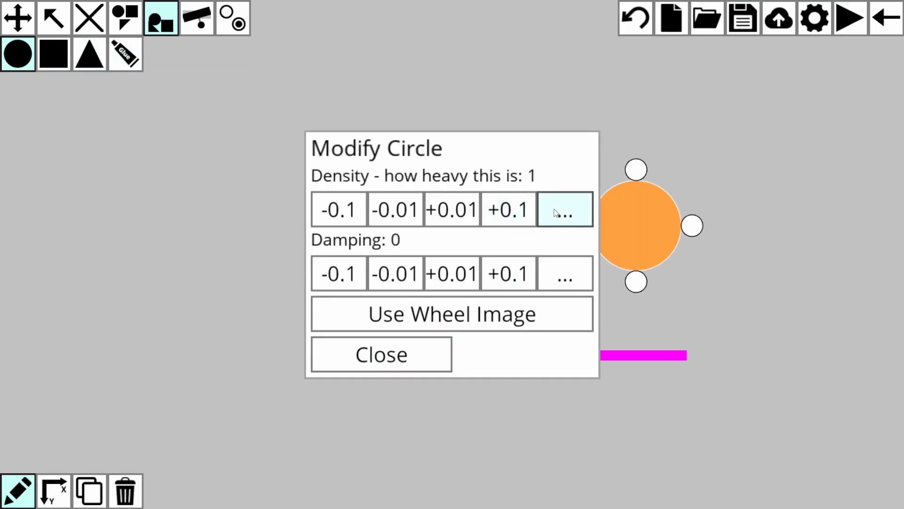
pyautogui.click(563, 209)
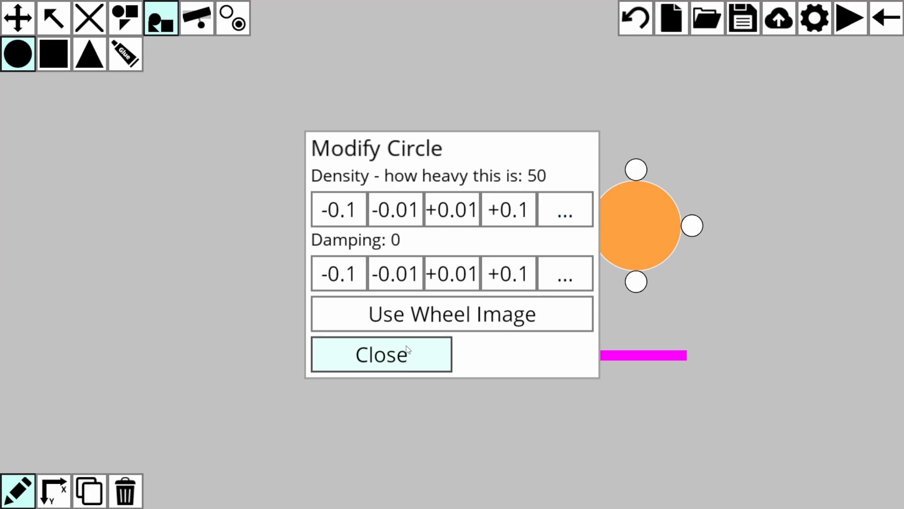
pyautogui.click(380, 354)
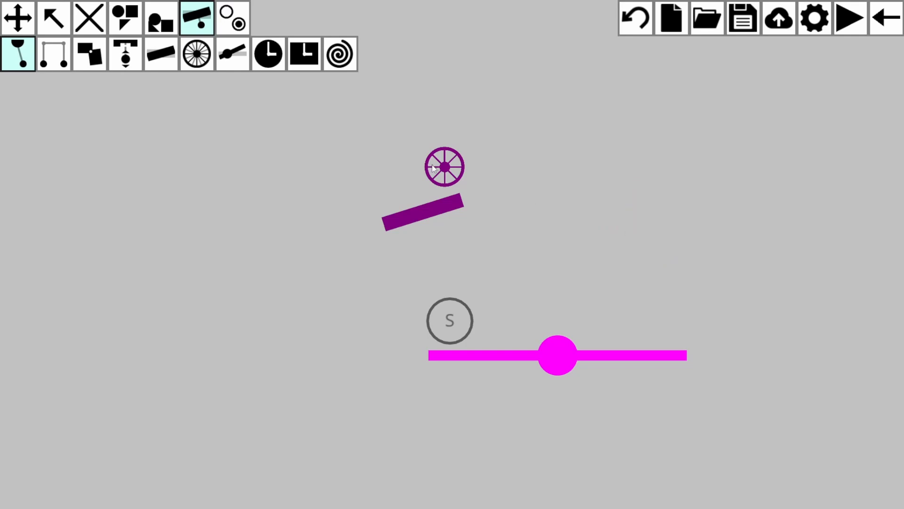
pyautogui.moveTo(303, 53)
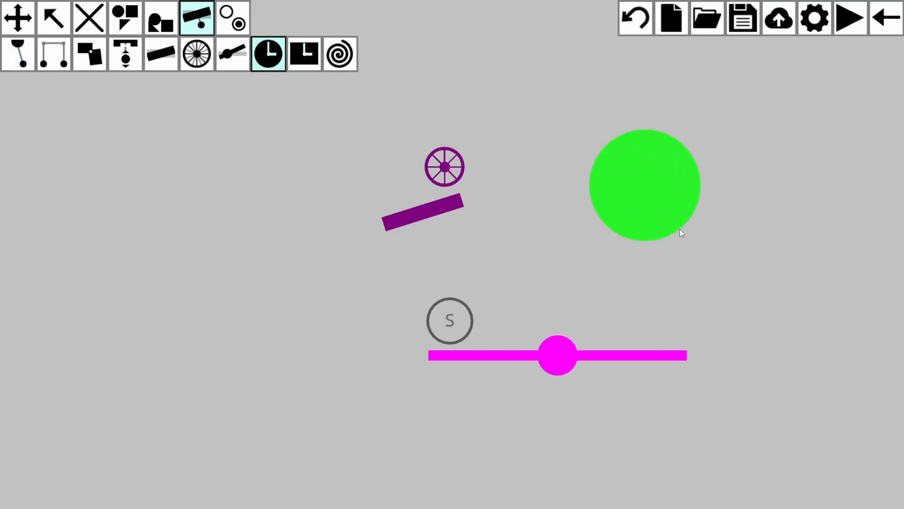
# Step: Set the green circle generator to density 50 with a 0.50 s wait between generations
pyautogui.click(647, 185)
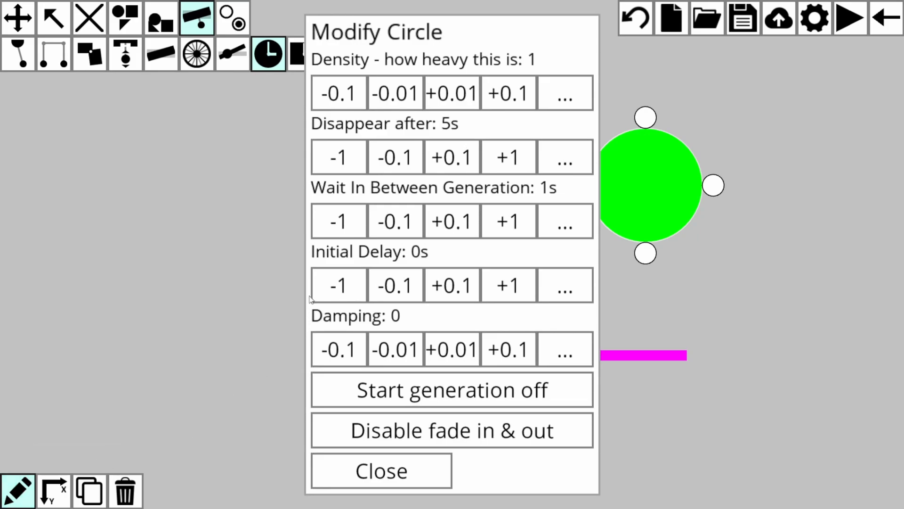
pyautogui.click(394, 221)
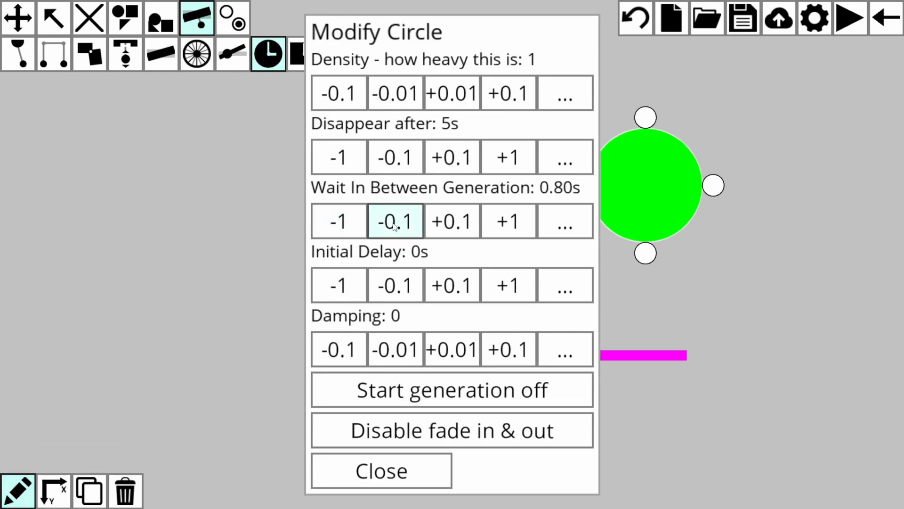
pyautogui.click(564, 92)
pyautogui.write('50')
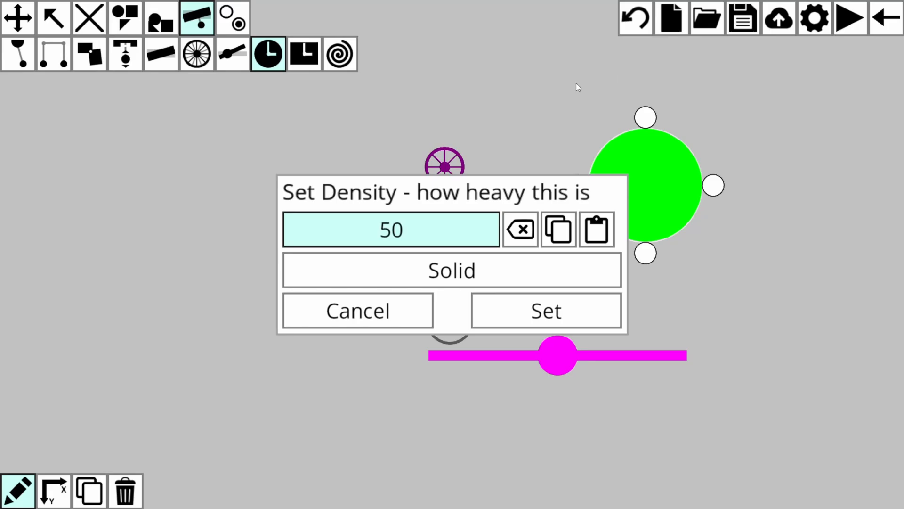
pyautogui.click(546, 310)
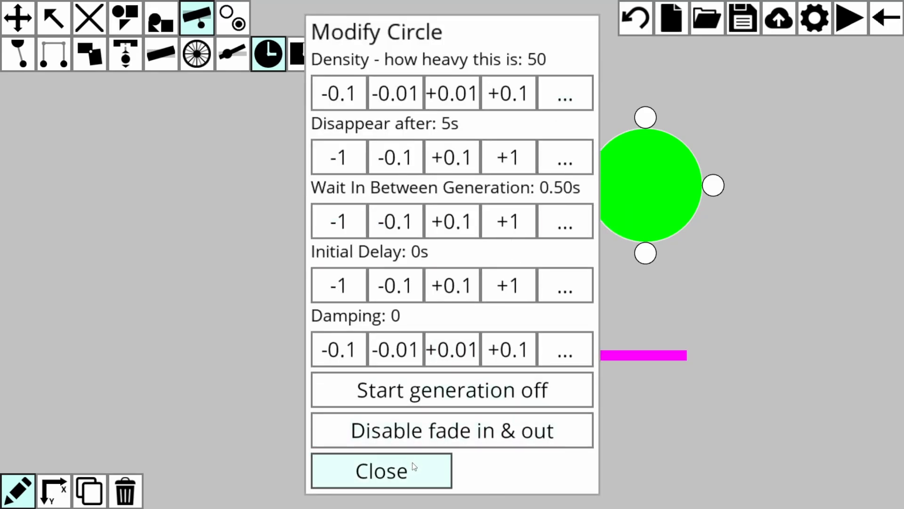
pyautogui.click(380, 470)
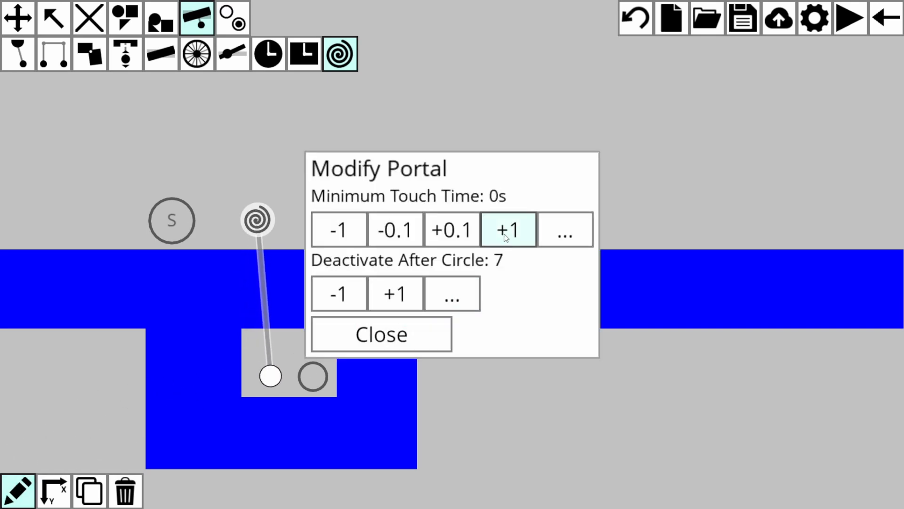
# Step: Raise the portal's Minimum Touch Time to 0.8 s and play-test it
pyautogui.click(451, 229)
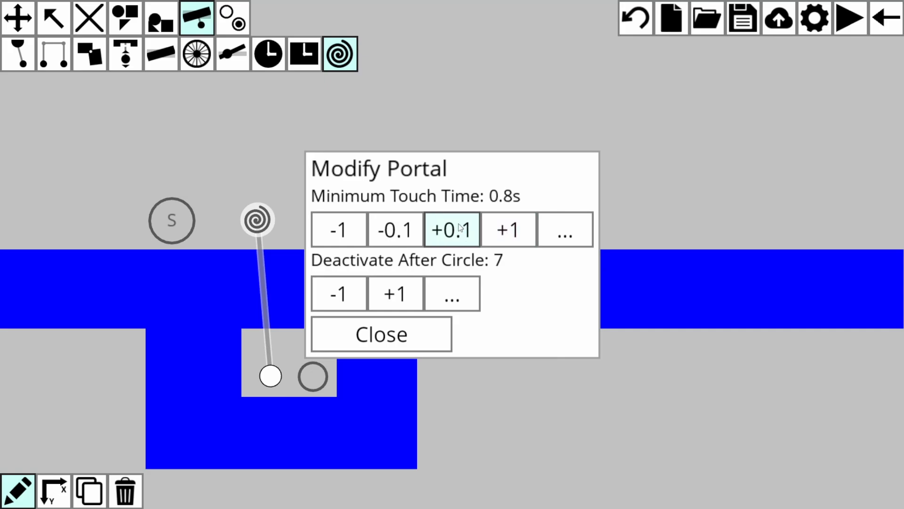
pyautogui.moveTo(798, 109)
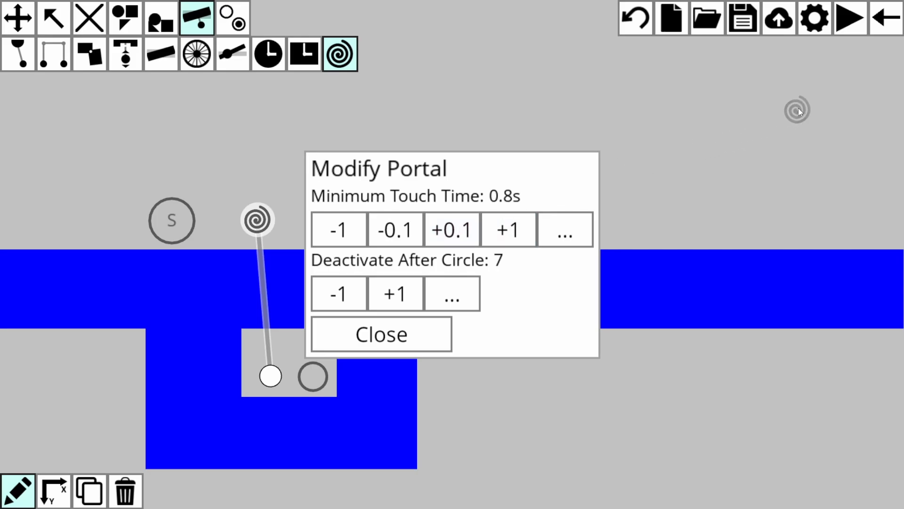
pyautogui.click(849, 17)
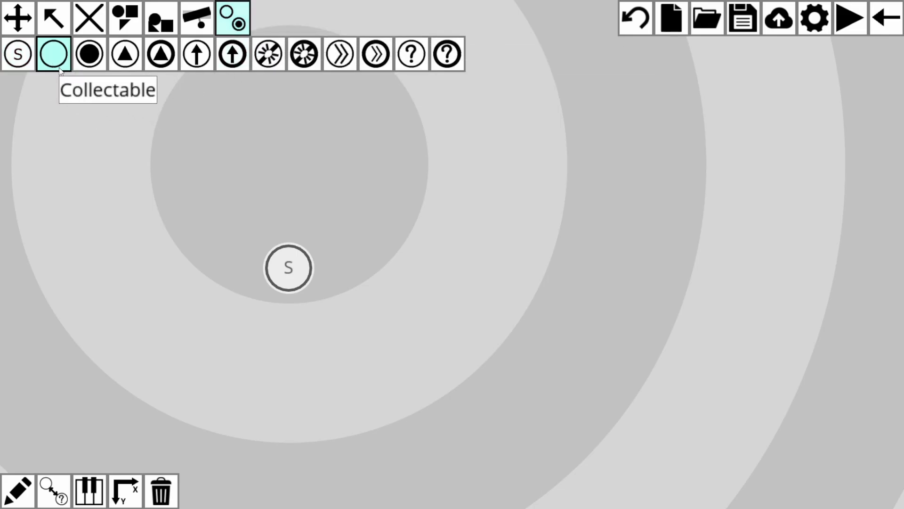
# Step: Place a plain collectable just right of the player start
pyautogui.click(359, 268)
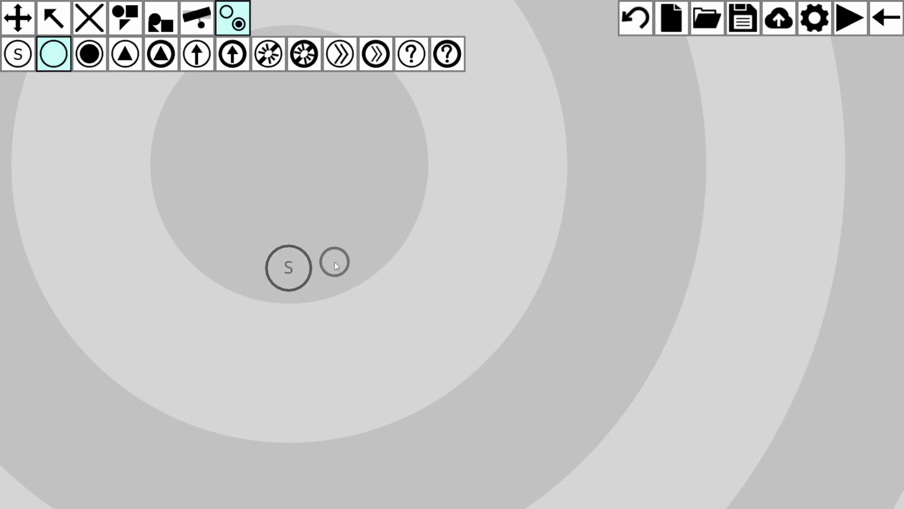
pyautogui.click(334, 263)
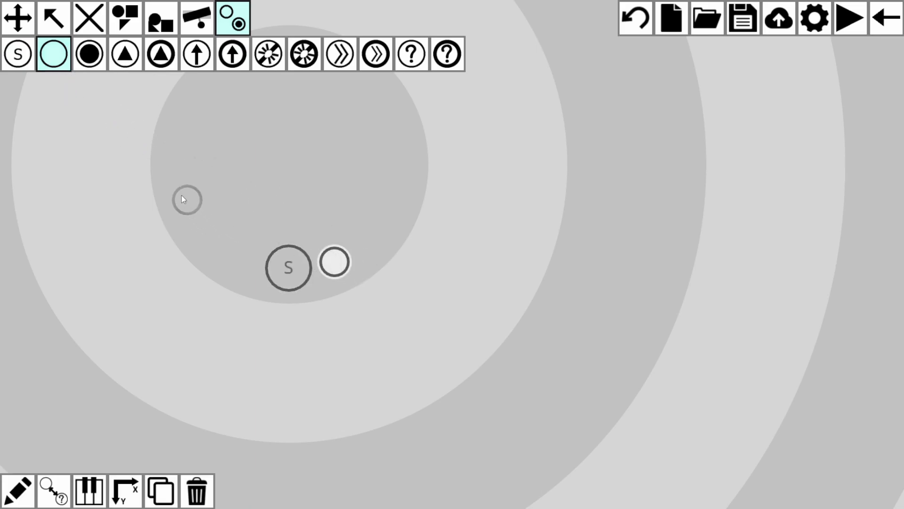
# Step: Add an orange movable circle below and bring up the collectable types for its companion
pyautogui.click(89, 54)
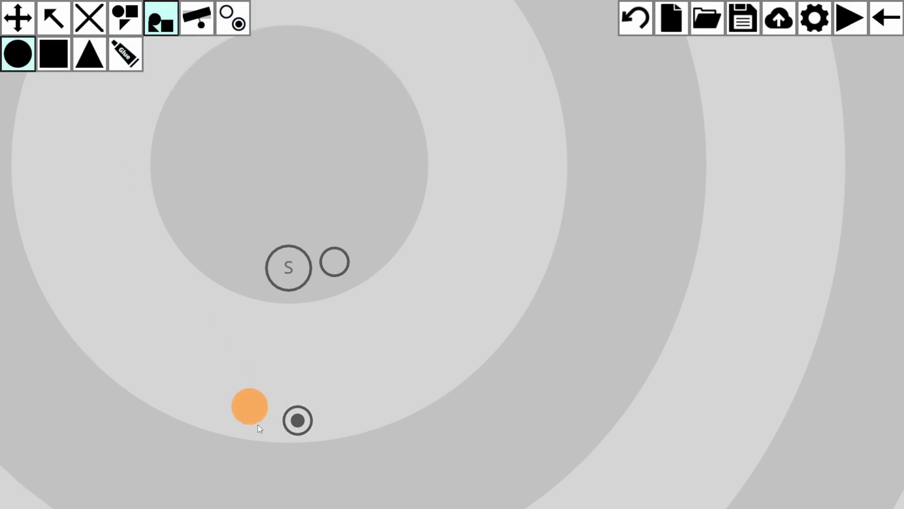
pyautogui.click(249, 406)
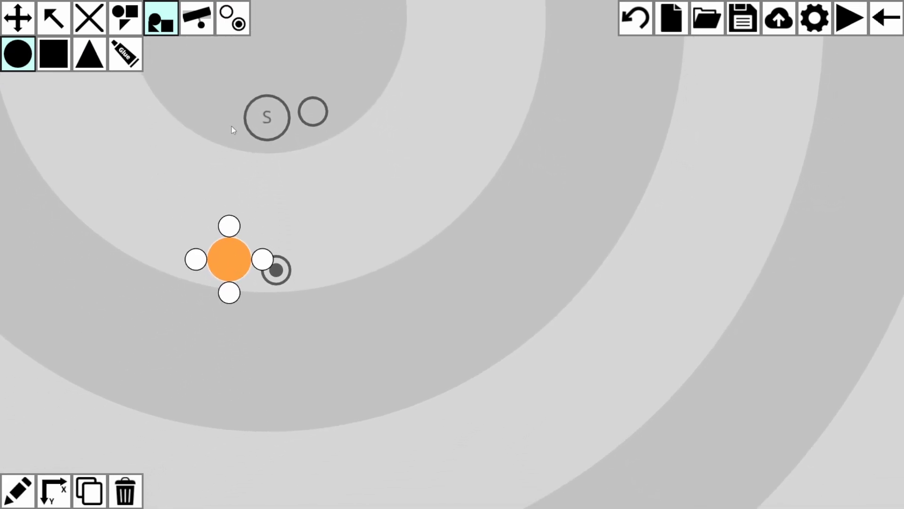
pyautogui.click(231, 18)
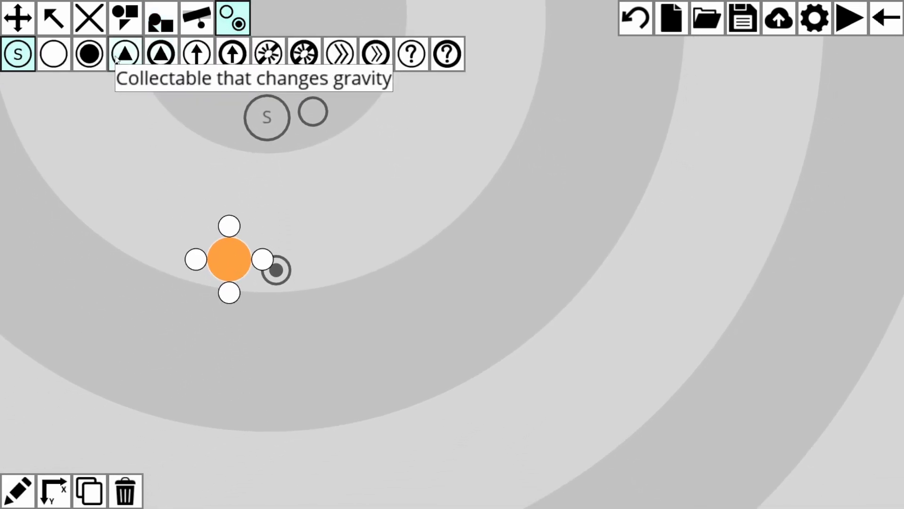
pyautogui.moveTo(197, 53)
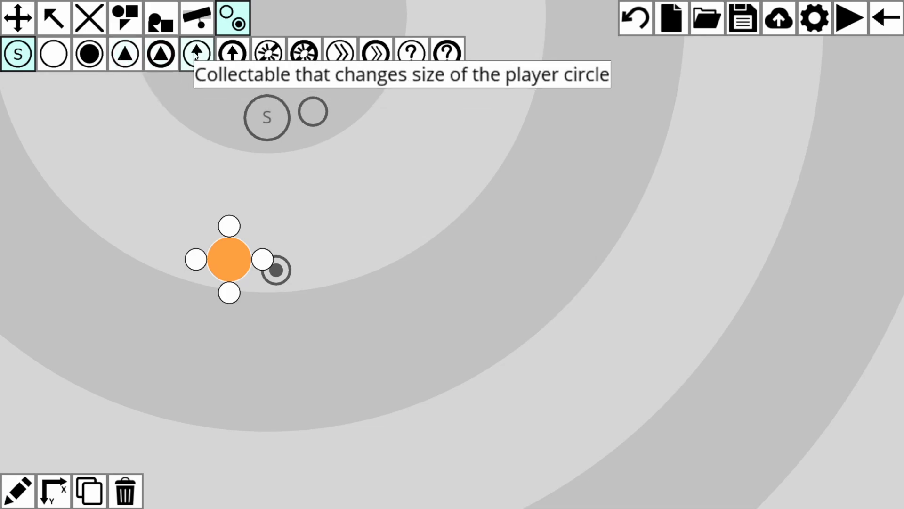
pyautogui.moveTo(267, 53)
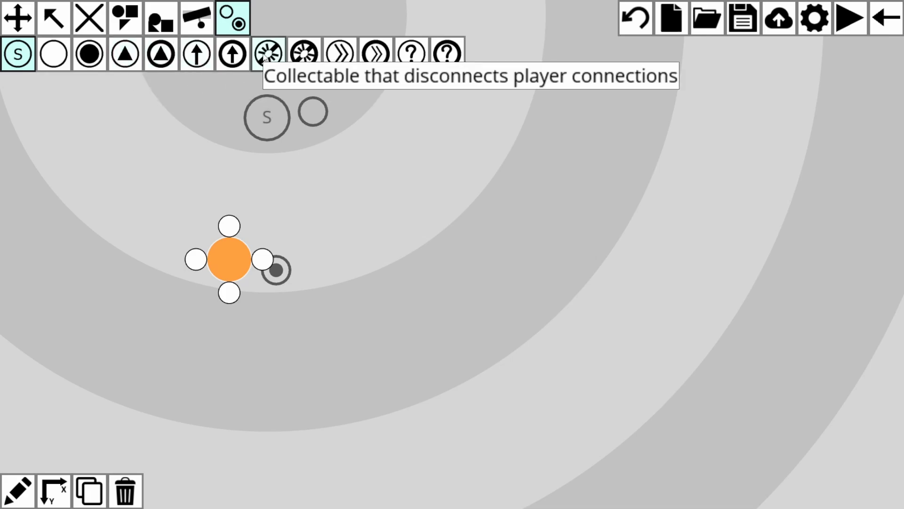
pyautogui.moveTo(339, 54)
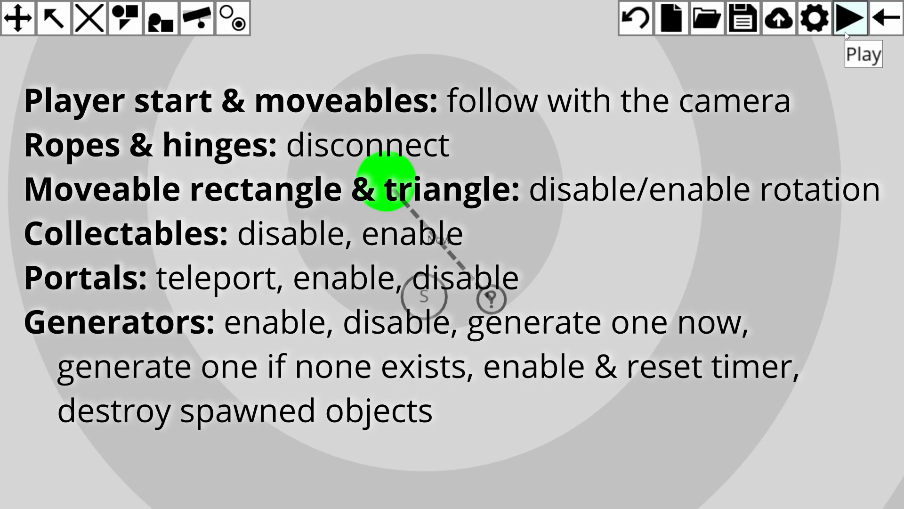
pyautogui.moveTo(510, 144)
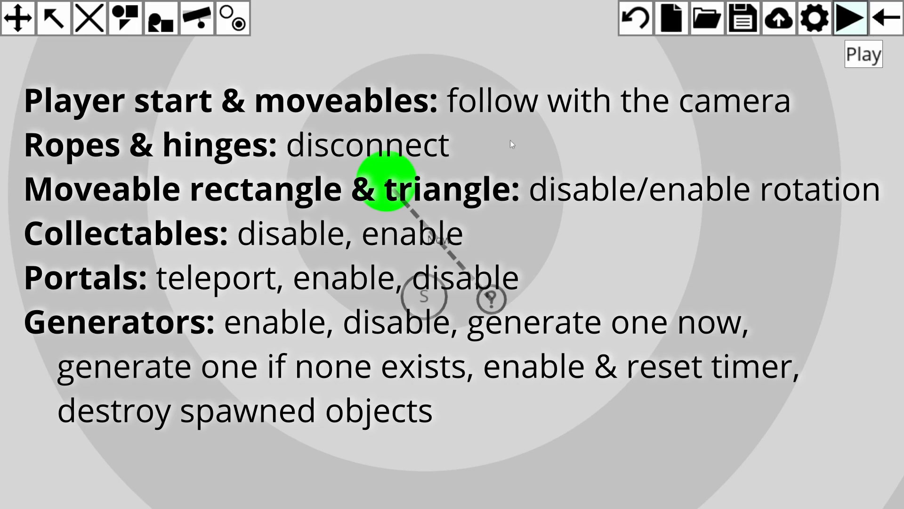
# Step: Delete the green circle and special collectable, then bring up the generator objects
pyautogui.click(53, 17)
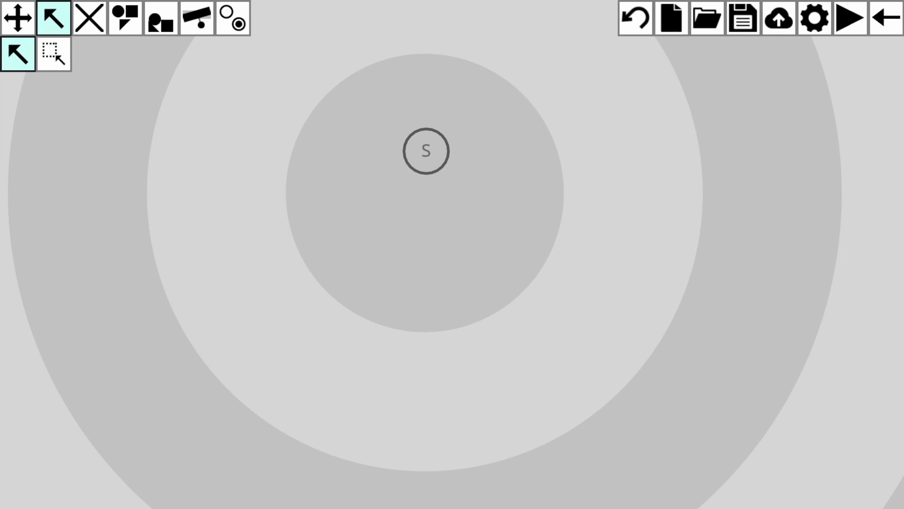
pyautogui.click(197, 18)
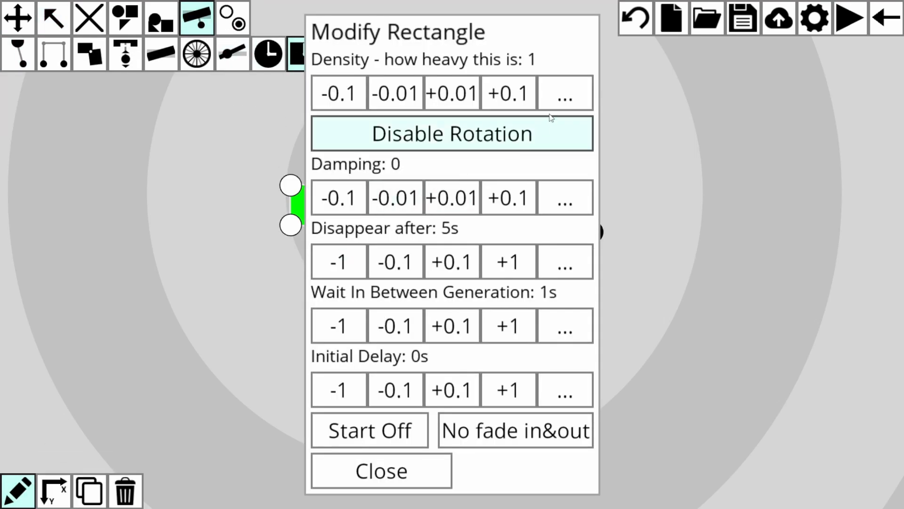
# Step: Set the green rectangle generator to Solid density, disappear after 0, Generate Only Once
pyautogui.click(564, 93)
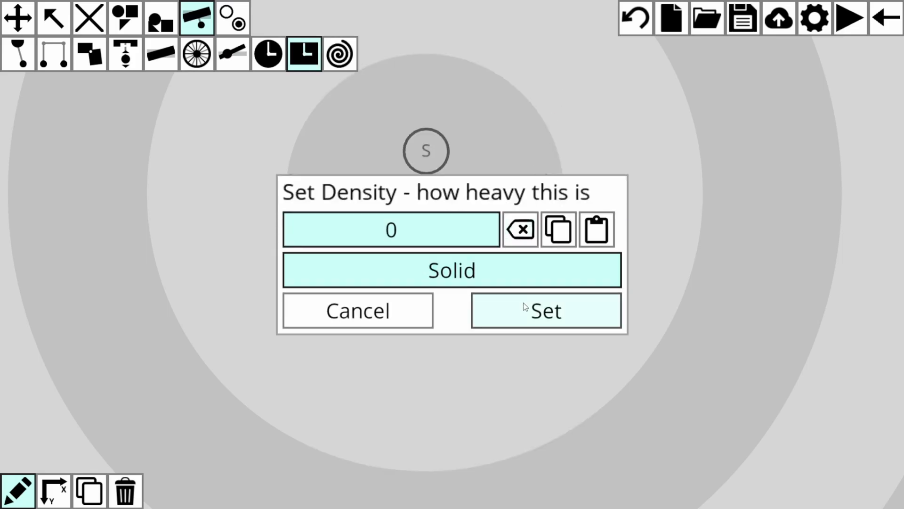
pyautogui.click(546, 310)
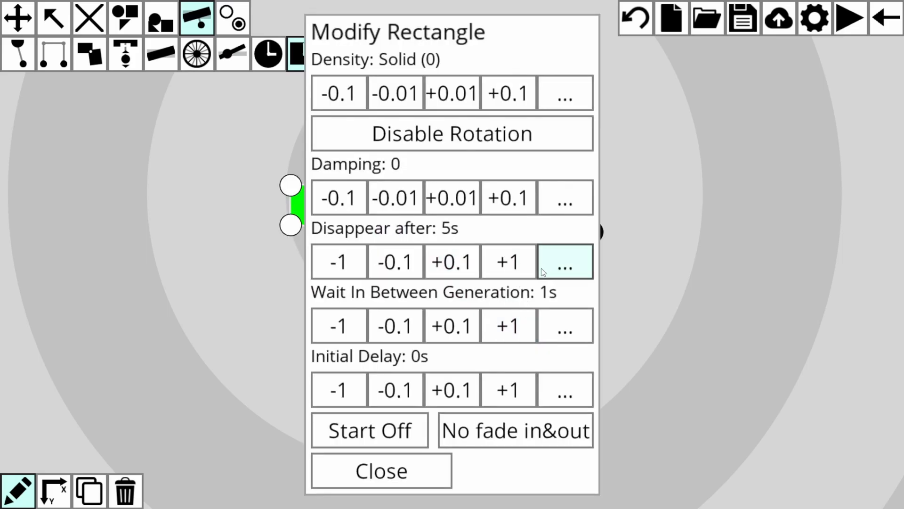
pyautogui.click(564, 261)
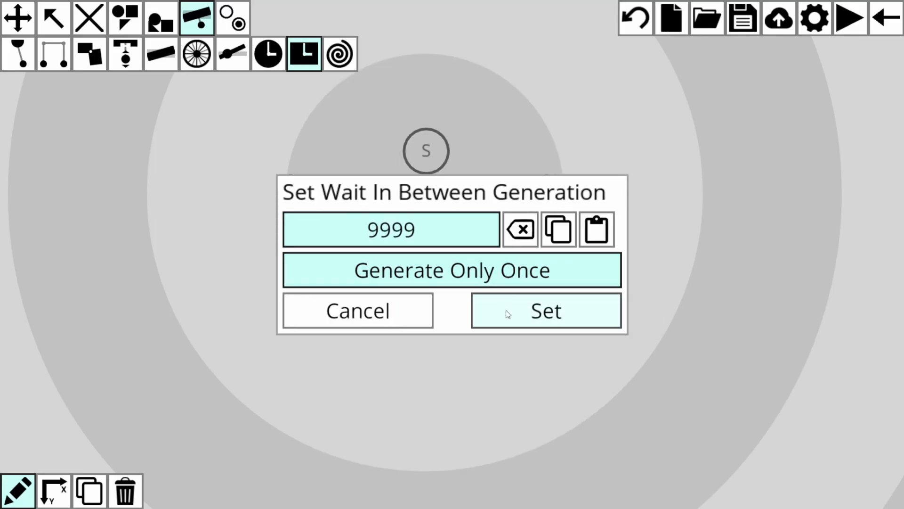
pyautogui.click(545, 310)
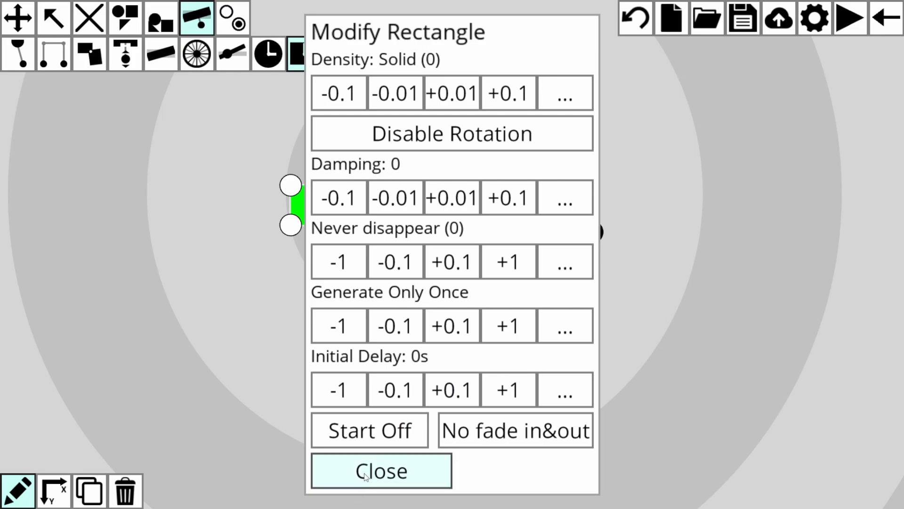
pyautogui.click(380, 470)
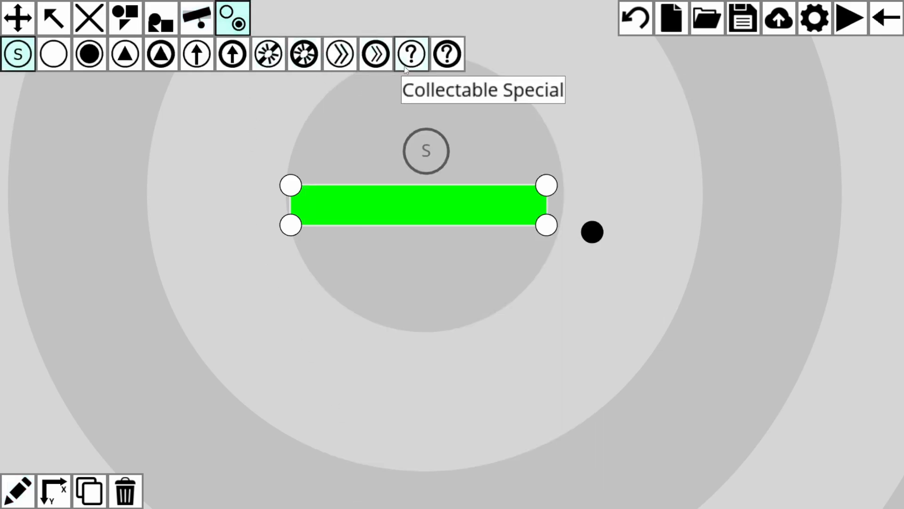
# Step: Place a Collectable Special linked to the rectangle generator with a Destroy Spawned Objects connection
pyautogui.click(411, 52)
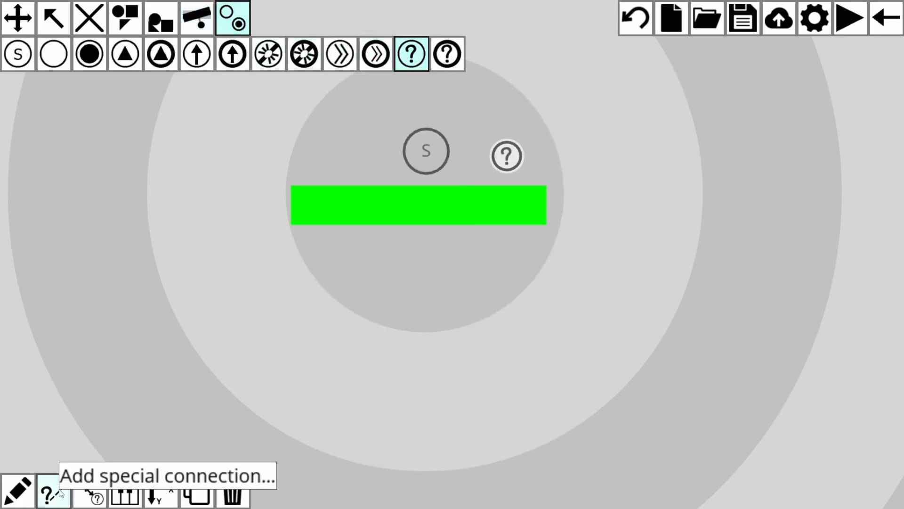
pyautogui.click(53, 491)
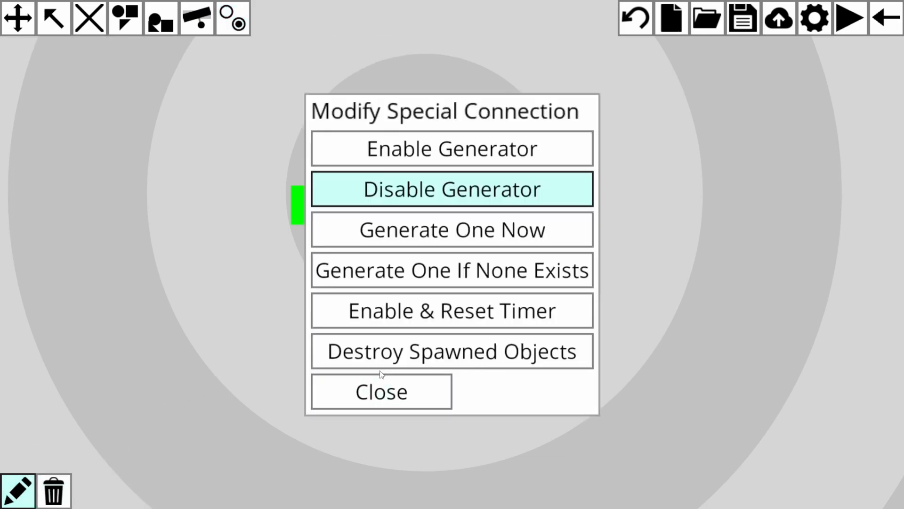
pyautogui.click(379, 391)
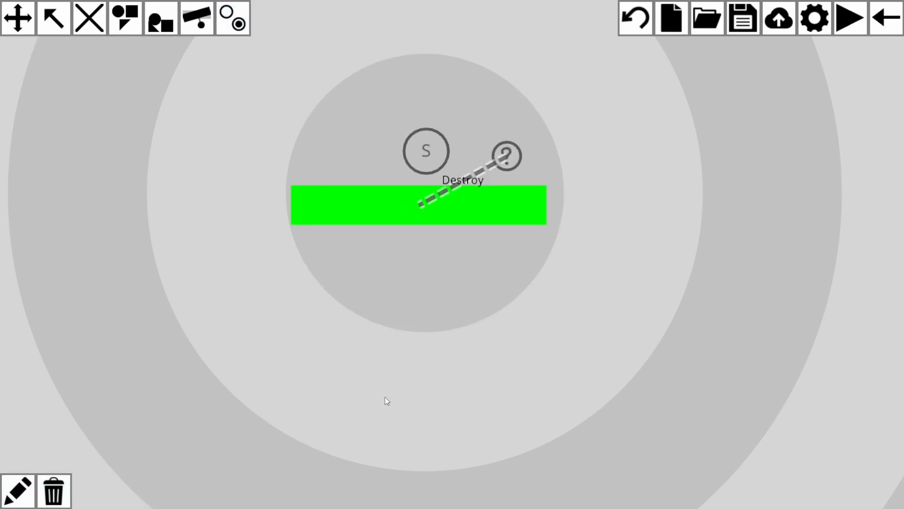
pyautogui.moveTo(153, 376)
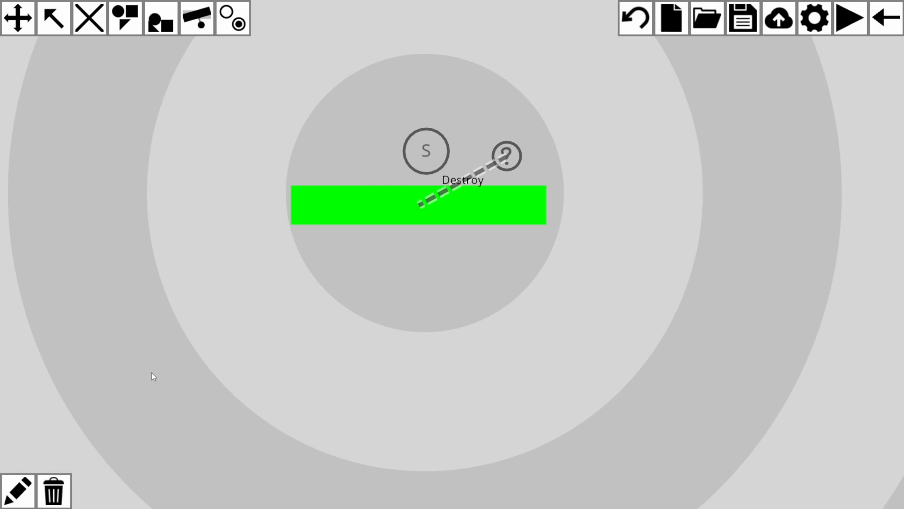
pyautogui.click(232, 18)
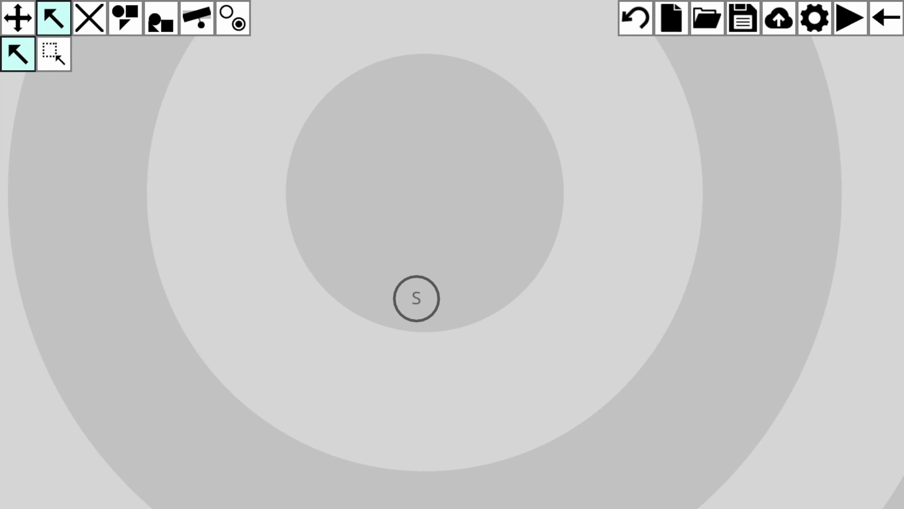
# Step: Place a collectible right of the start belonging to level segment 1
pyautogui.click(232, 17)
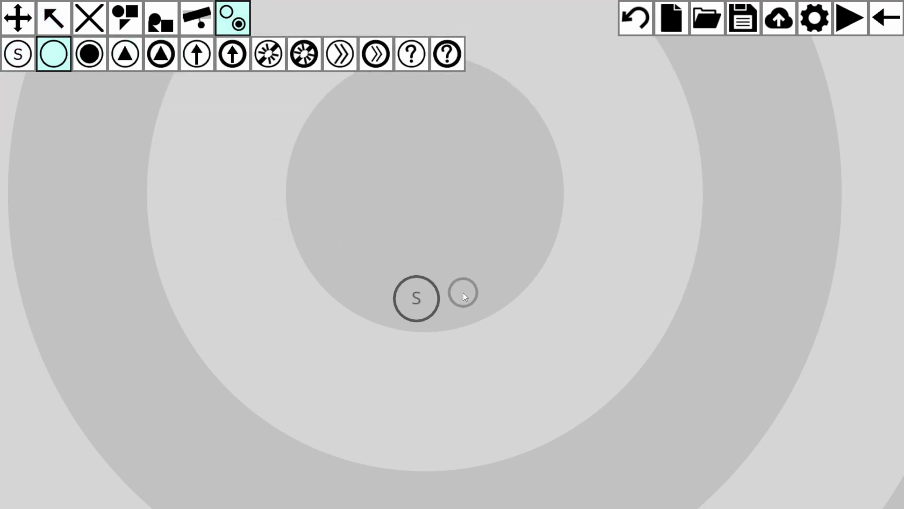
pyautogui.click(464, 291)
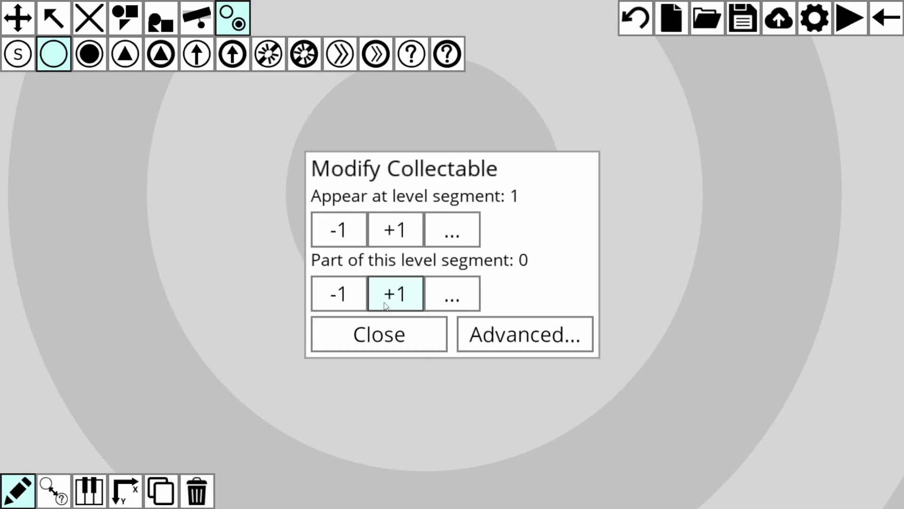
pyautogui.click(395, 293)
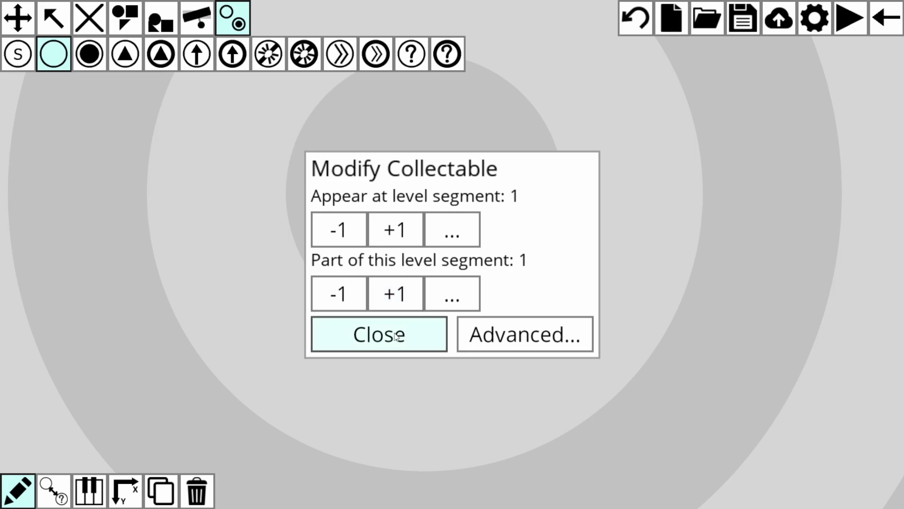
pyautogui.click(379, 333)
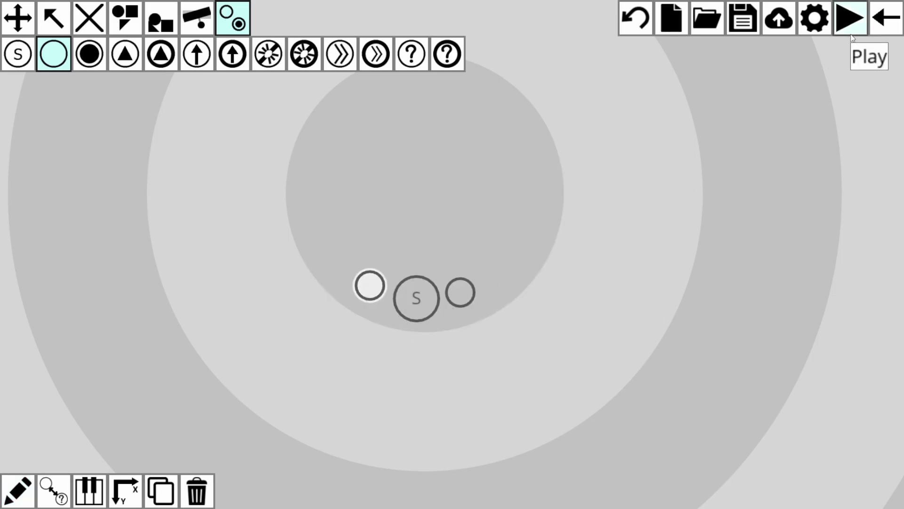
# Step: Add a second collectible beside the start that appears at level segment 2
pyautogui.click(848, 17)
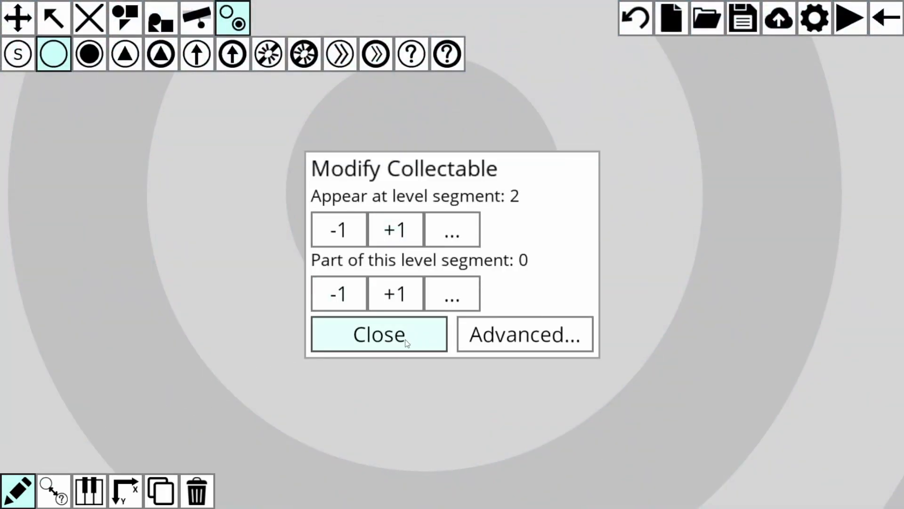
pyautogui.click(378, 334)
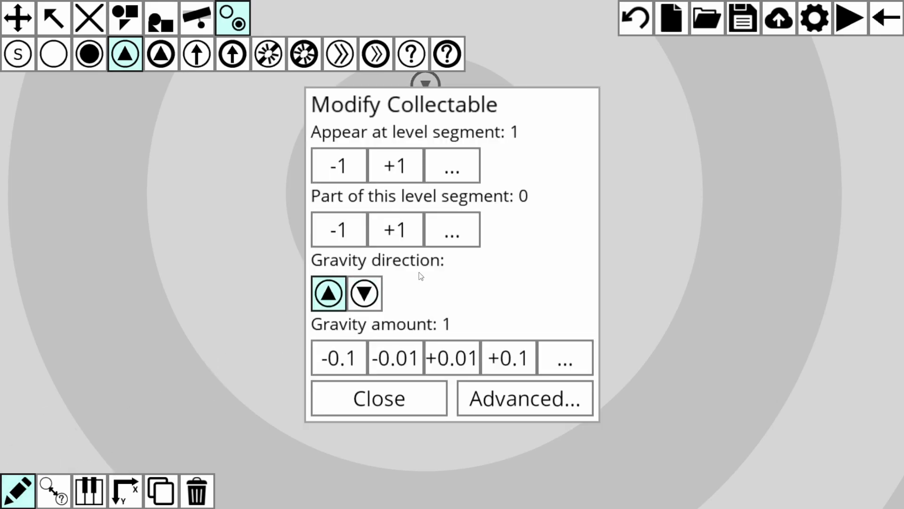
# Step: Set the gravity collectible's direction to down
pyautogui.click(523, 397)
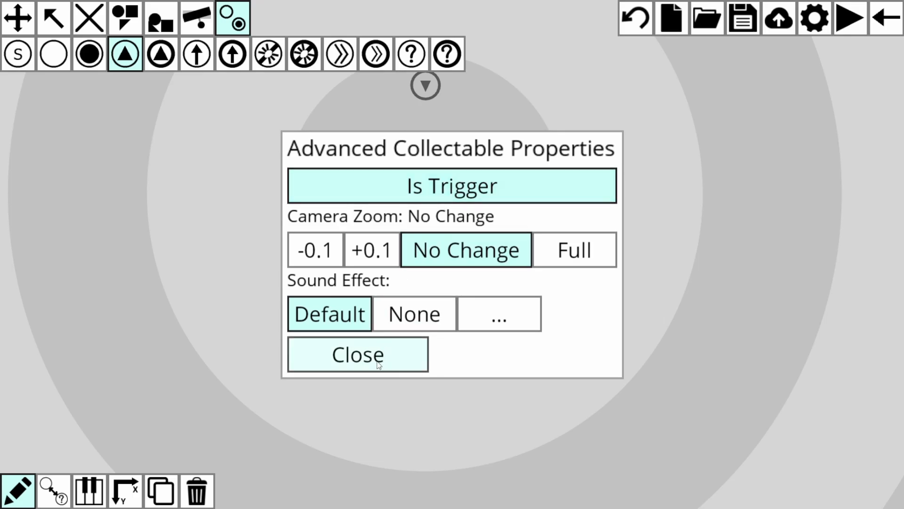
pyautogui.click(357, 354)
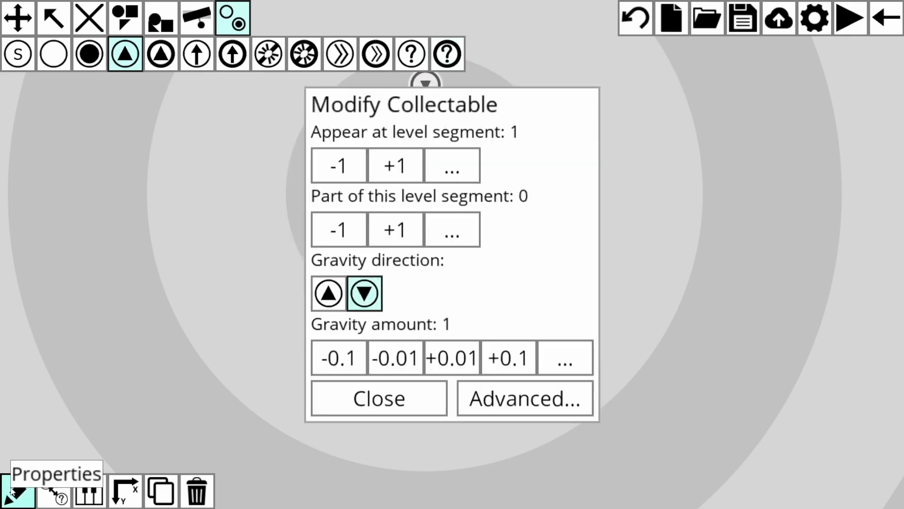
pyautogui.click(524, 397)
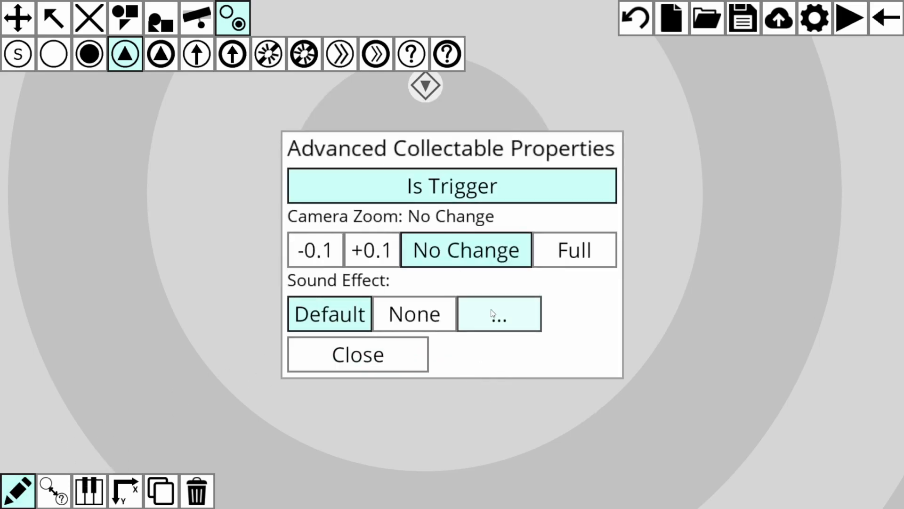
# Step: Give the collectible a custom piano-note sound effect with slightly raised pitch
pyautogui.click(498, 313)
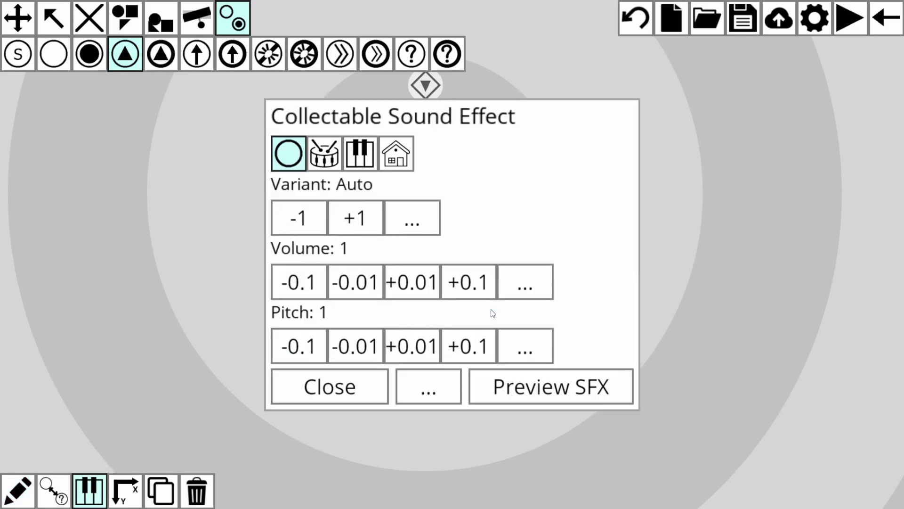
pyautogui.click(360, 153)
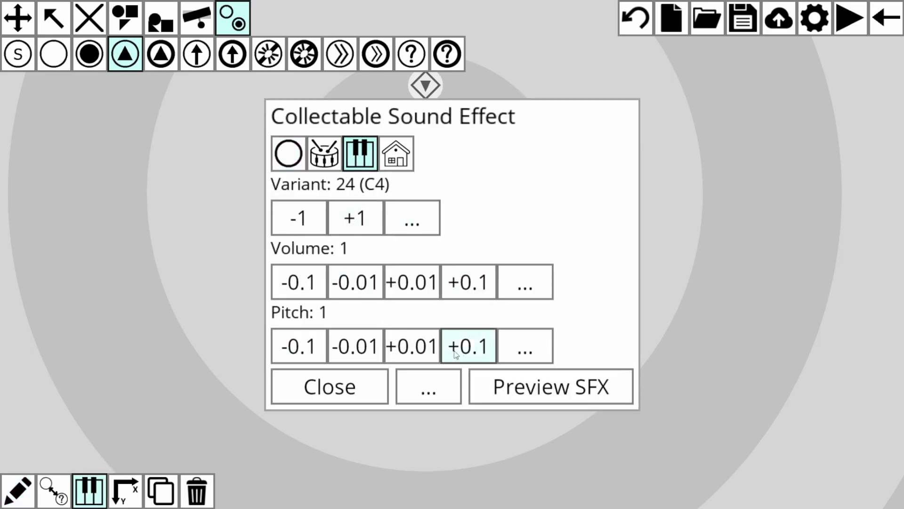
pyautogui.click(329, 387)
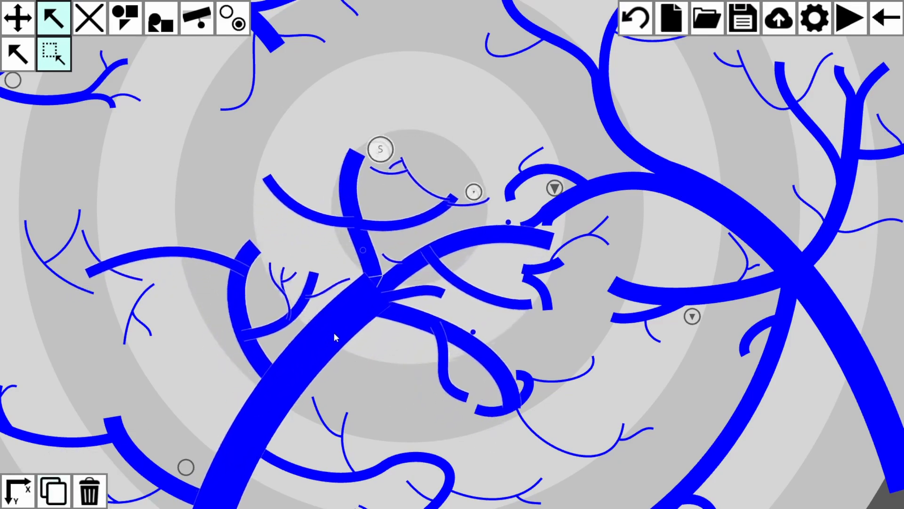
# Step: Duplicate the black and white balls repeatedly to fill the branching blue level
pyautogui.click(53, 490)
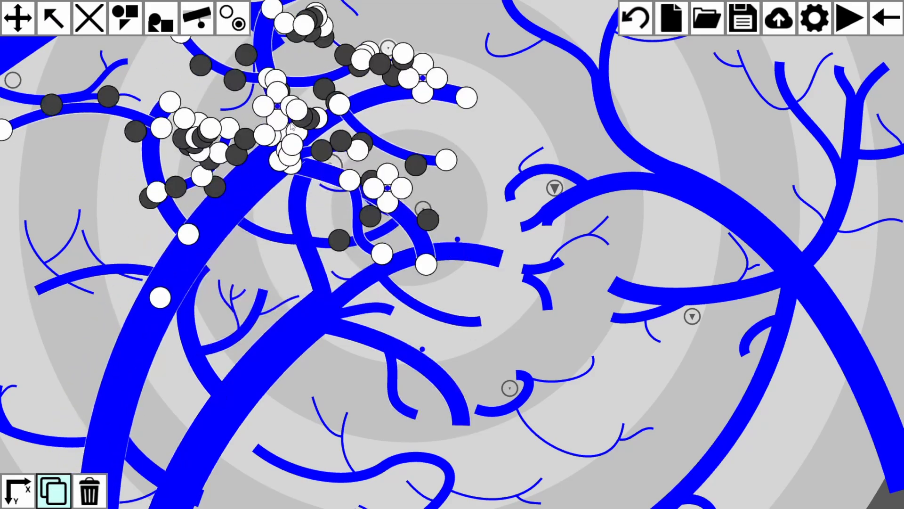
pyautogui.click(52, 19)
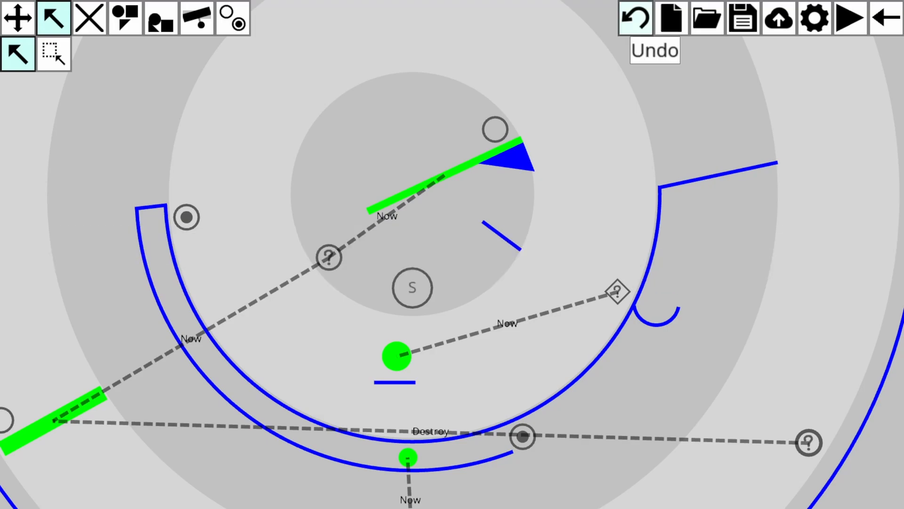
pyautogui.moveTo(670, 17)
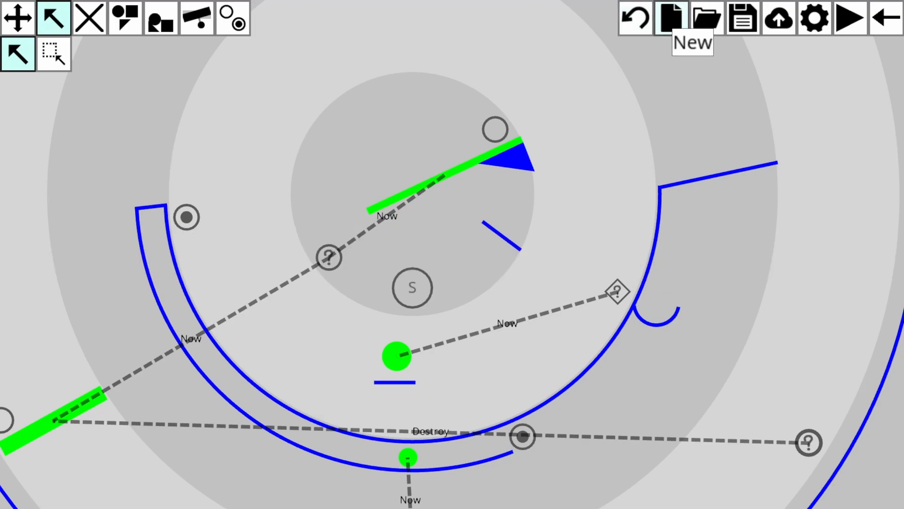
pyautogui.moveTo(707, 16)
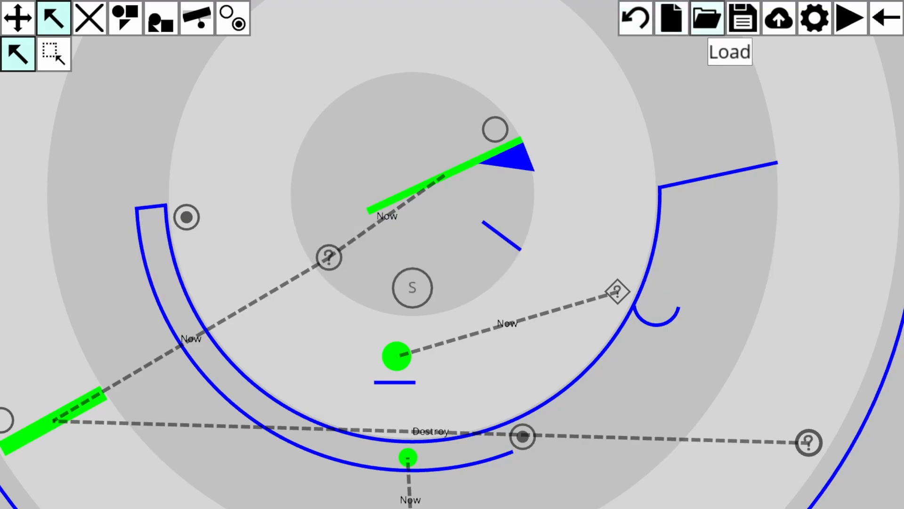
pyautogui.moveTo(743, 17)
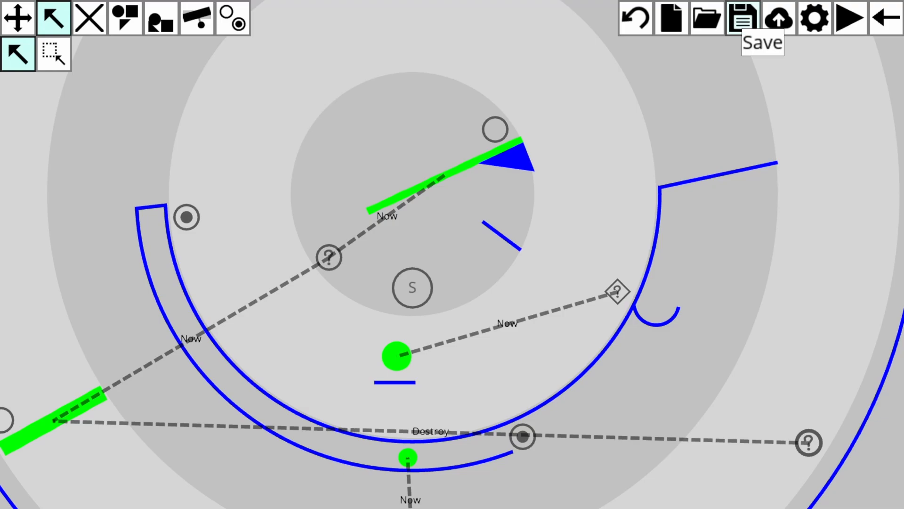
pyautogui.moveTo(779, 17)
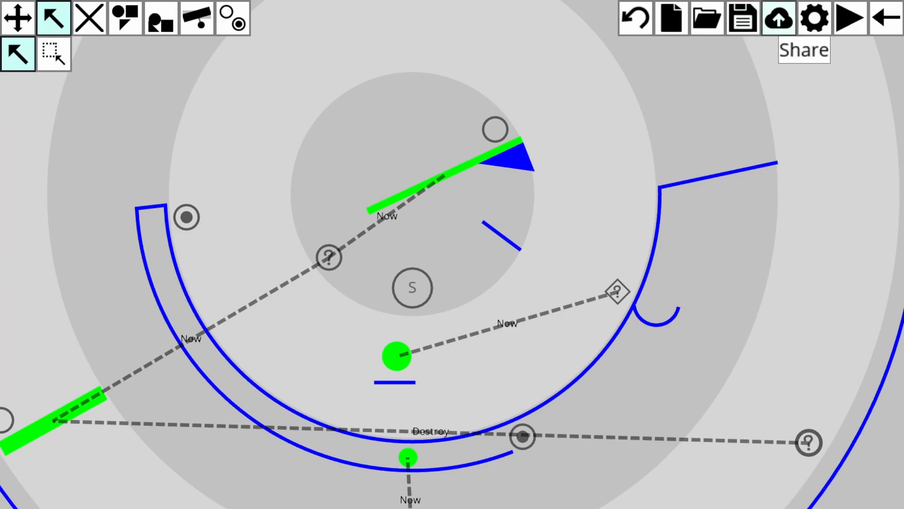
pyautogui.moveTo(814, 18)
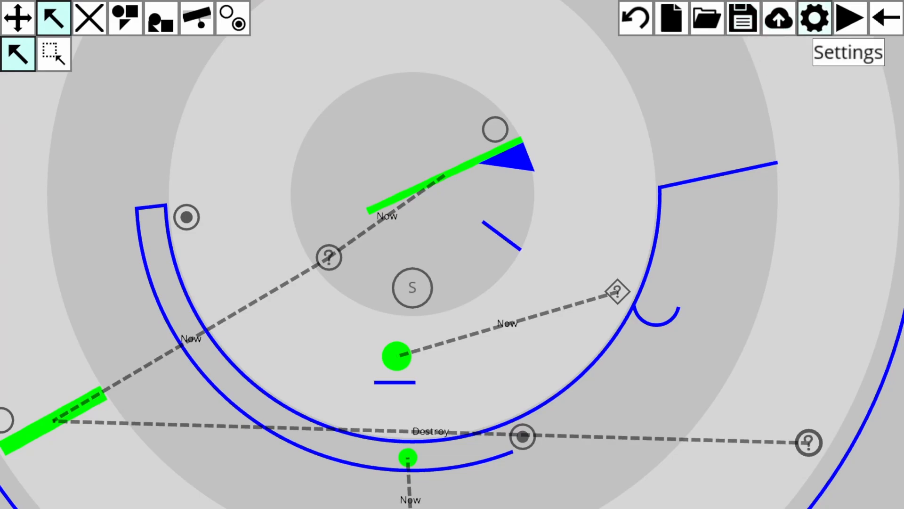
# Step: In Level settings raise the colour from 151 to 241 and set segments to Start Full
pyautogui.click(813, 17)
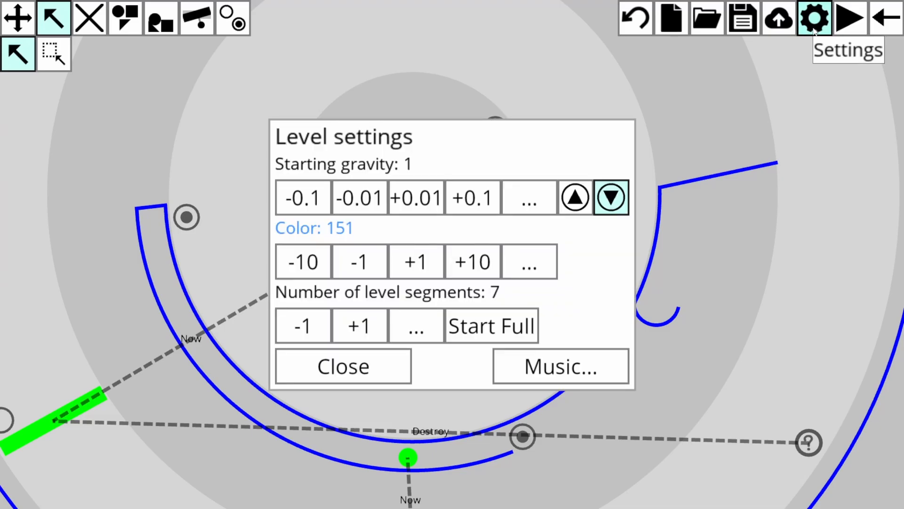
pyautogui.click(472, 260)
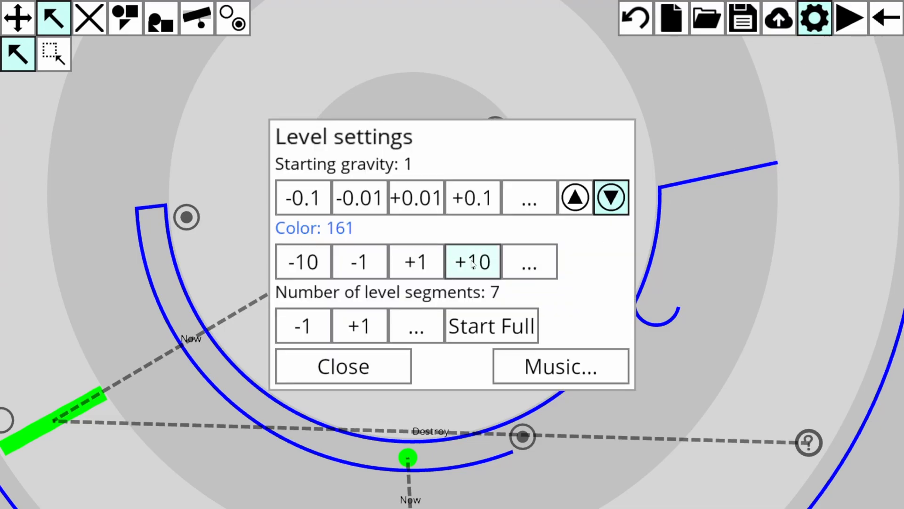
pyautogui.click(472, 261)
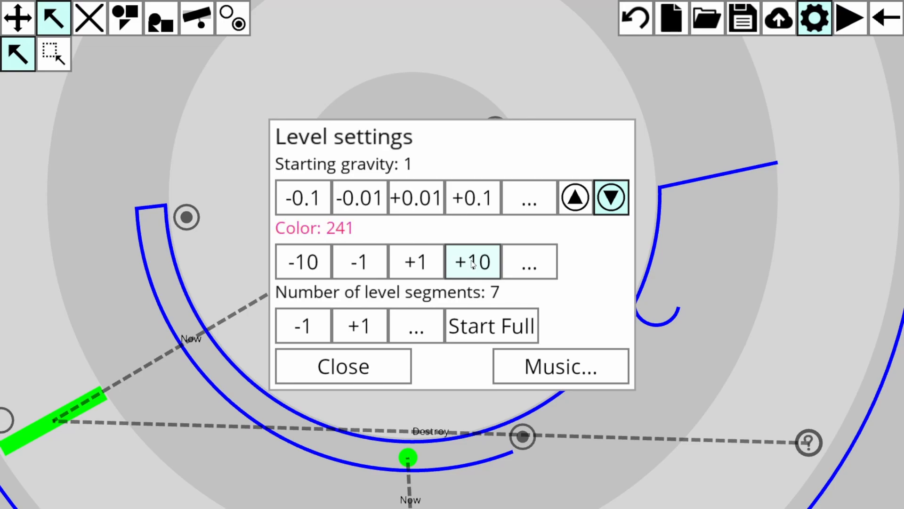
pyautogui.moveTo(338, 306)
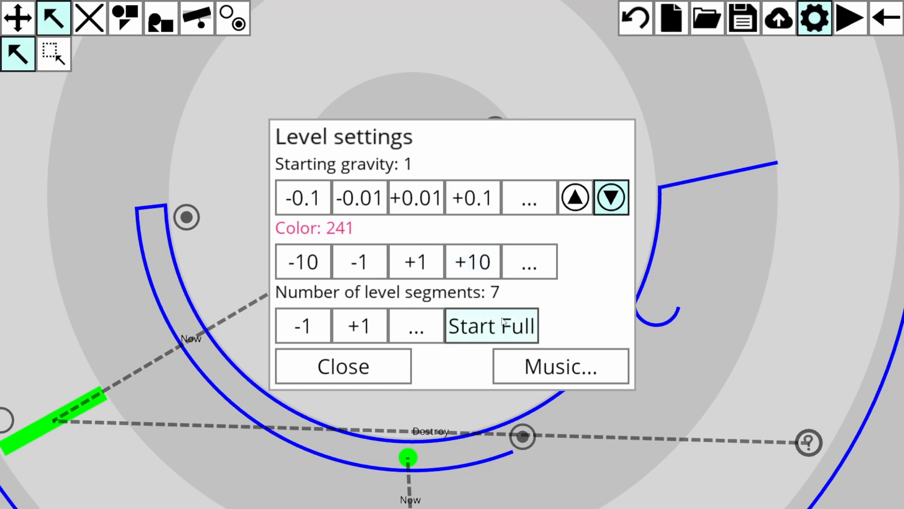
pyautogui.click(491, 324)
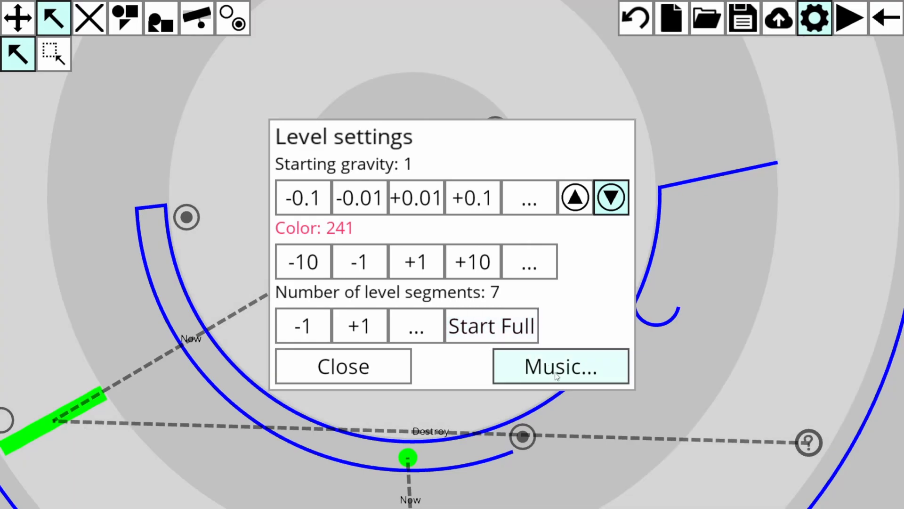
pyautogui.moveTo(557, 378)
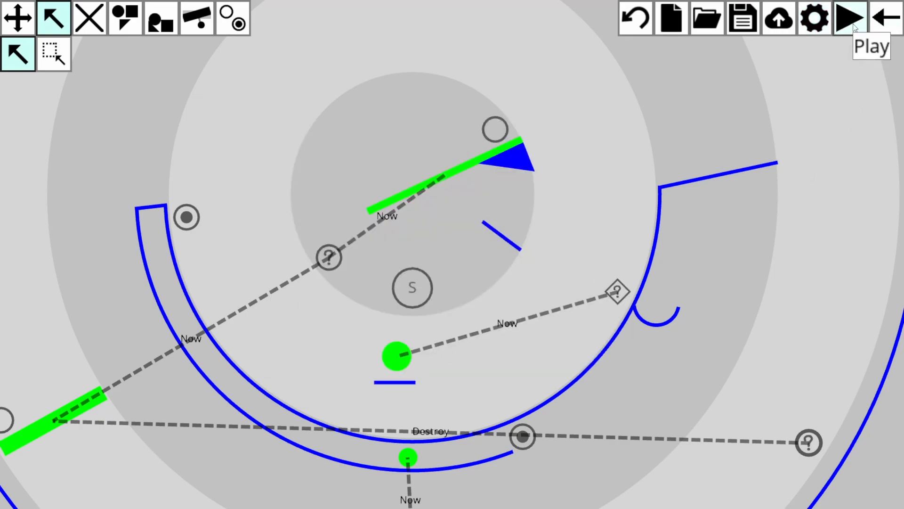
pyautogui.moveTo(882, 17)
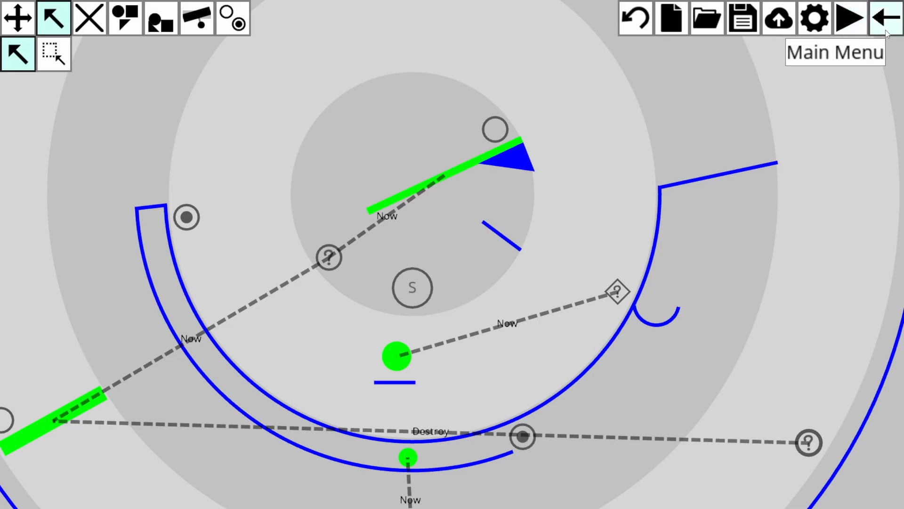